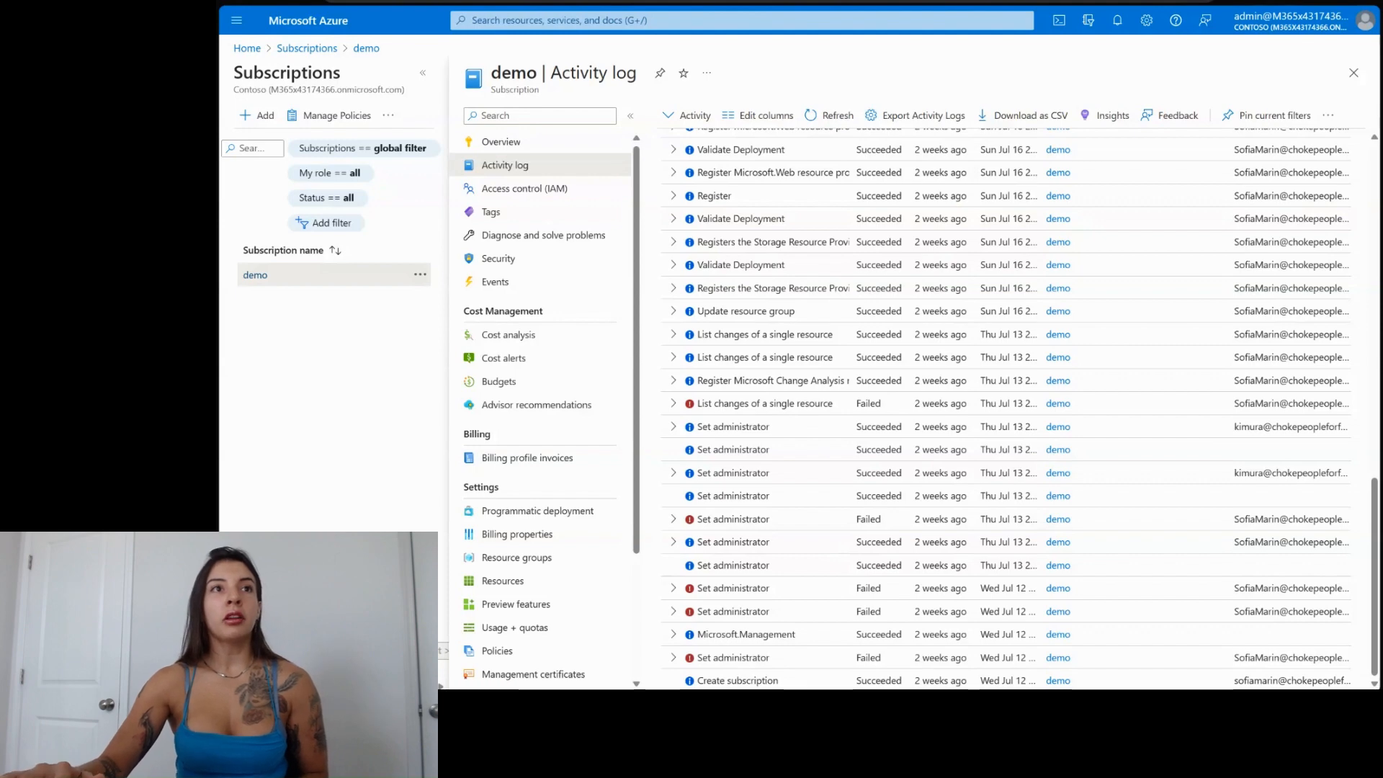
pyautogui.moveTo(1274, 67)
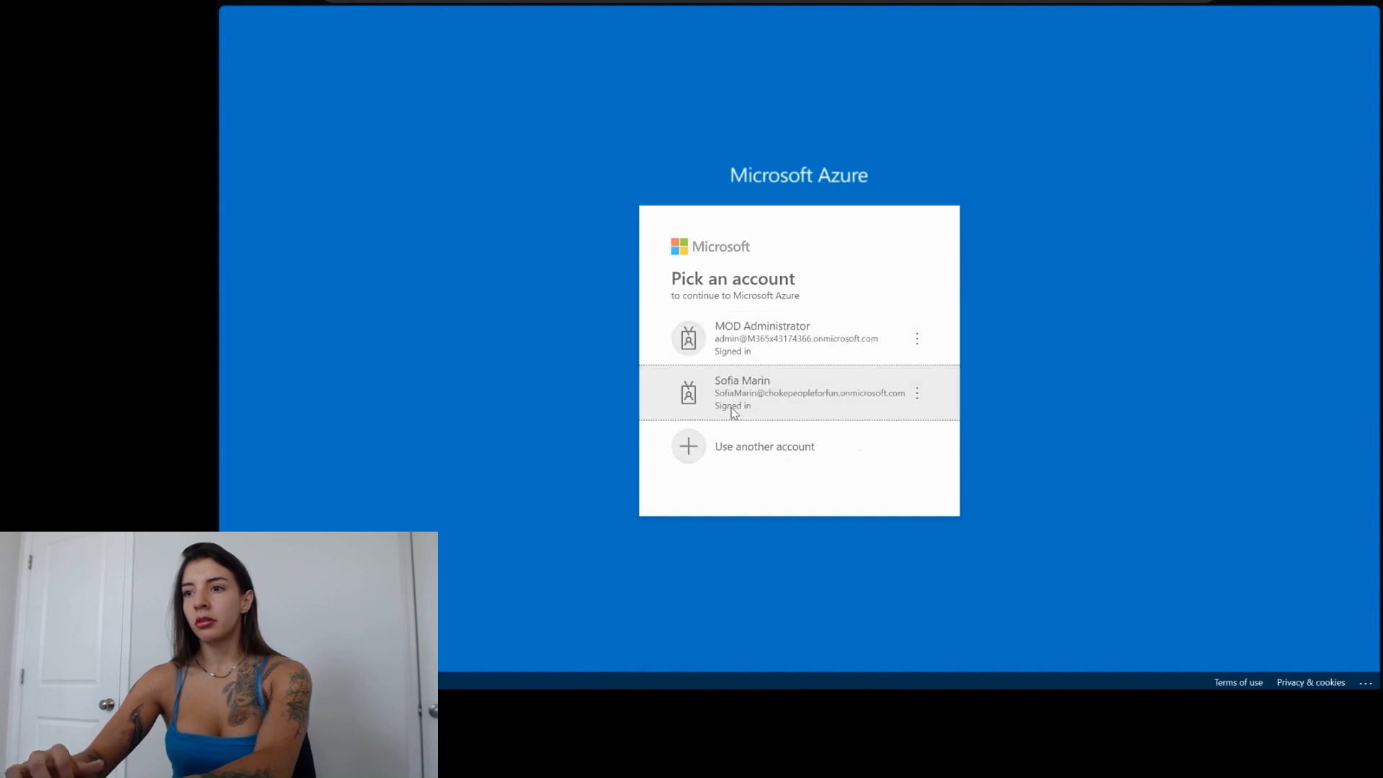
# Step: With the second account, set the App Services subscription filter to All
pyautogui.click(798, 392)
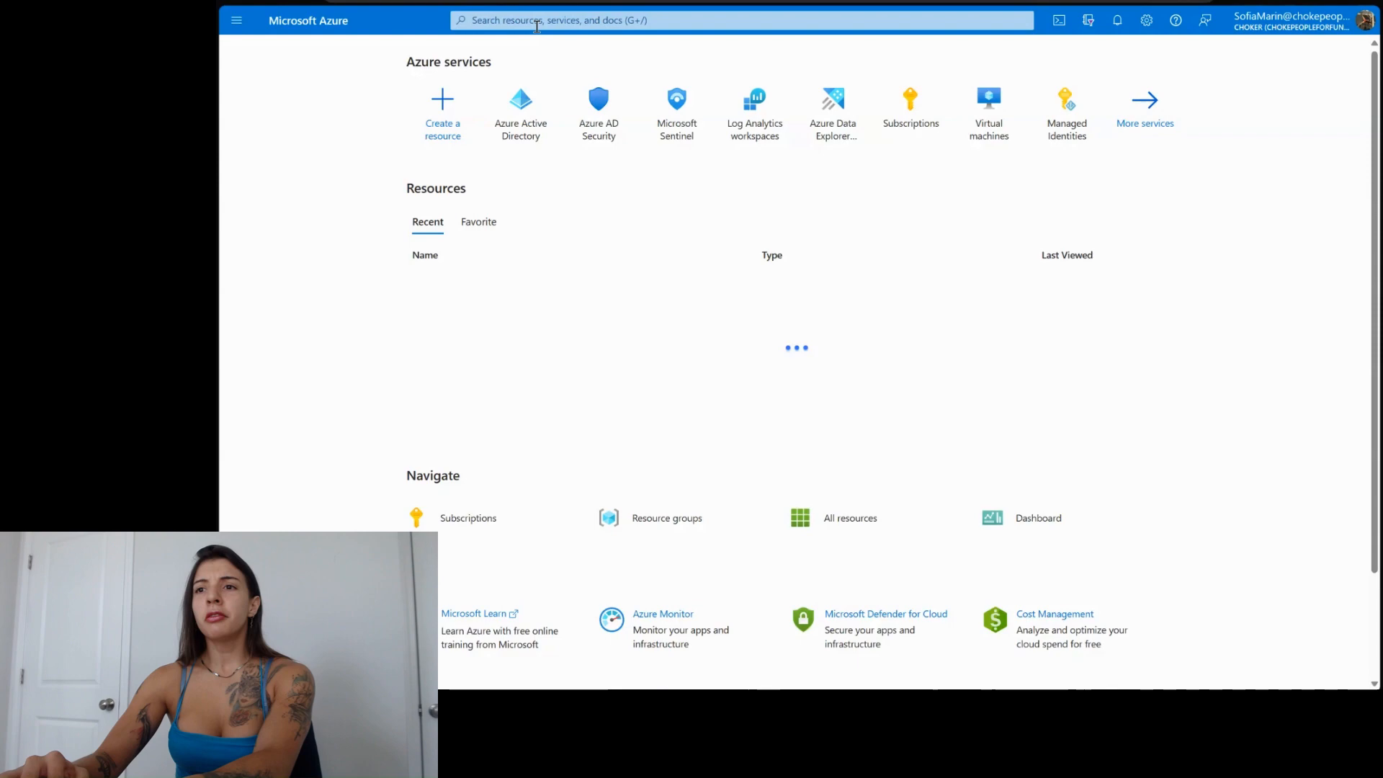
pyautogui.write('sub')
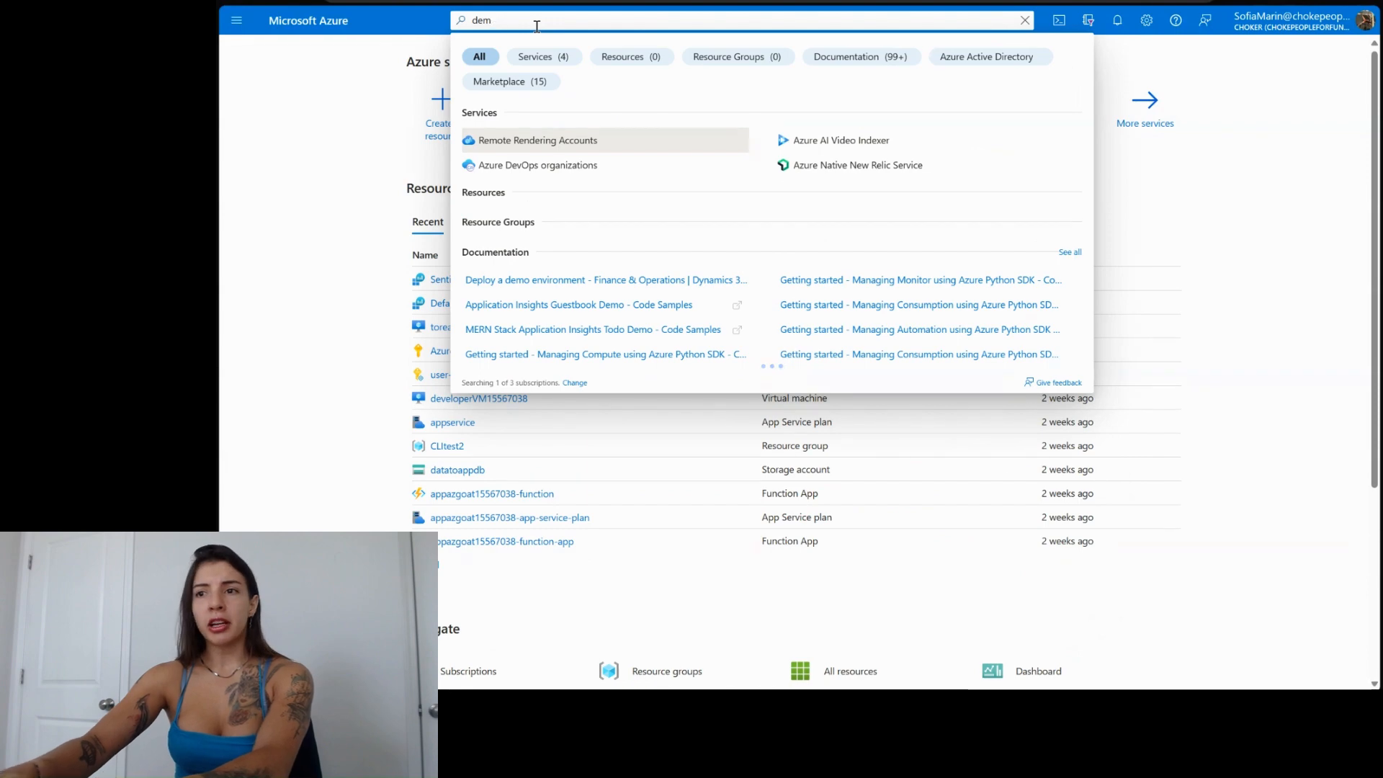
pyautogui.write('web')
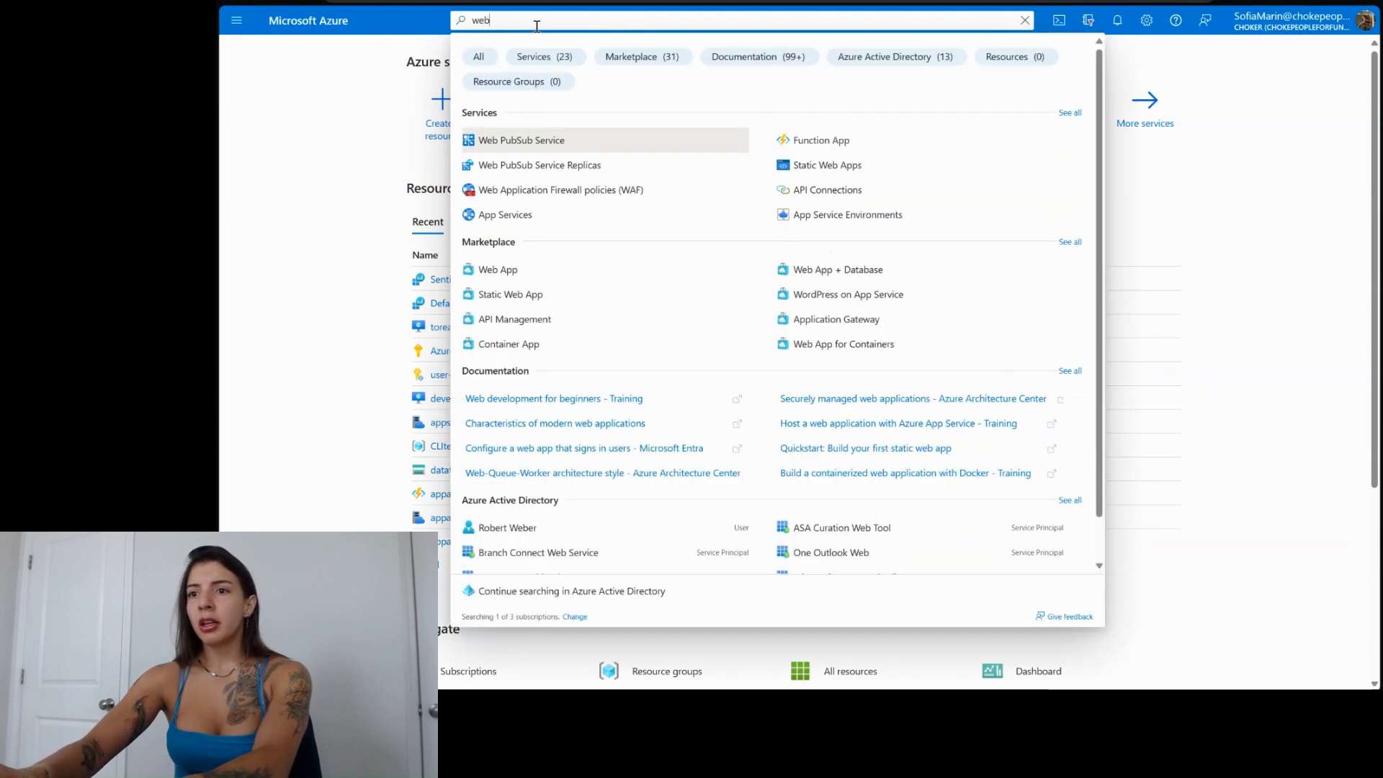
pyautogui.click(522, 140)
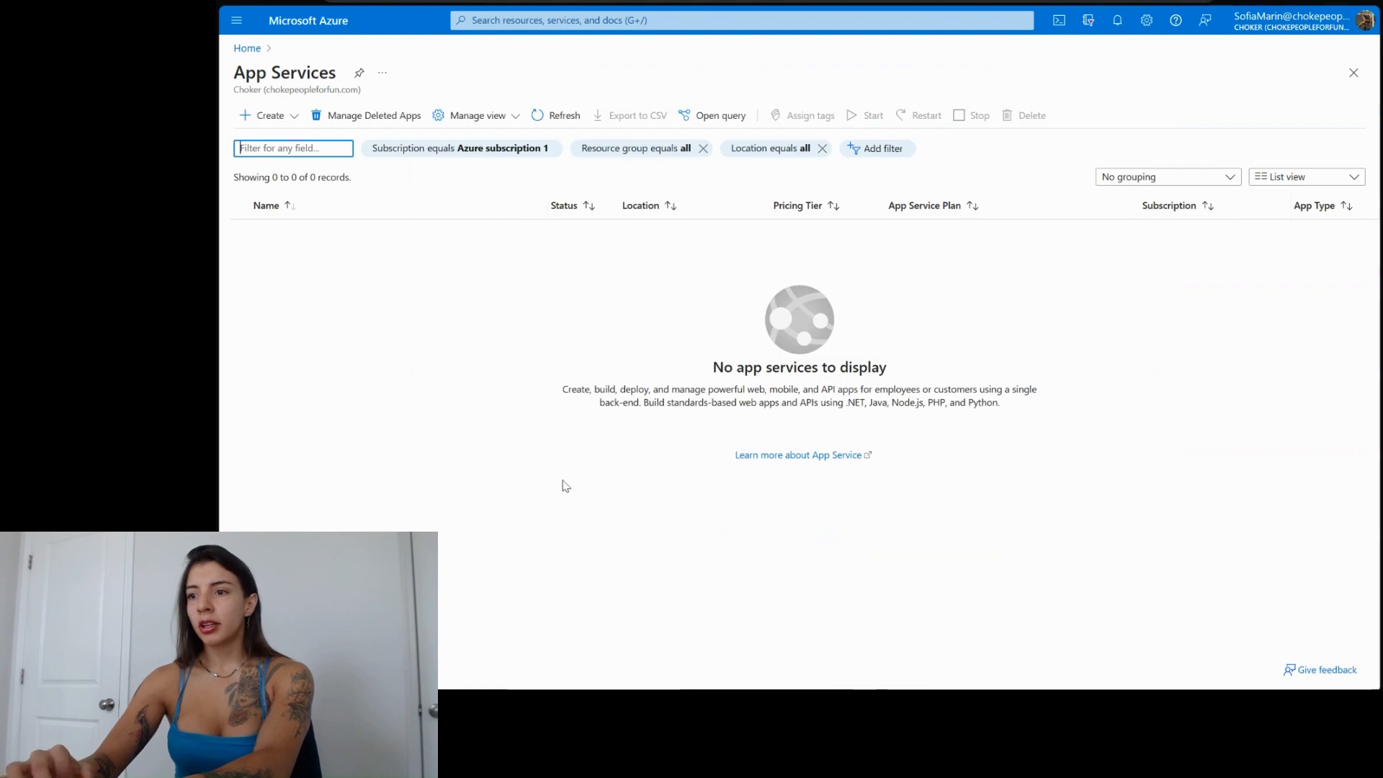
pyautogui.click(739, 20)
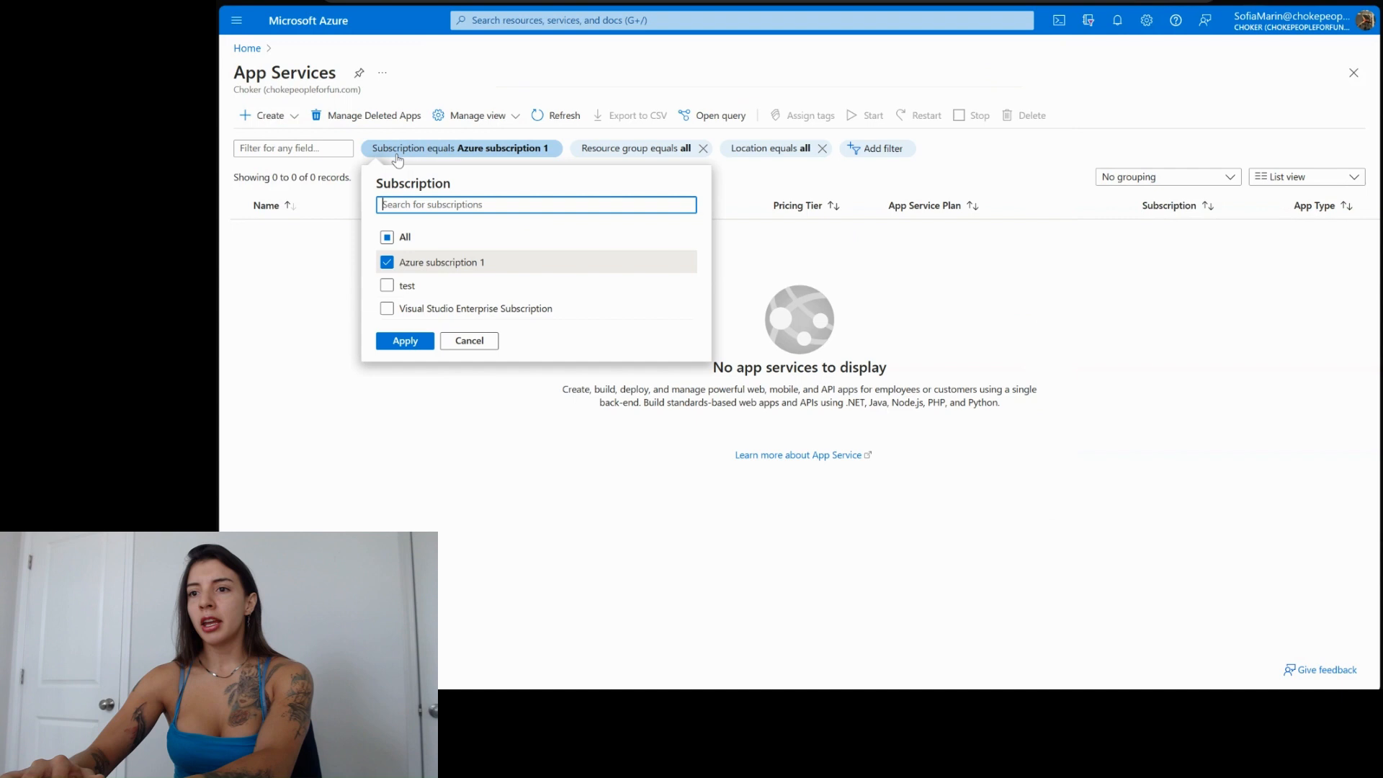
pyautogui.click(405, 341)
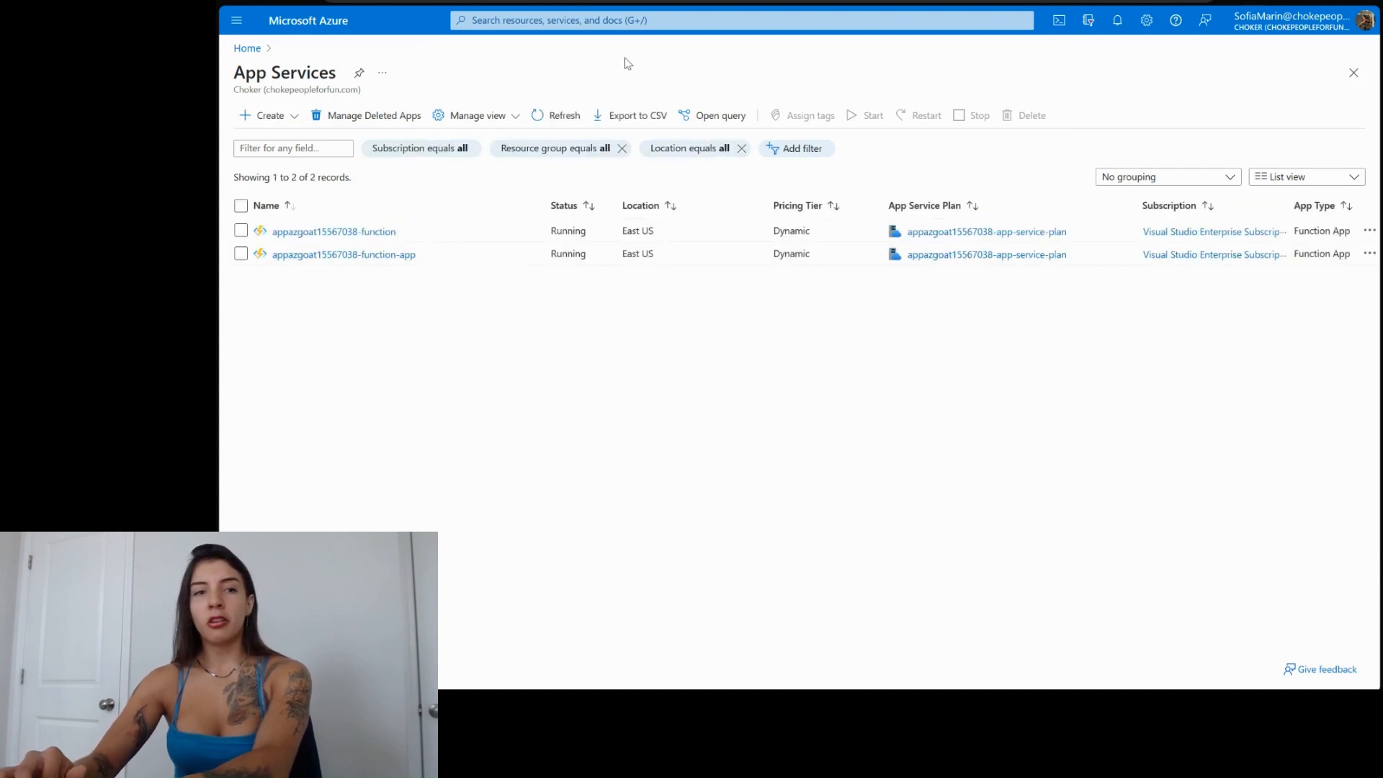
# Step: Filter the Subscriptions list to Visual Studio Enterprise Subscription
pyautogui.click(740, 19)
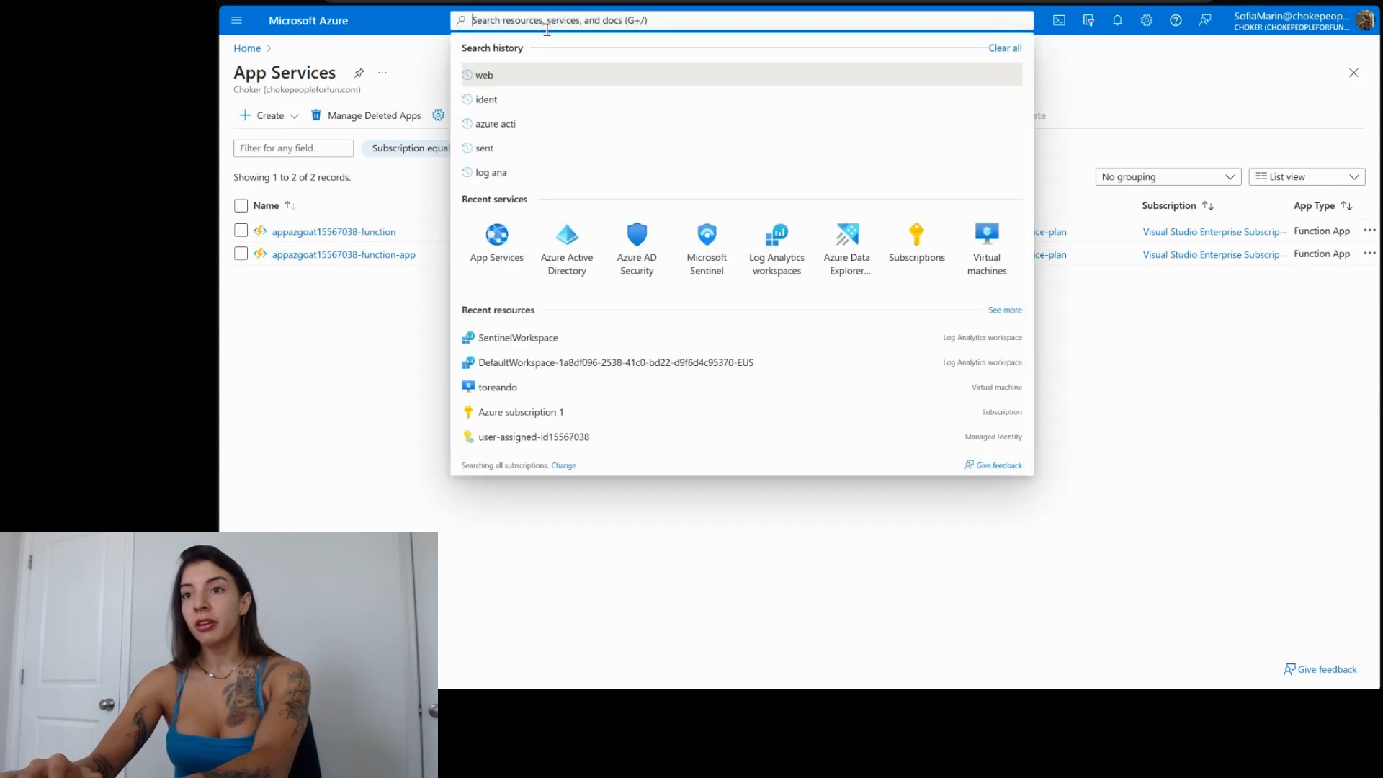
pyautogui.write('subsc')
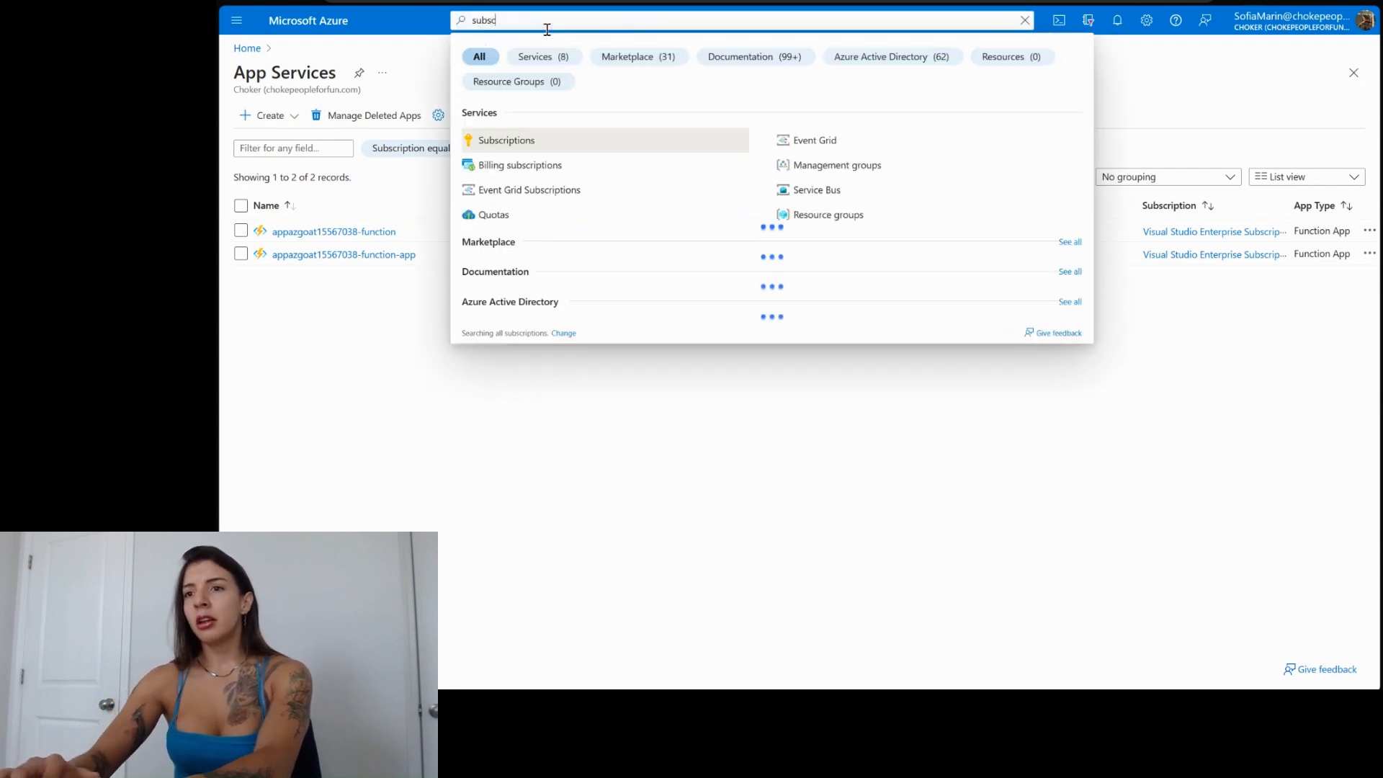
pyautogui.click(505, 140)
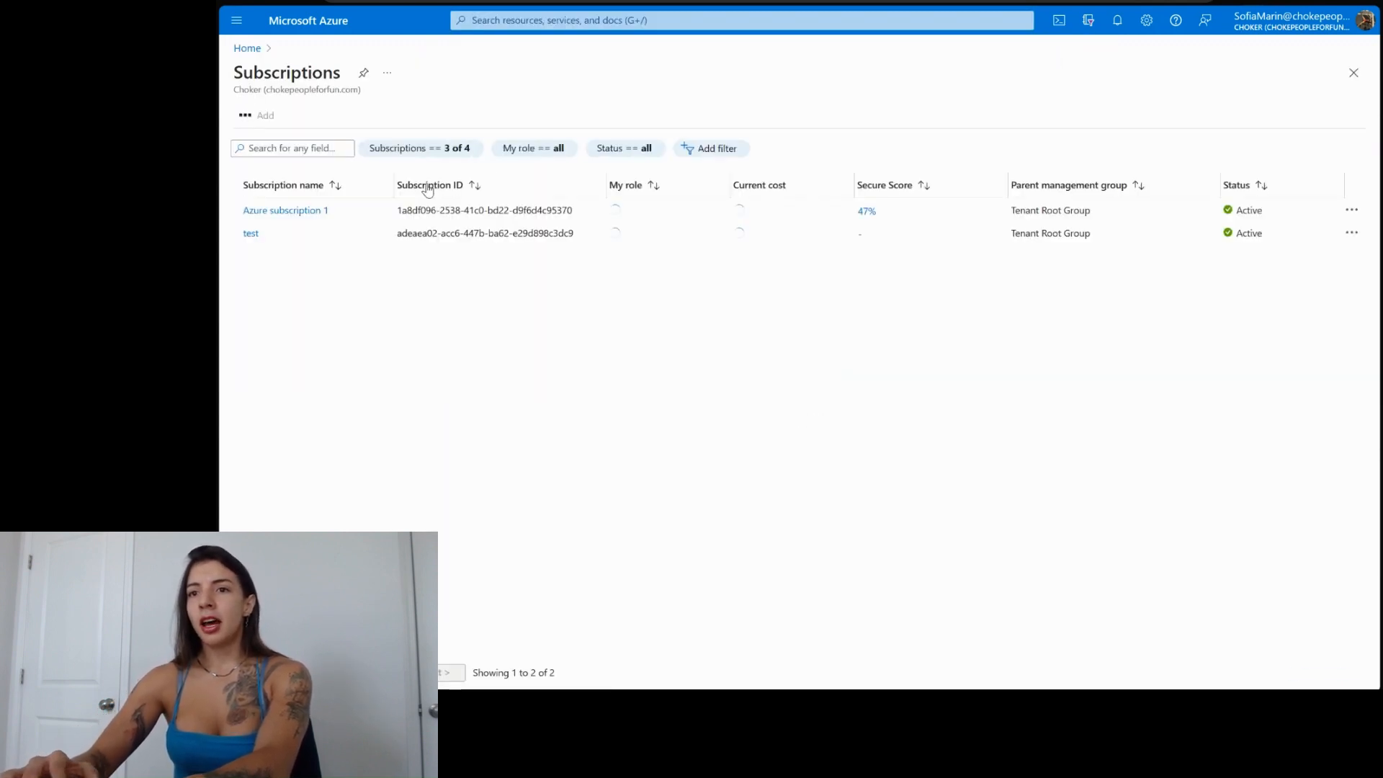
pyautogui.click(420, 147)
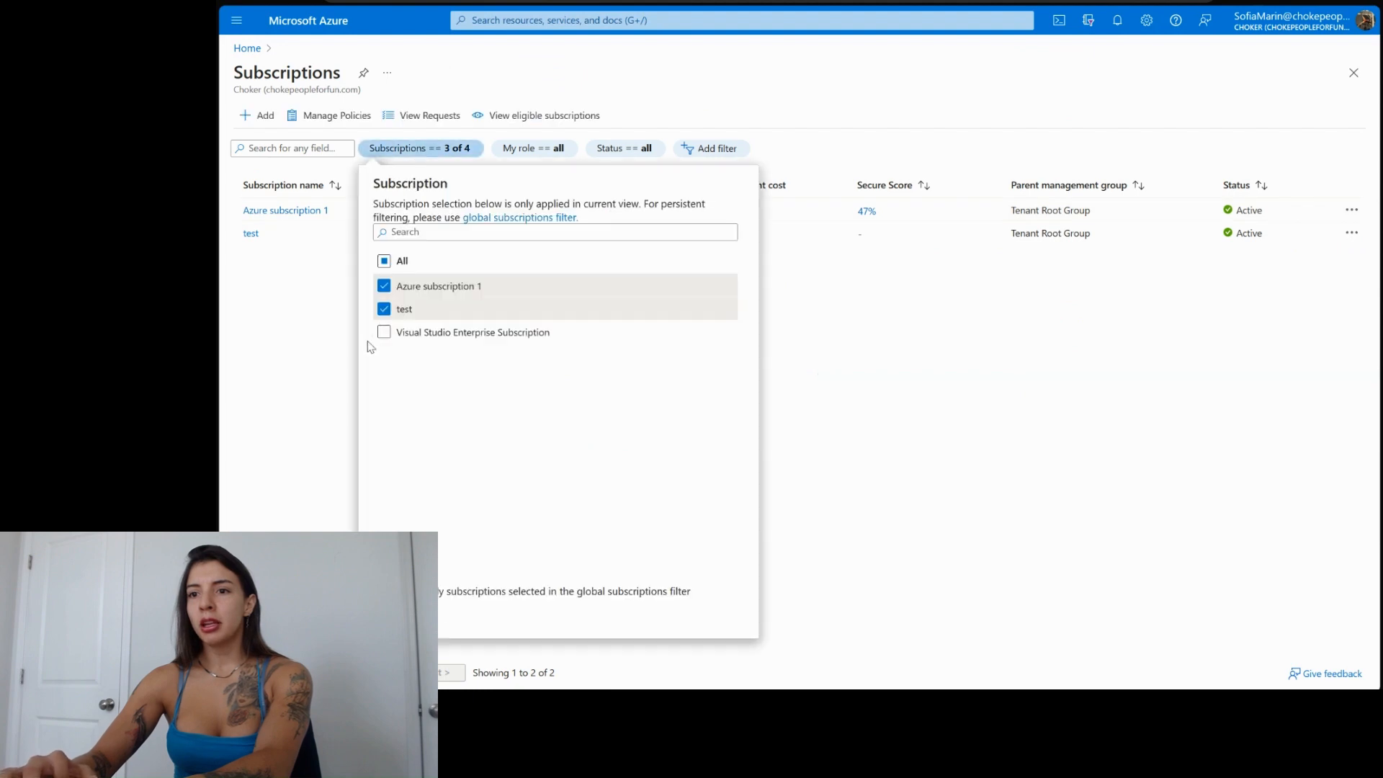
pyautogui.click(384, 331)
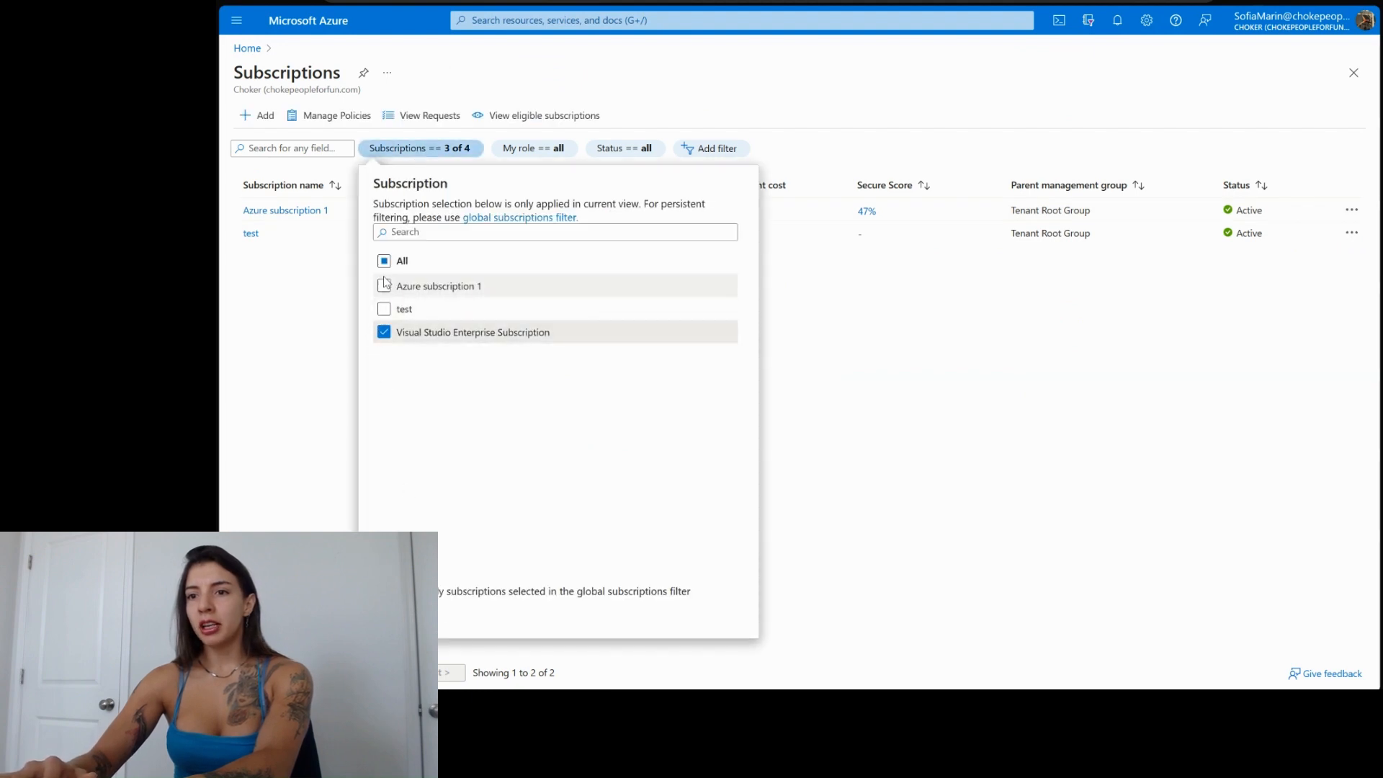
pyautogui.click(384, 260)
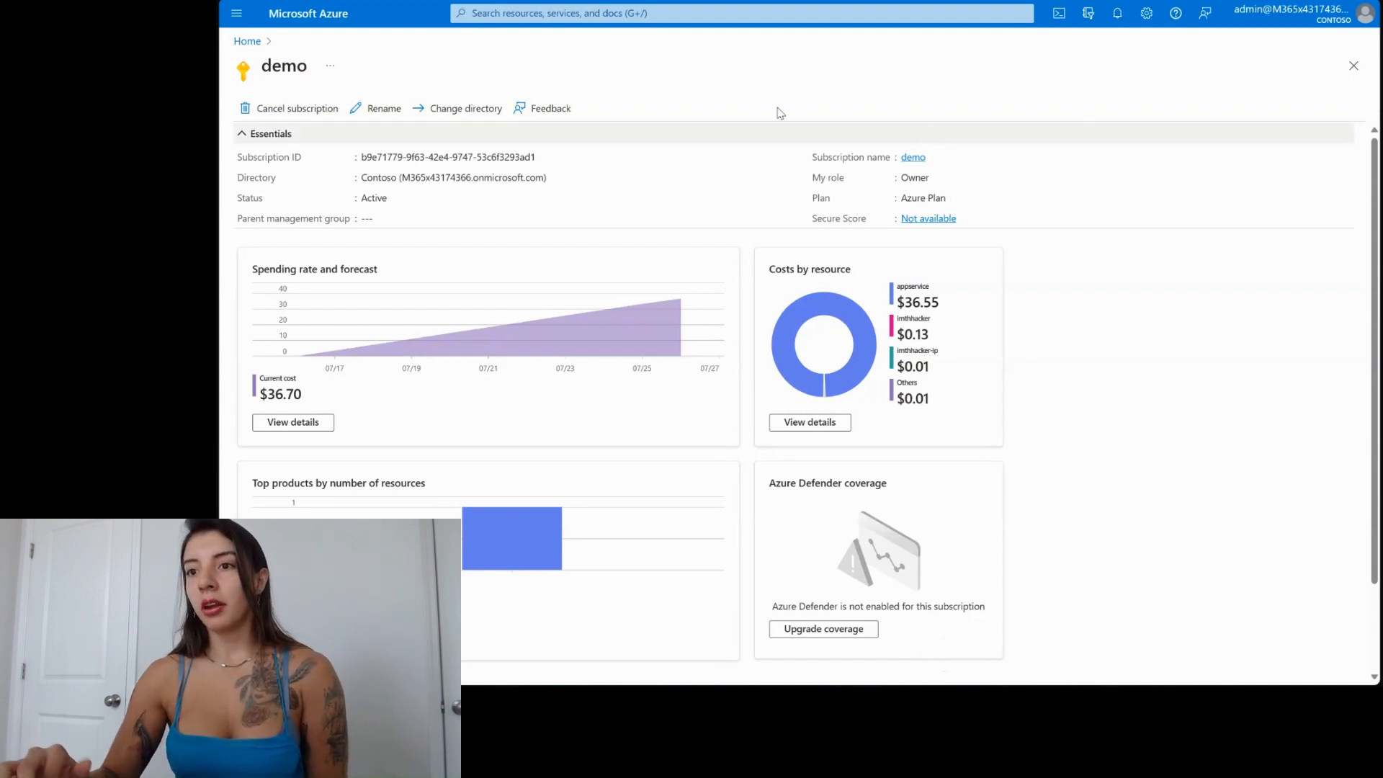
# Step: Change the demo subscription's directory to Choker, acknowledging and confirming the move
pyautogui.click(465, 108)
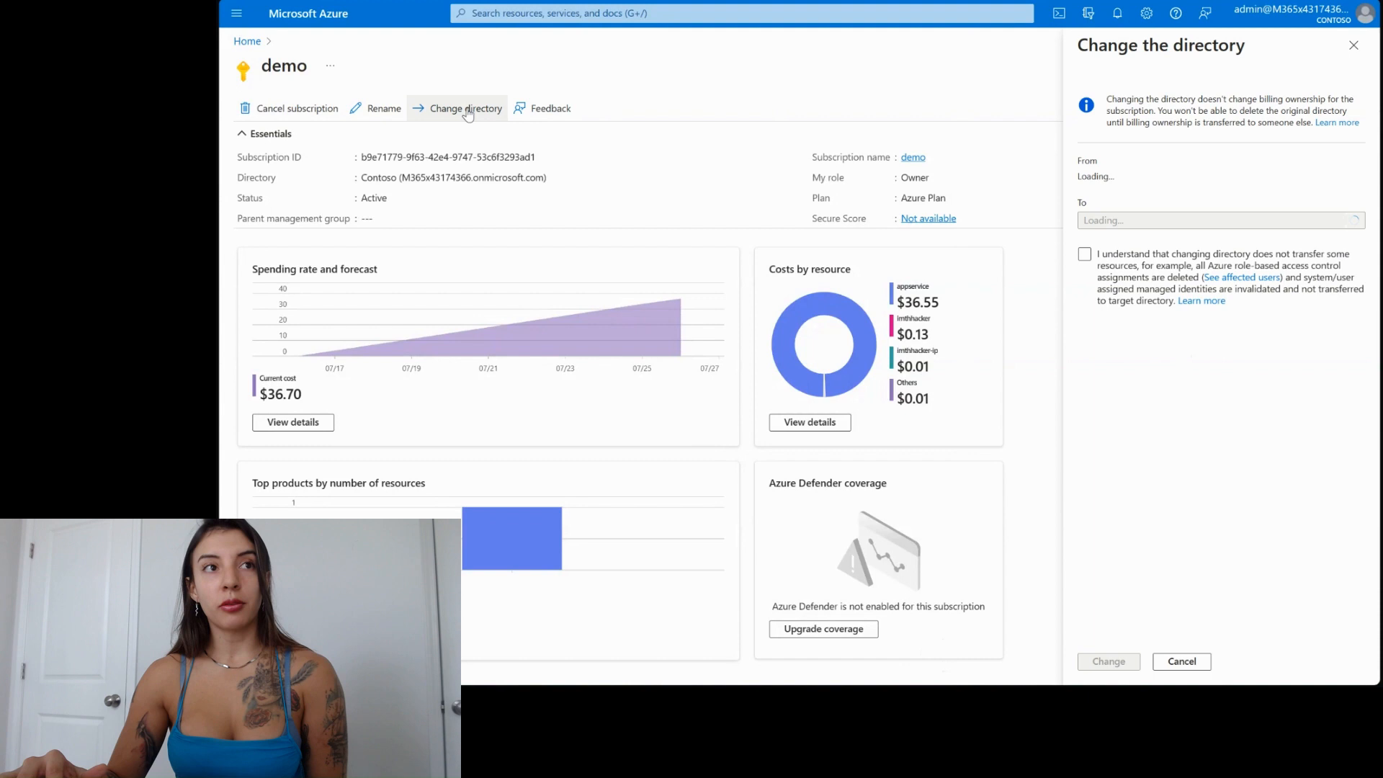
pyautogui.click(1219, 220)
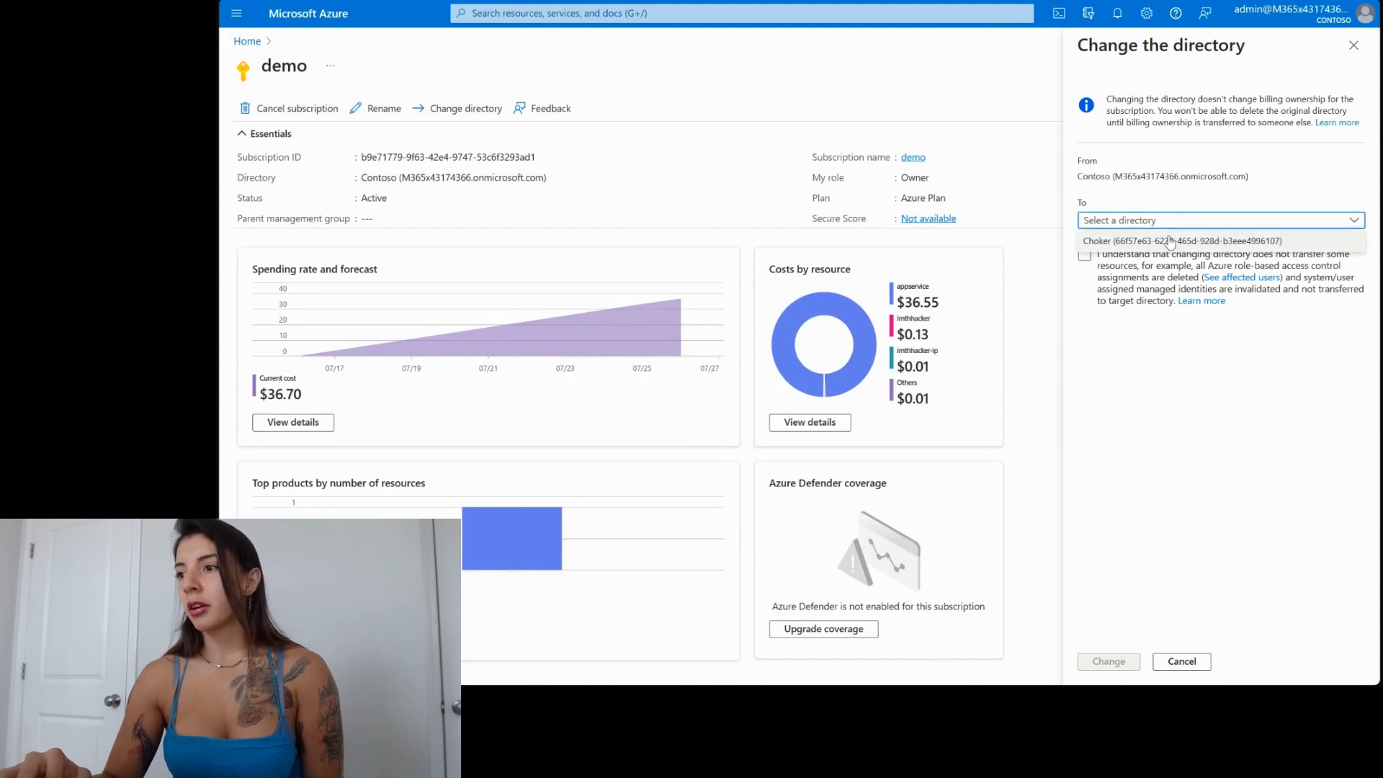
pyautogui.click(1147, 241)
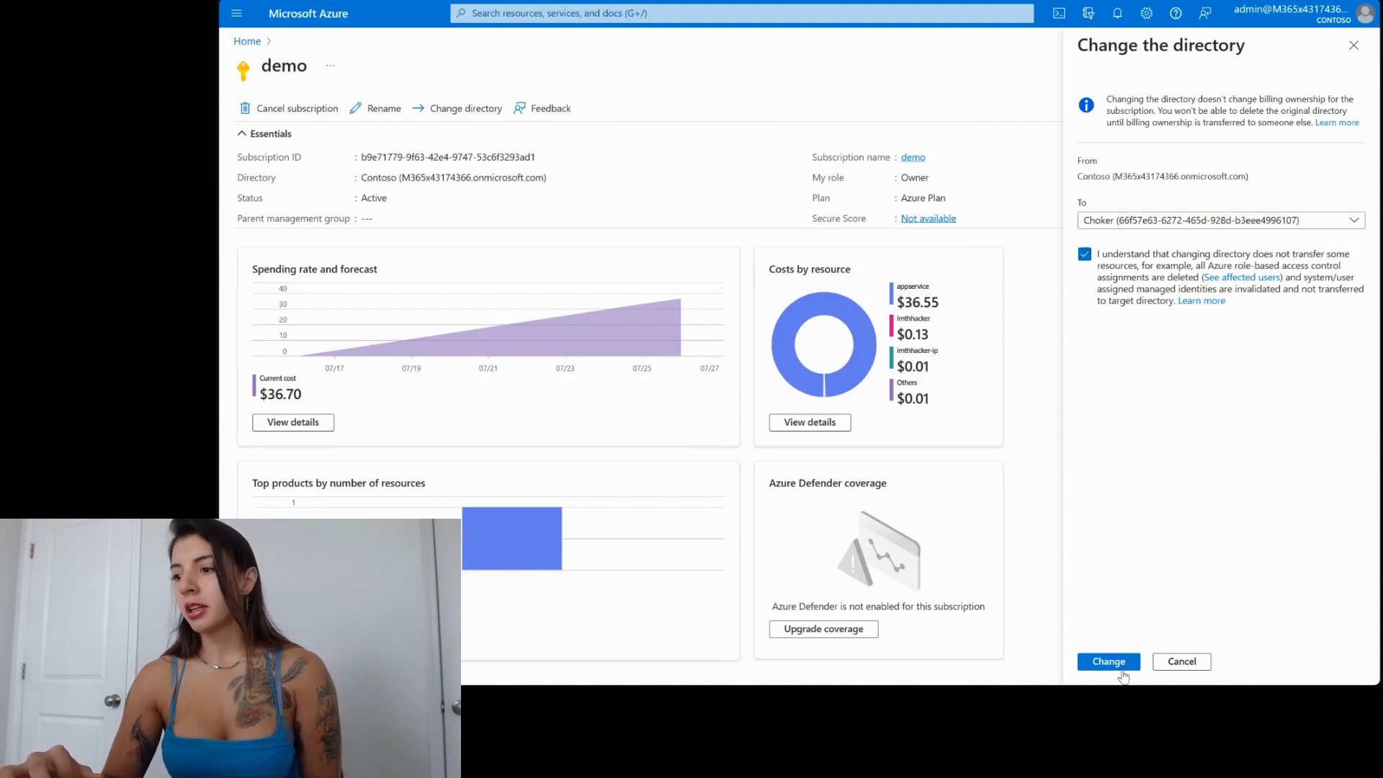
pyautogui.click(1108, 661)
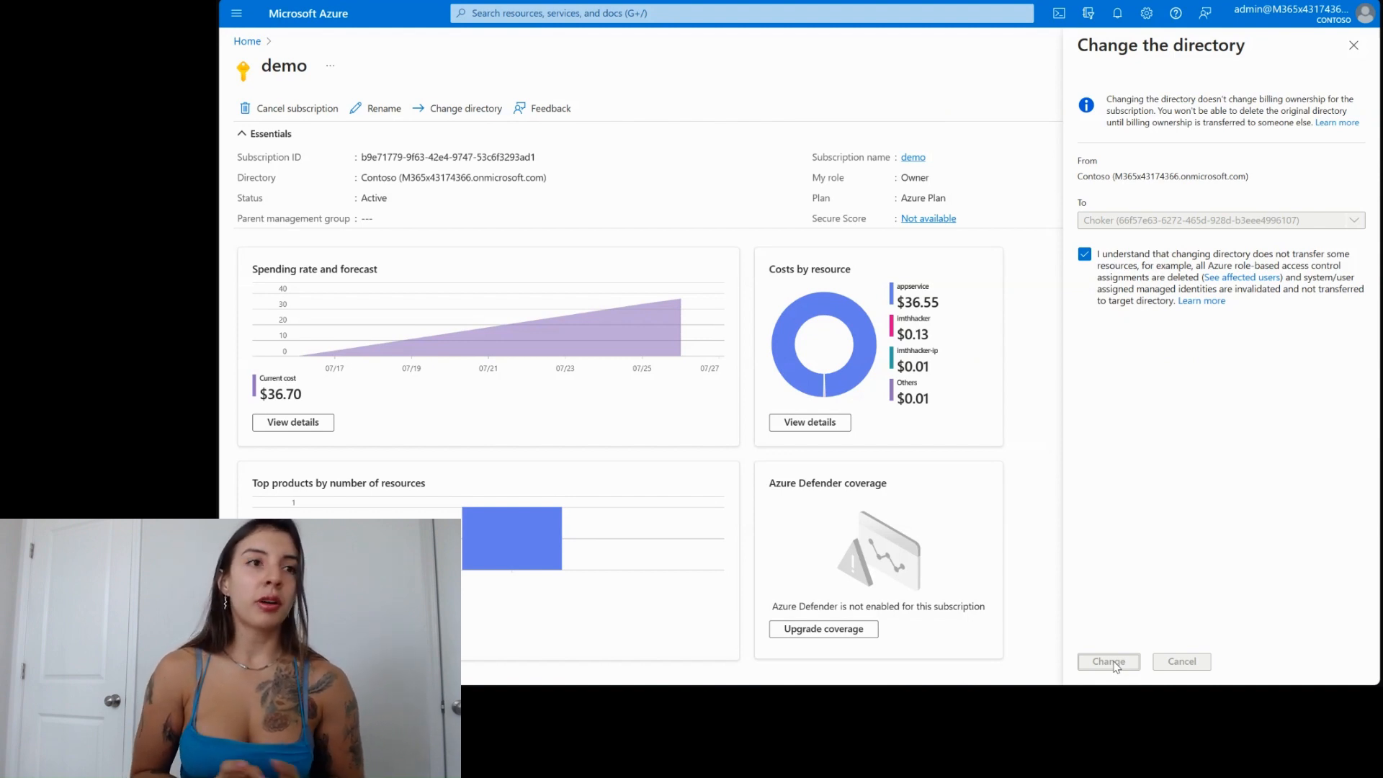
pyautogui.click(1108, 661)
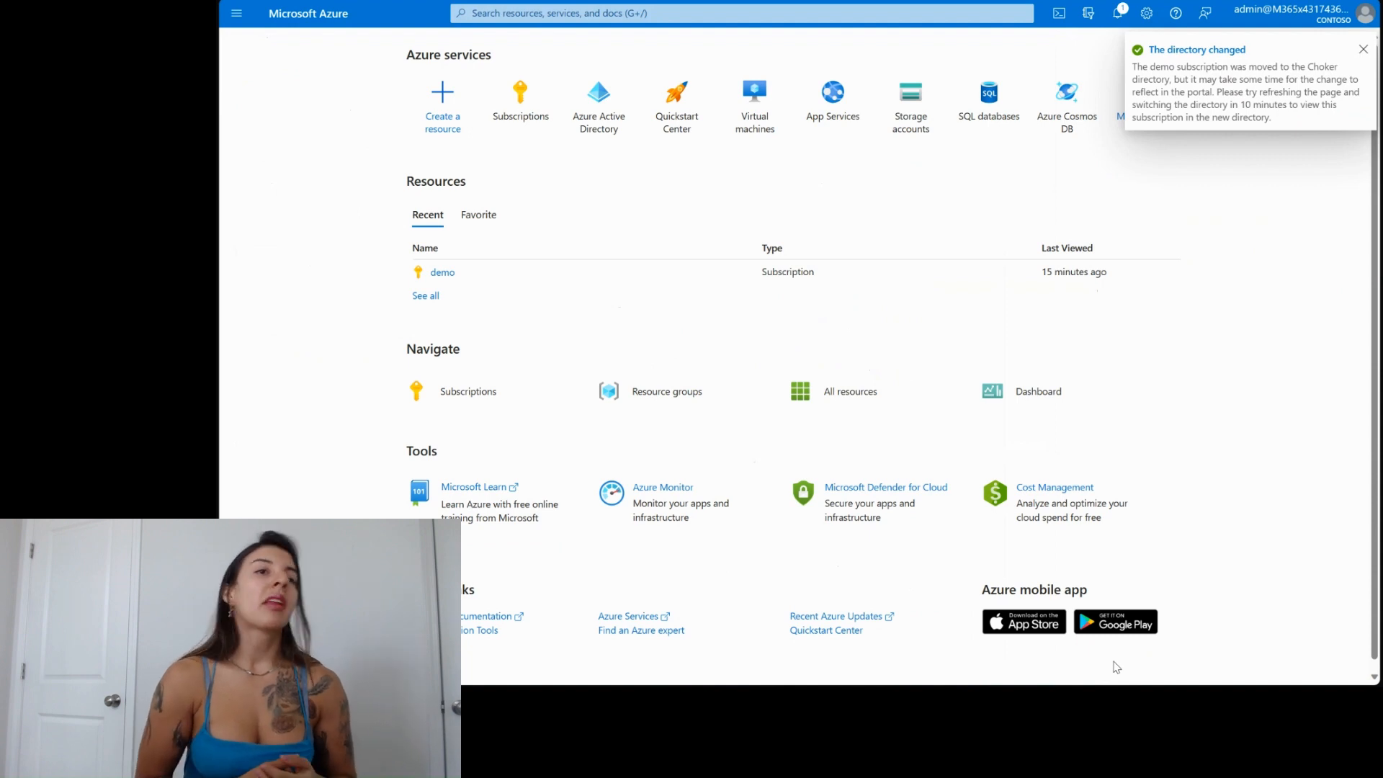
pyautogui.click(1363, 48)
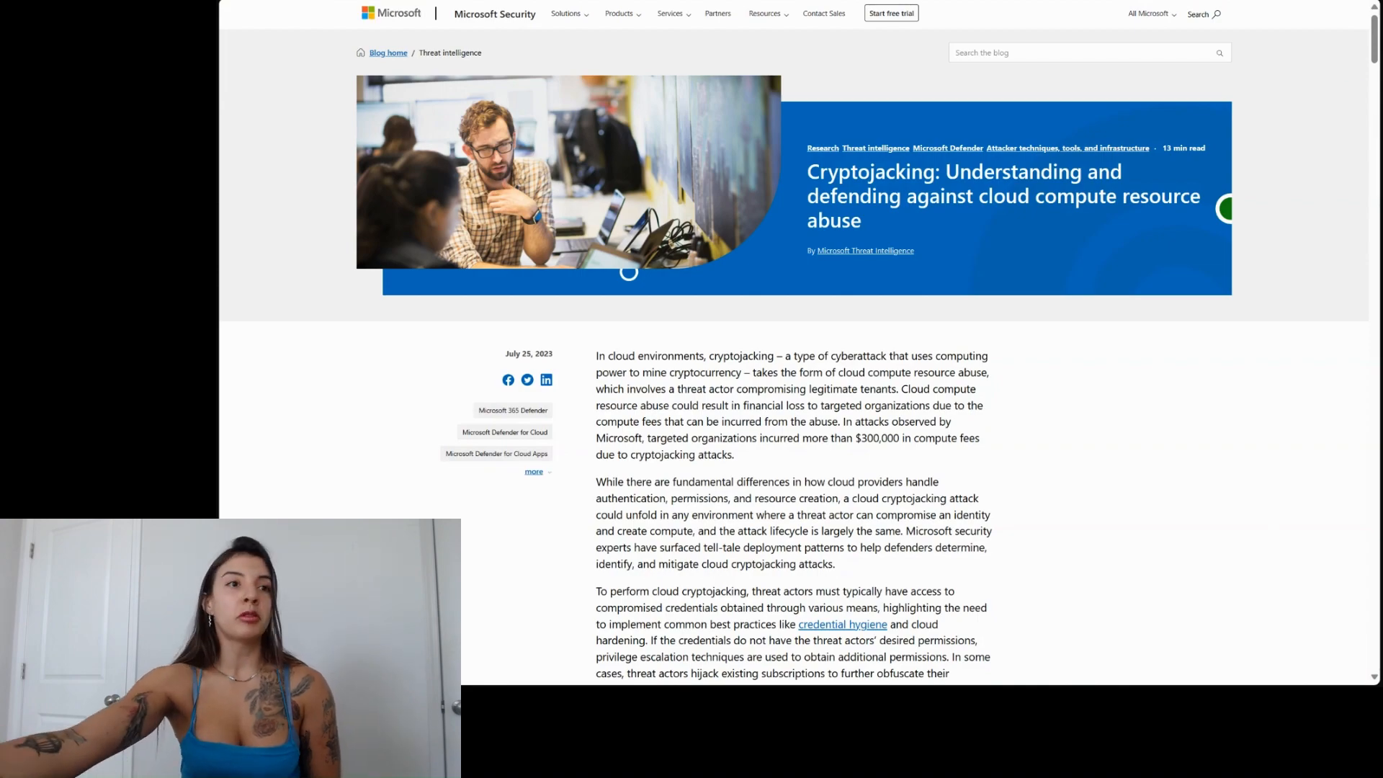
# Step: Scroll the cryptojacking article down to its Recommendations to identify and mitigate section
pyautogui.scroll(-3)
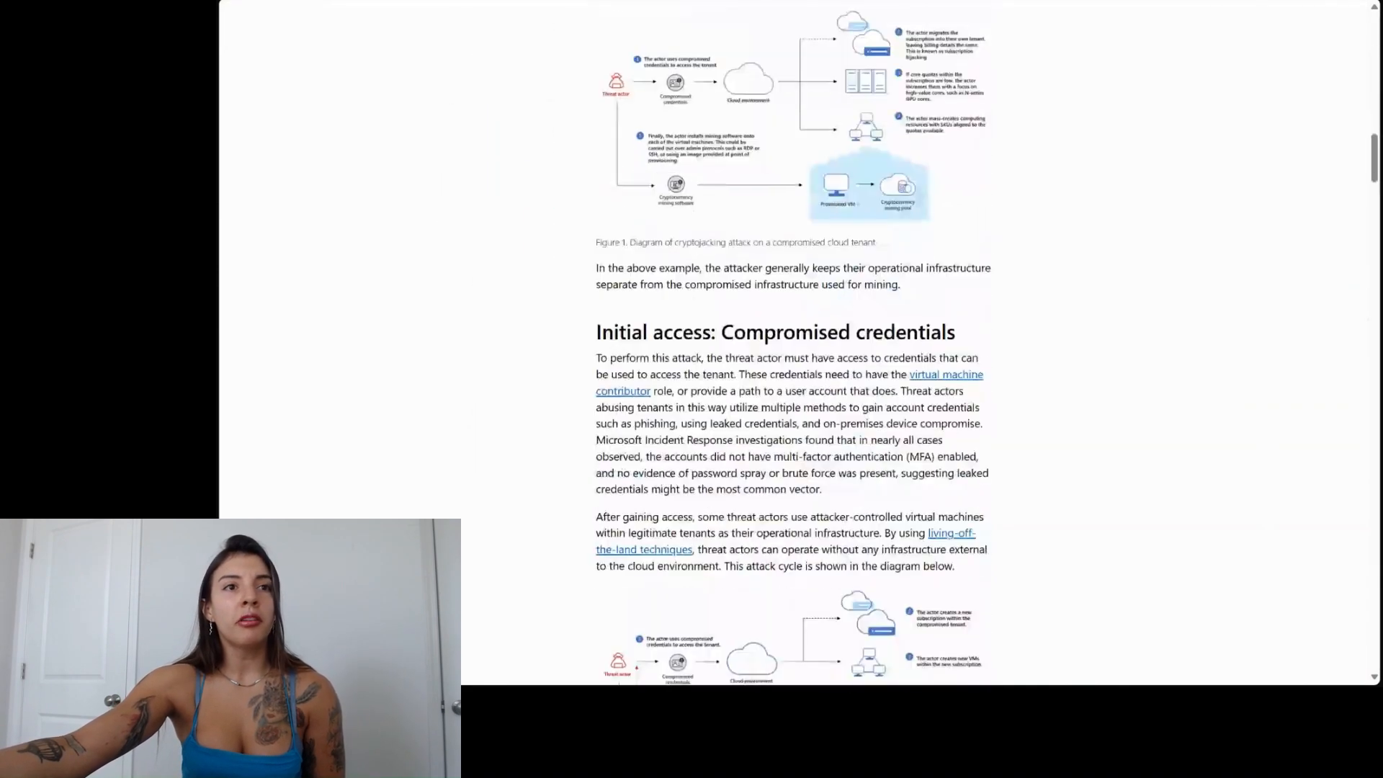
pyautogui.scroll(-3)
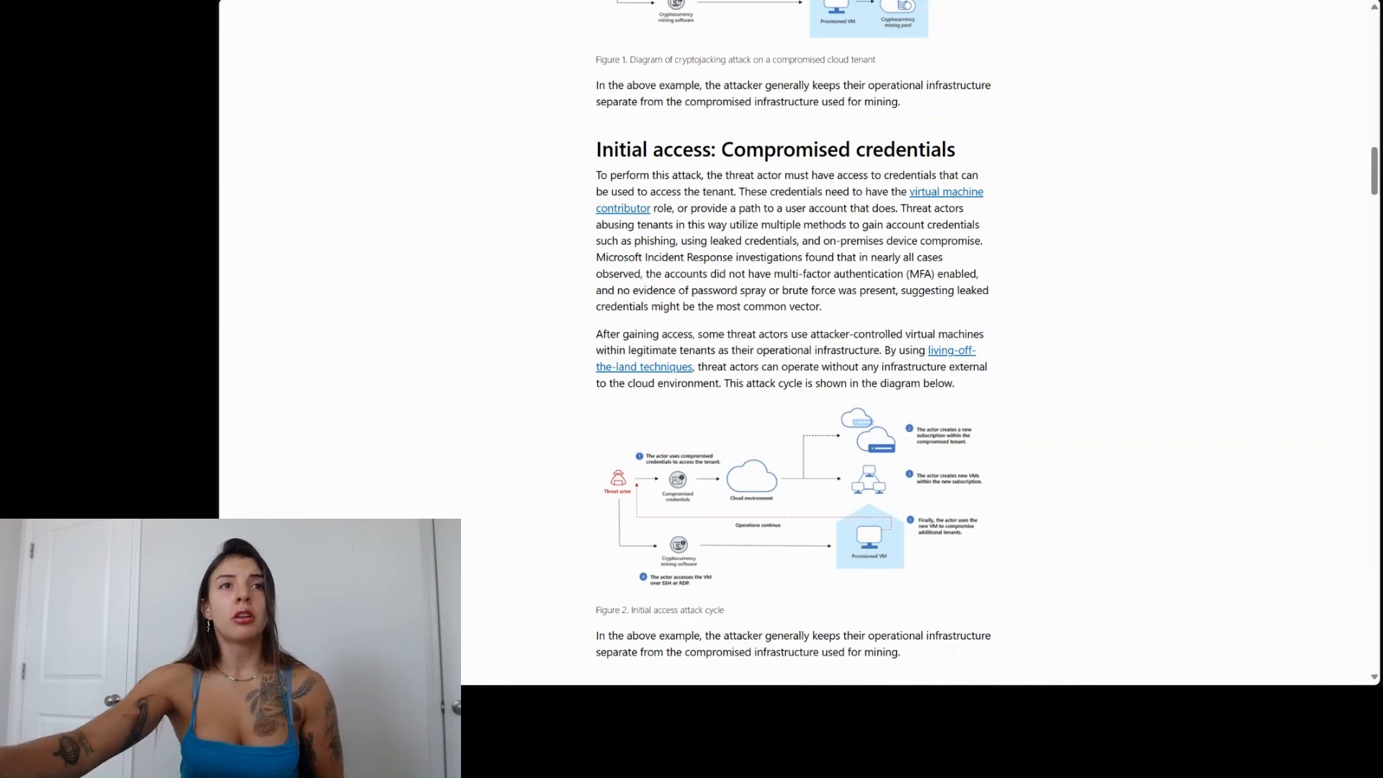
pyautogui.scroll(-3)
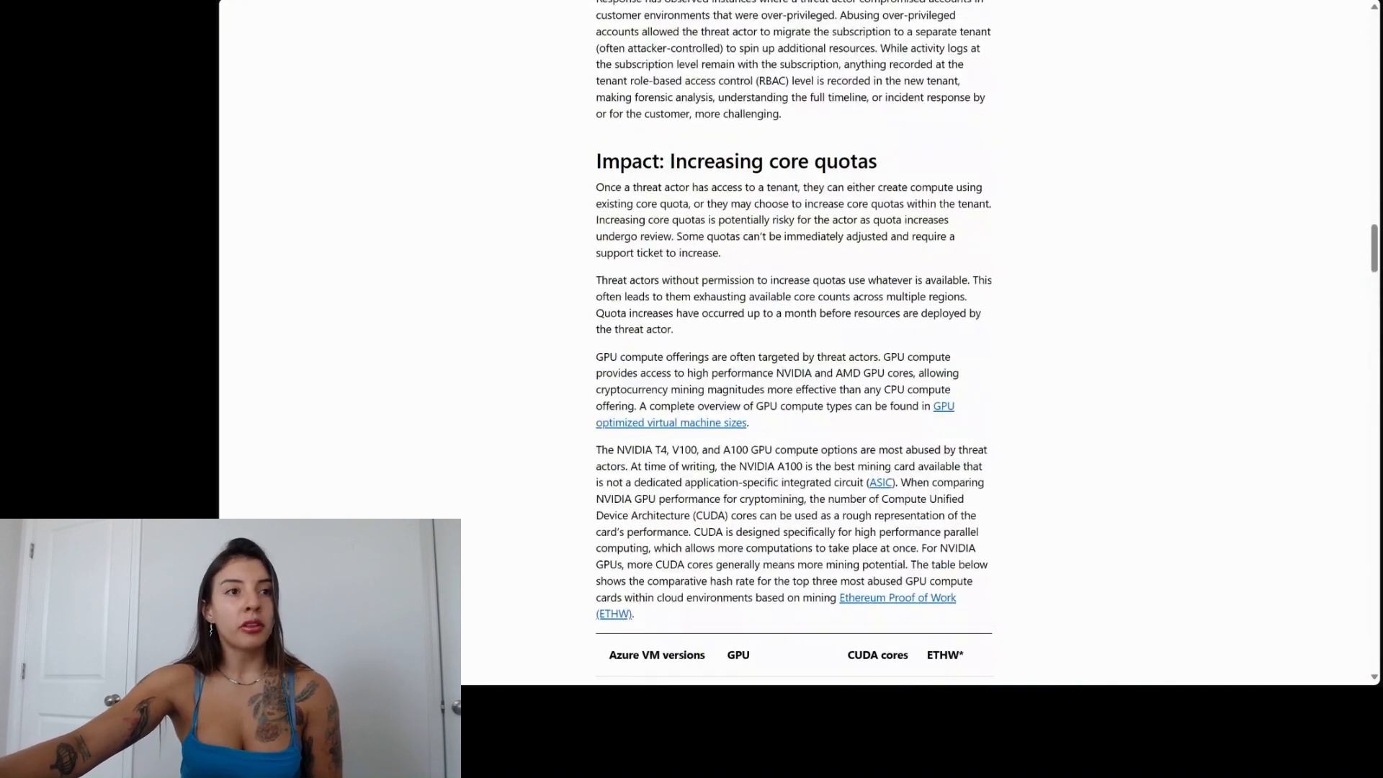
pyautogui.scroll(-3)
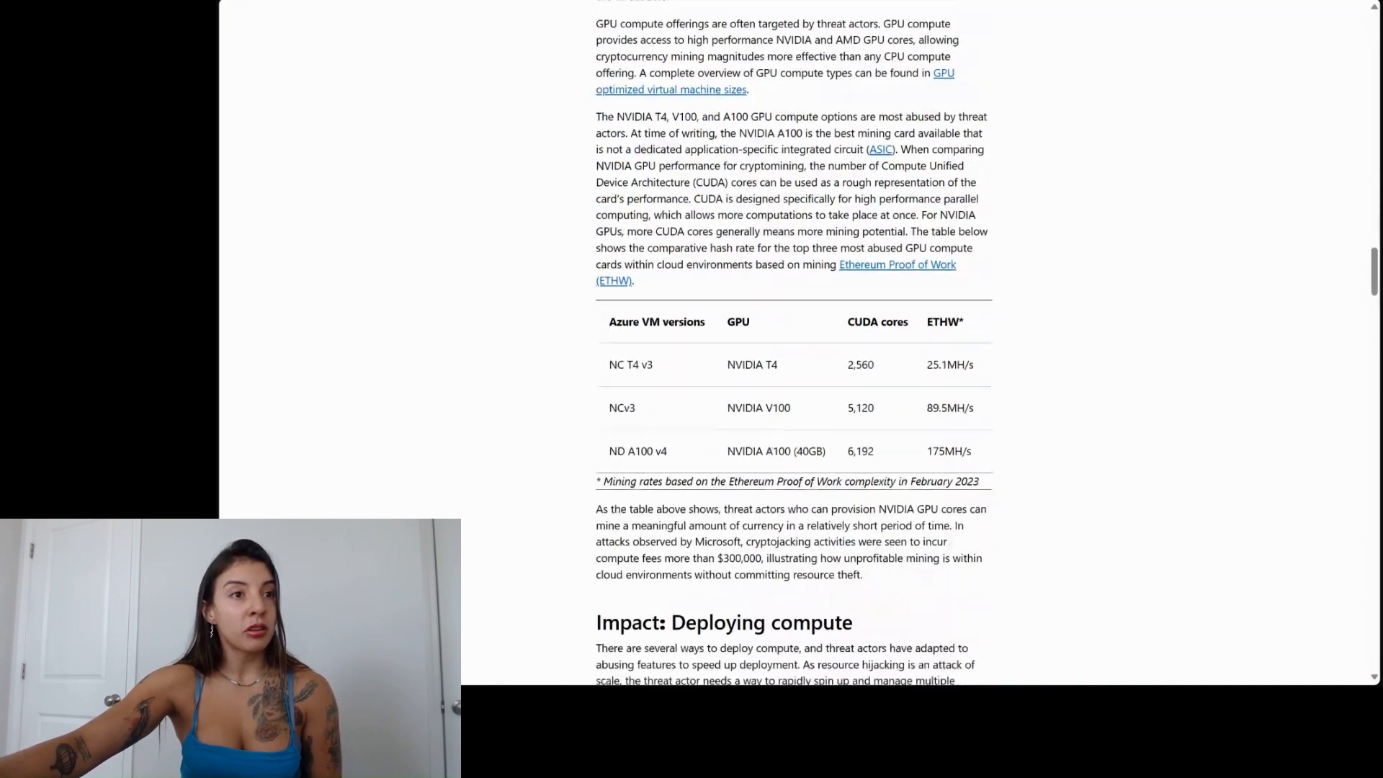
pyautogui.scroll(-3)
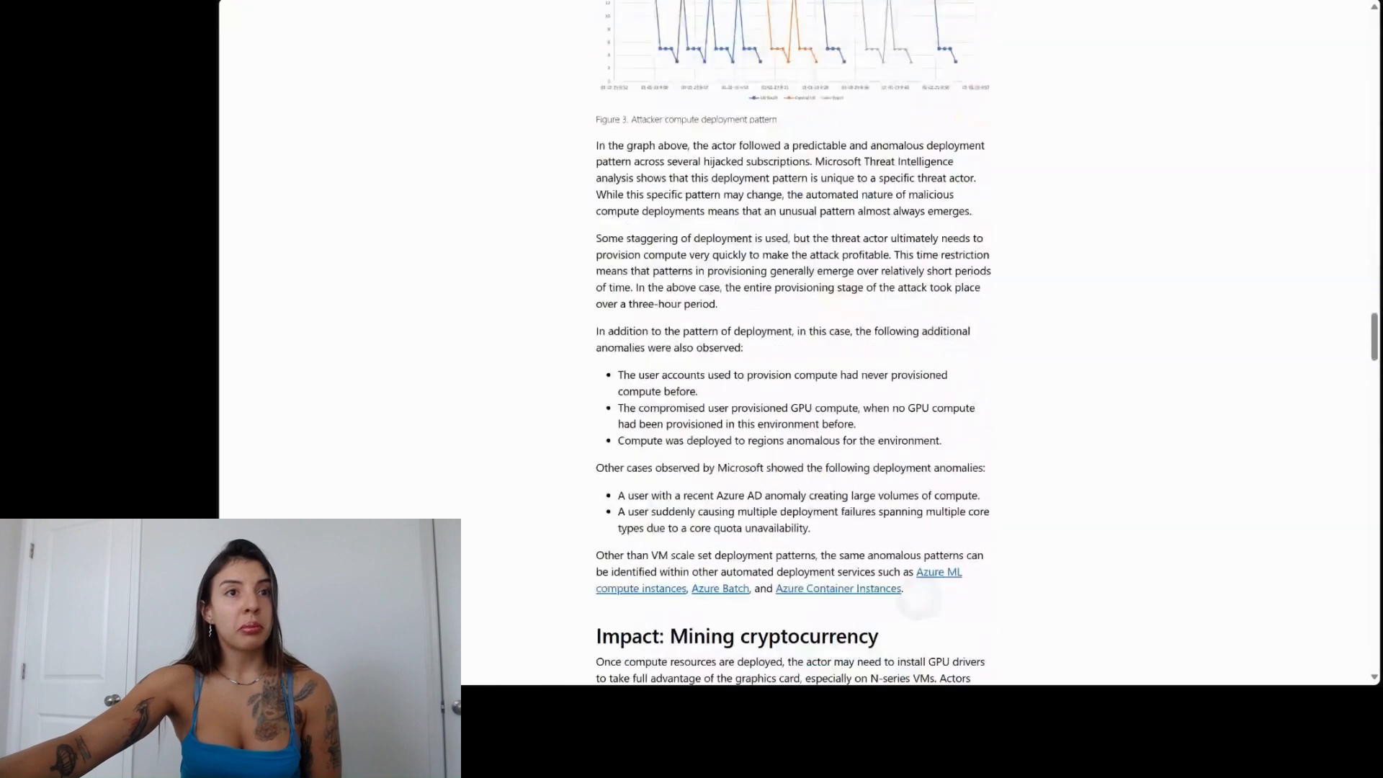
pyautogui.scroll(-3)
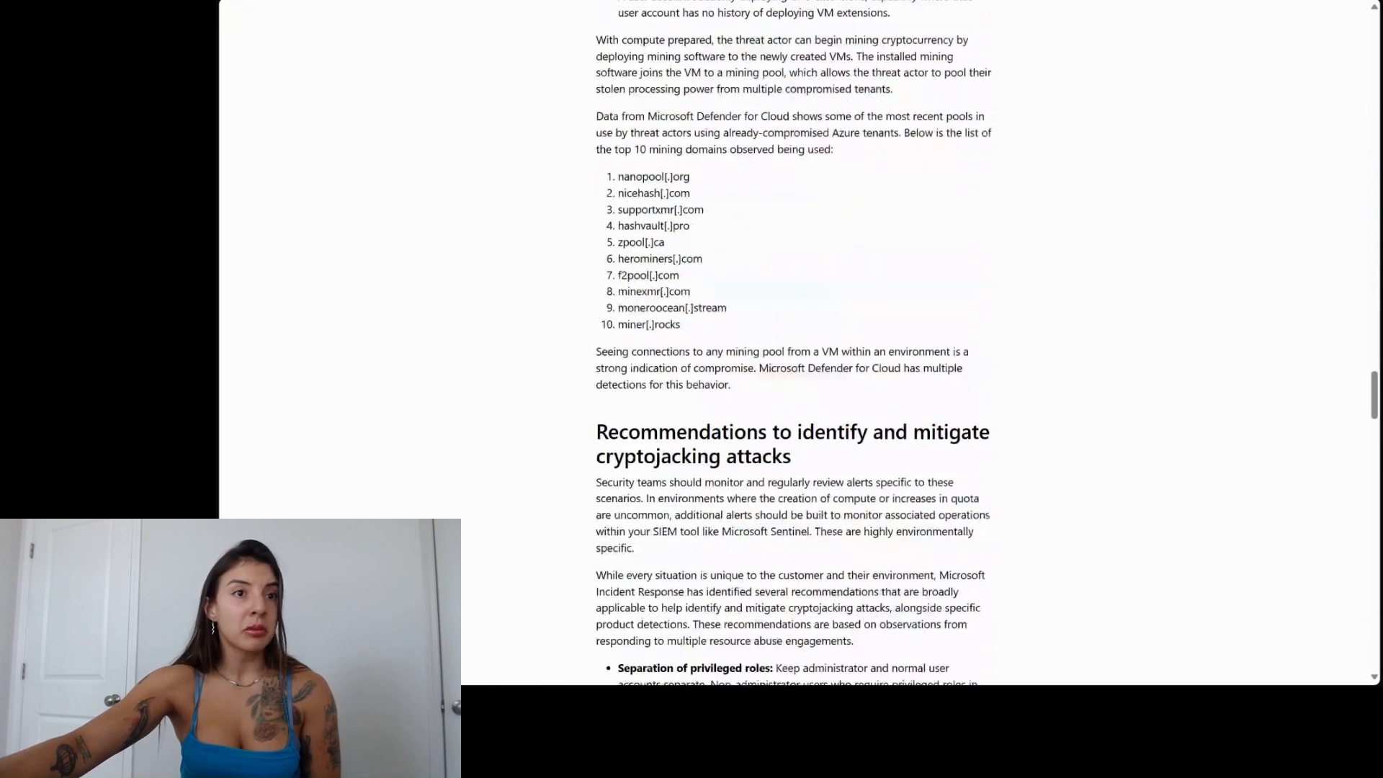
pyautogui.scroll(-3)
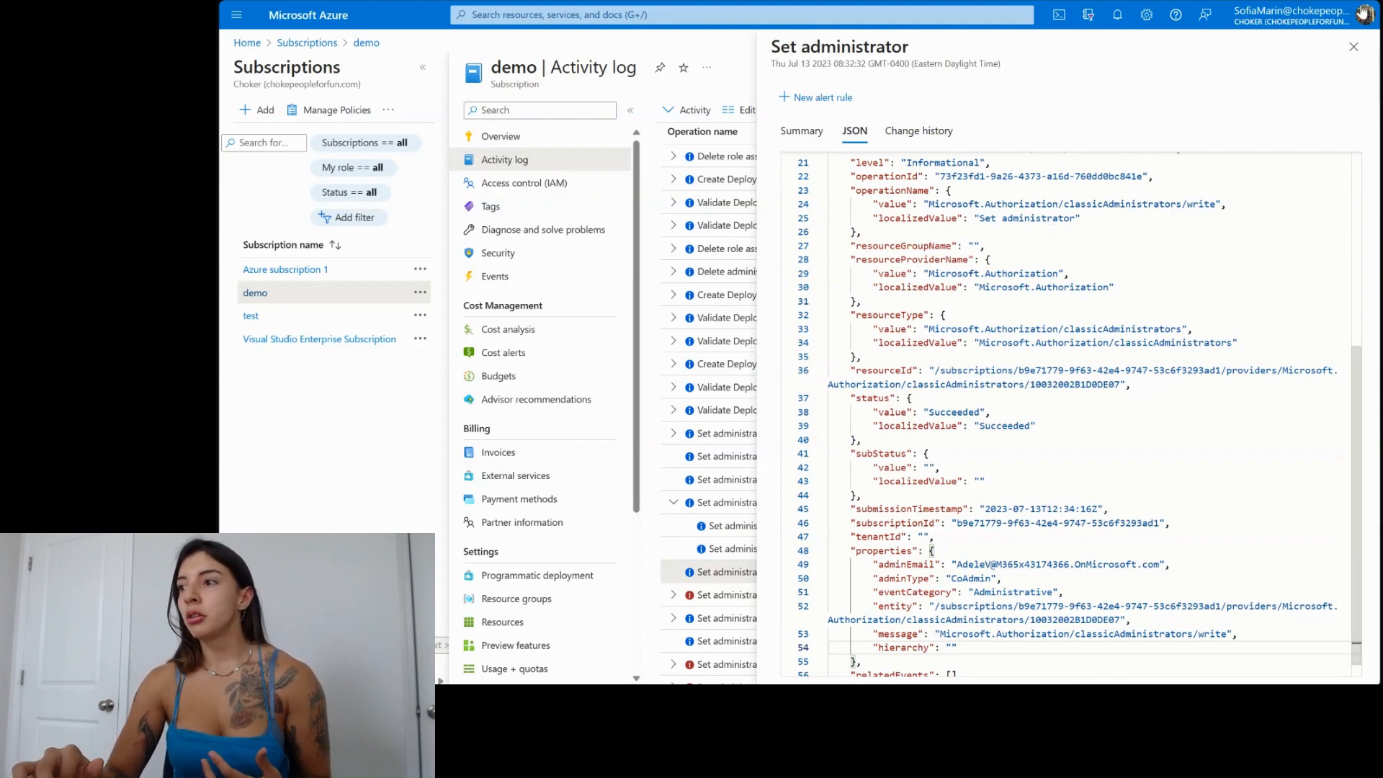
# Step: Close the event details, scroll the activity log and adjust its columns
pyautogui.click(1354, 46)
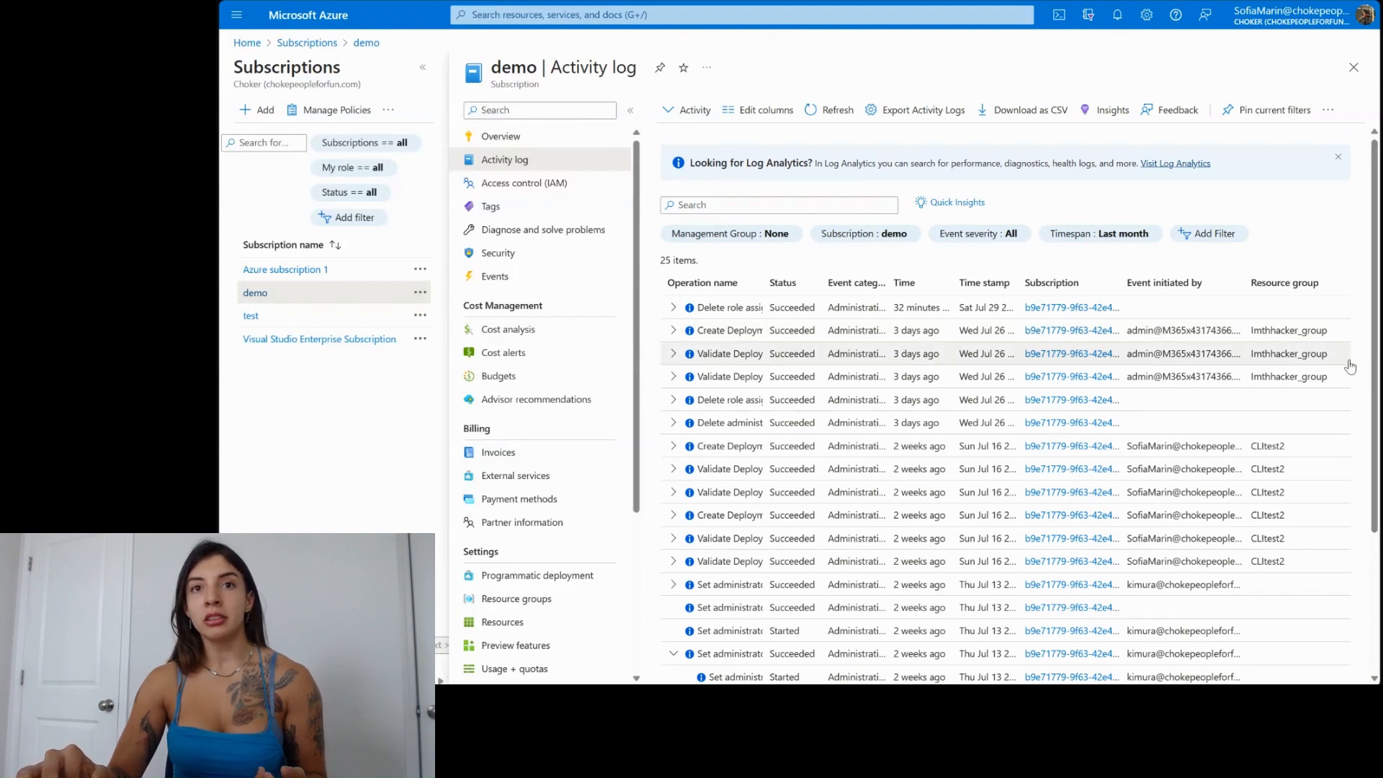
pyautogui.scroll(-3)
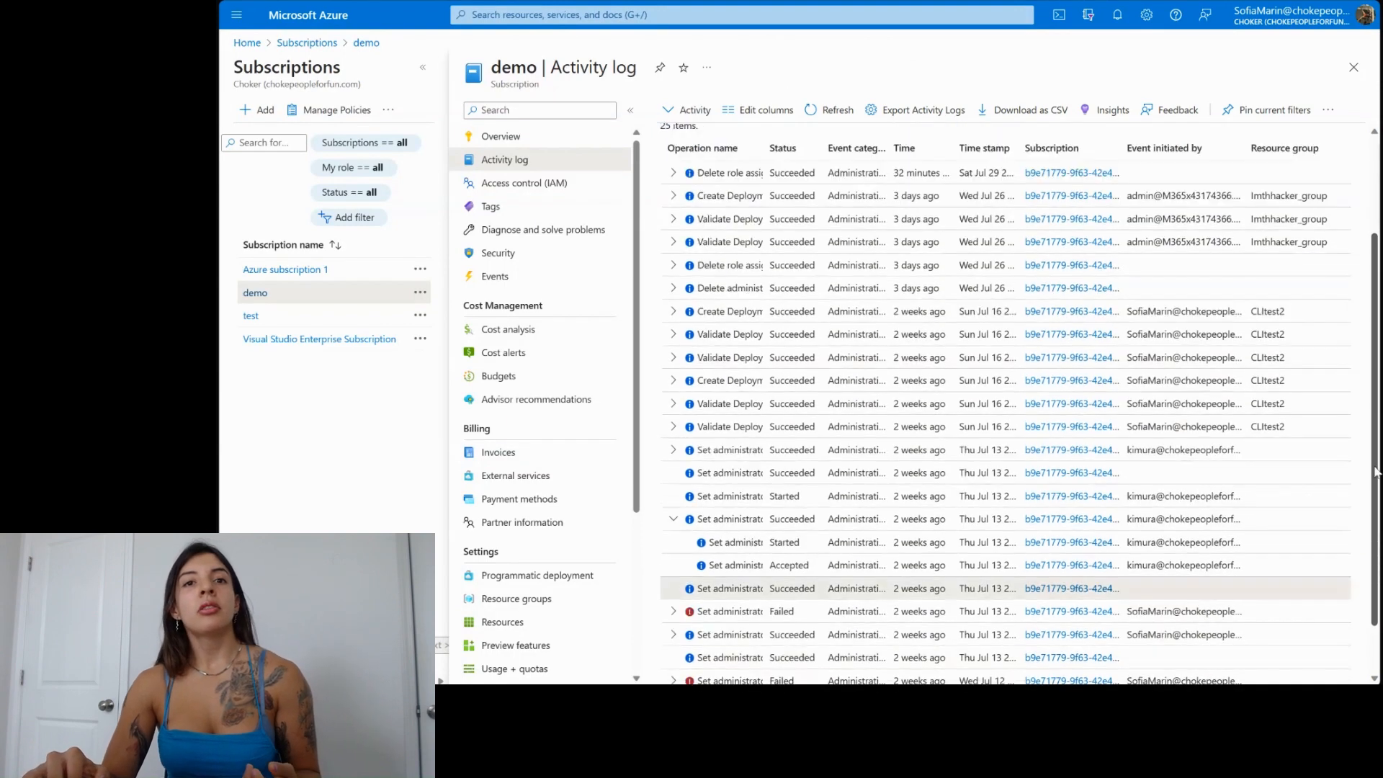
pyautogui.scroll(-3)
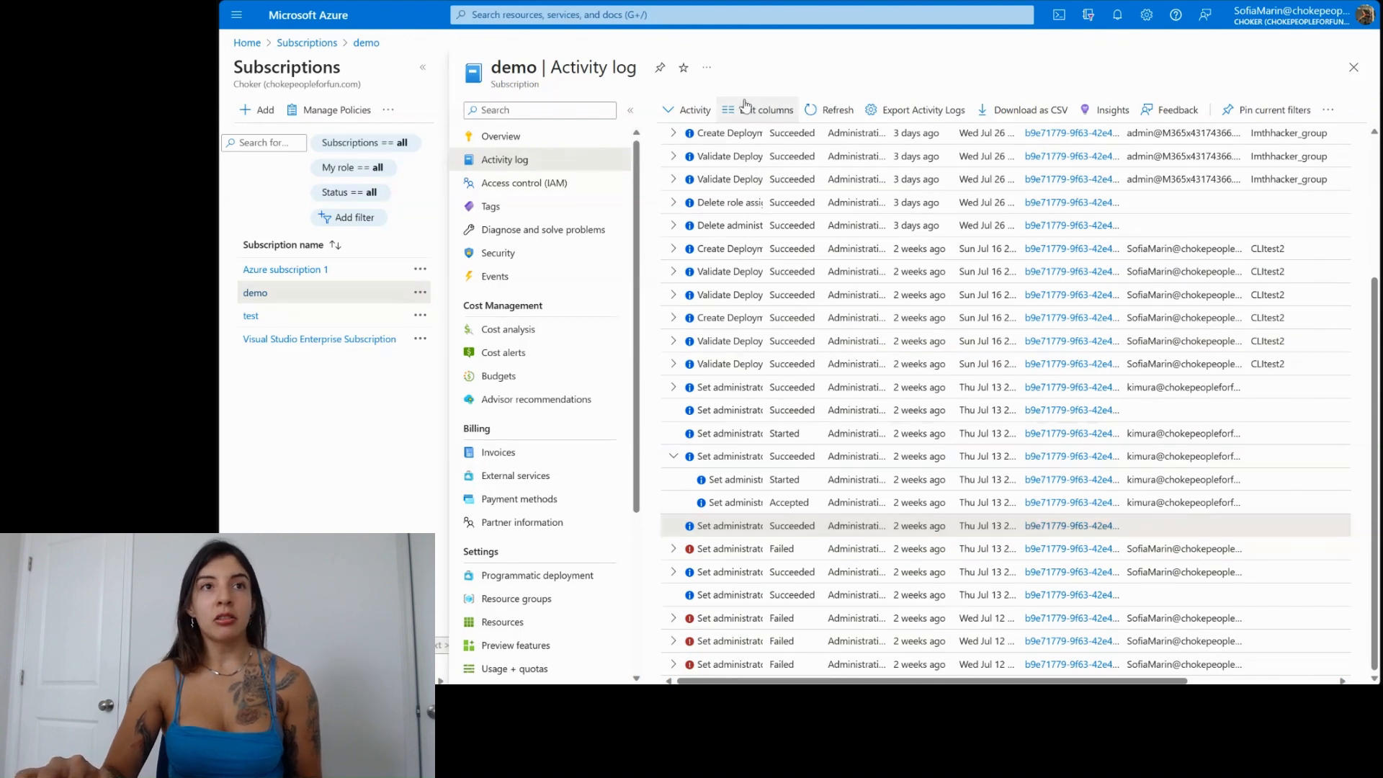
pyautogui.click(763, 110)
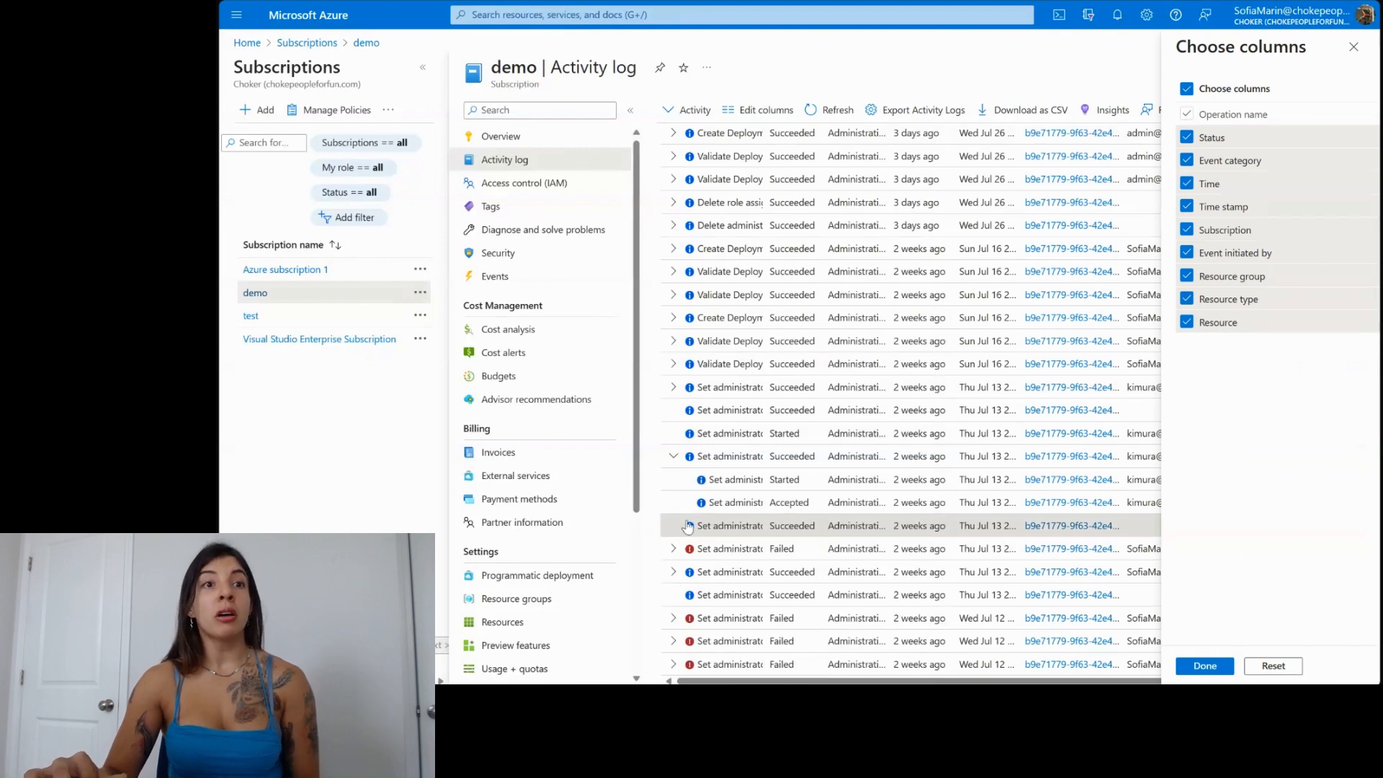
# Step: Review a Set administrator event's JSON, close it, and open the accepted event
pyautogui.click(728, 525)
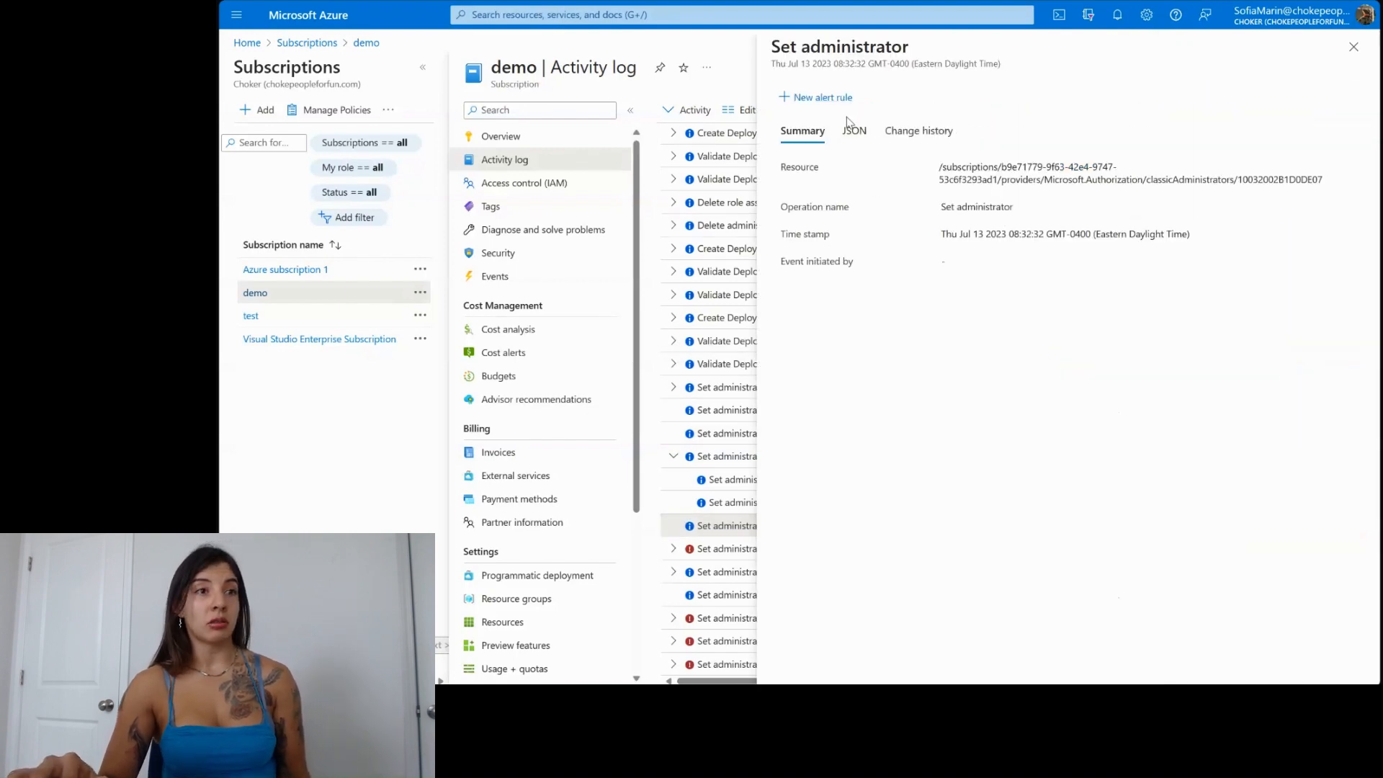
pyautogui.click(852, 130)
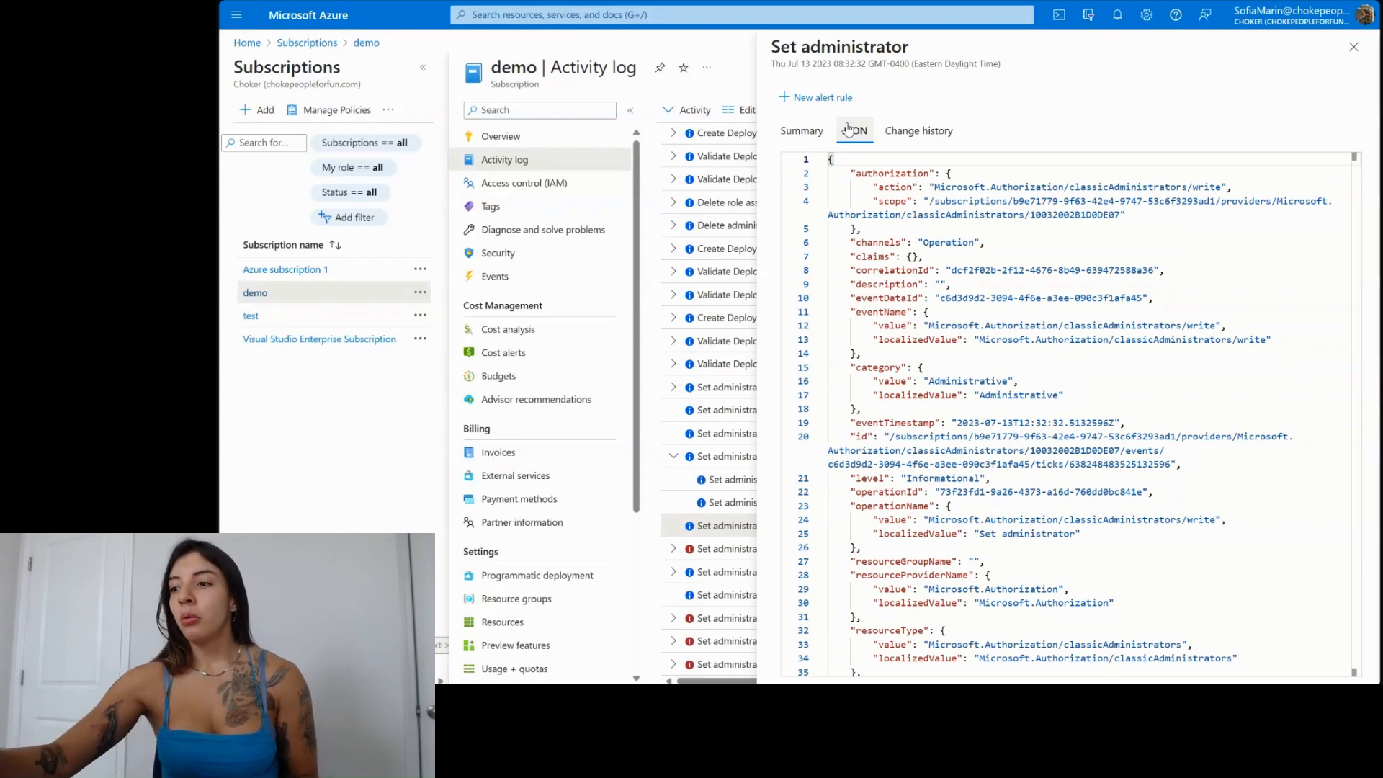
pyautogui.scroll(-3)
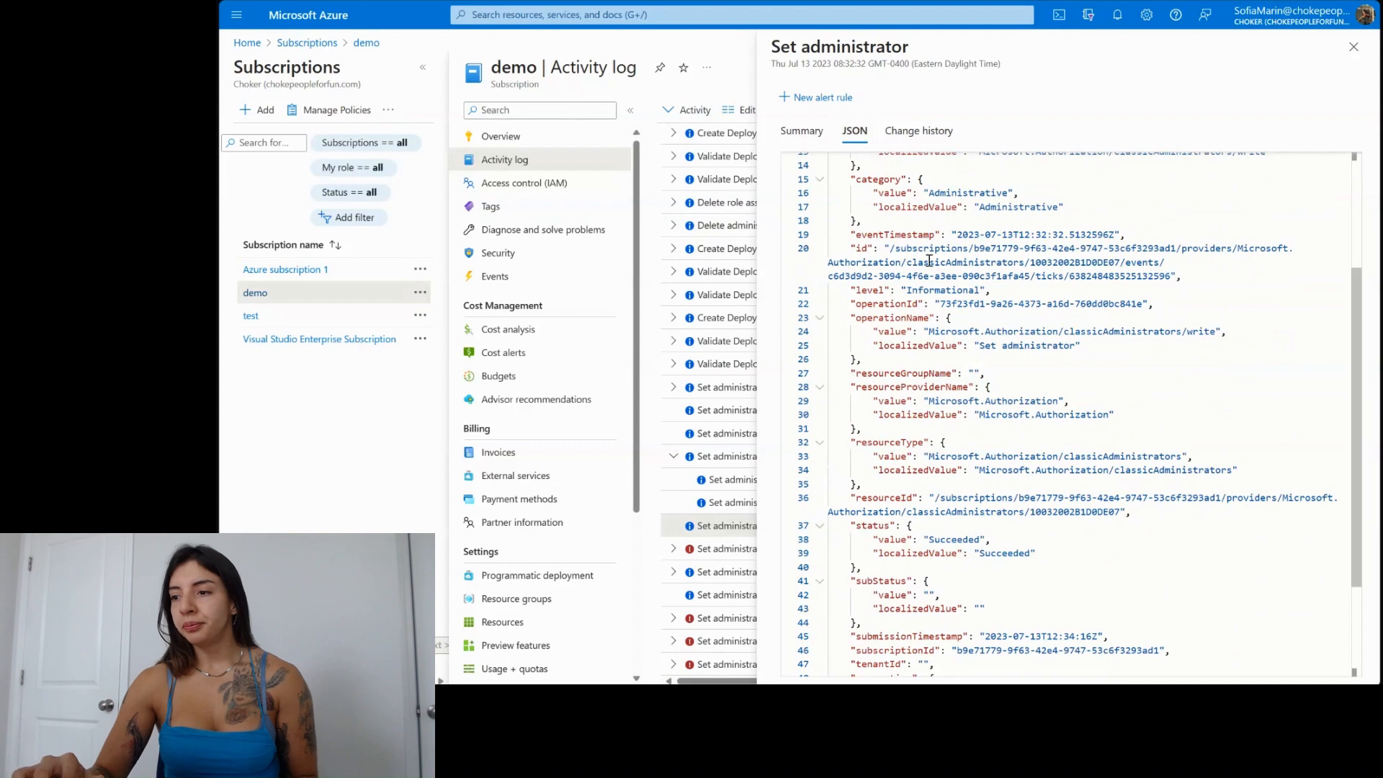
pyautogui.moveTo(1307, 344)
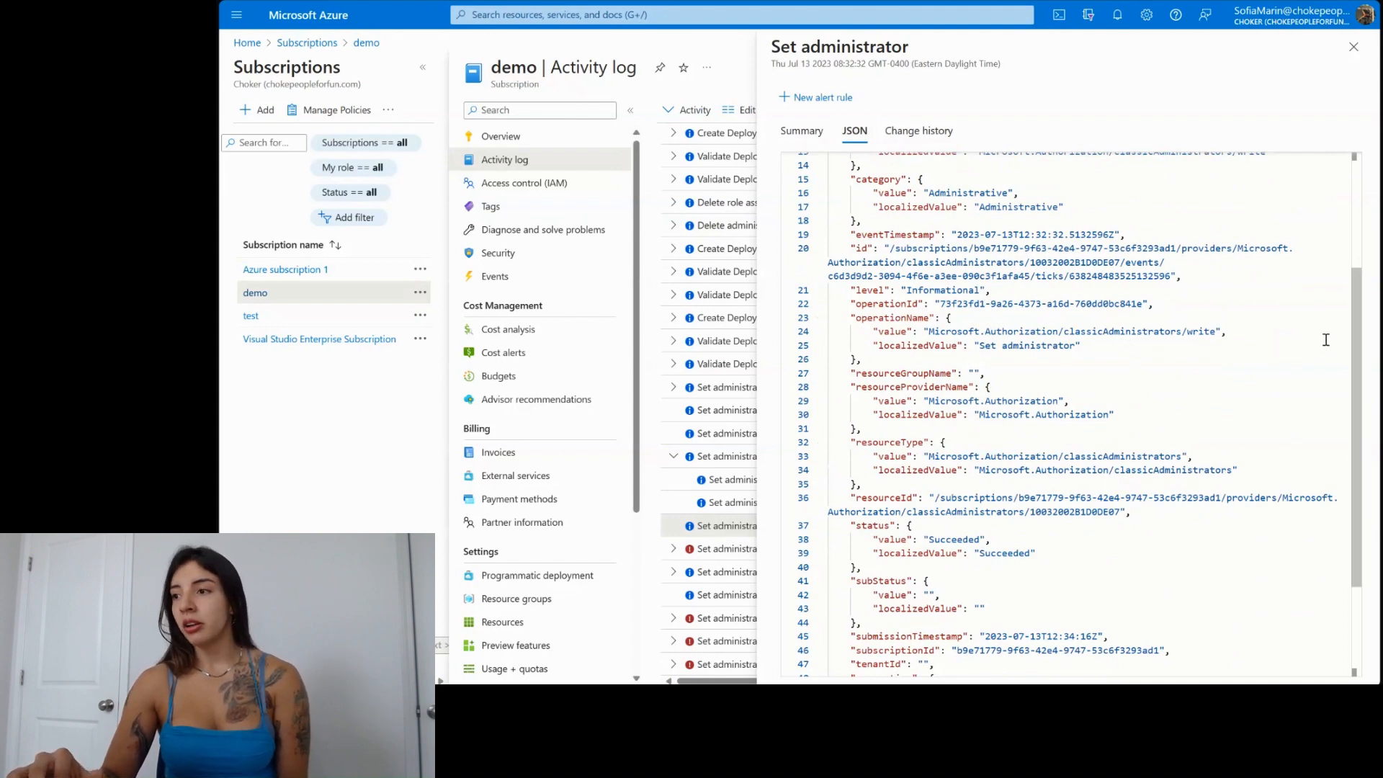
pyautogui.scroll(-3)
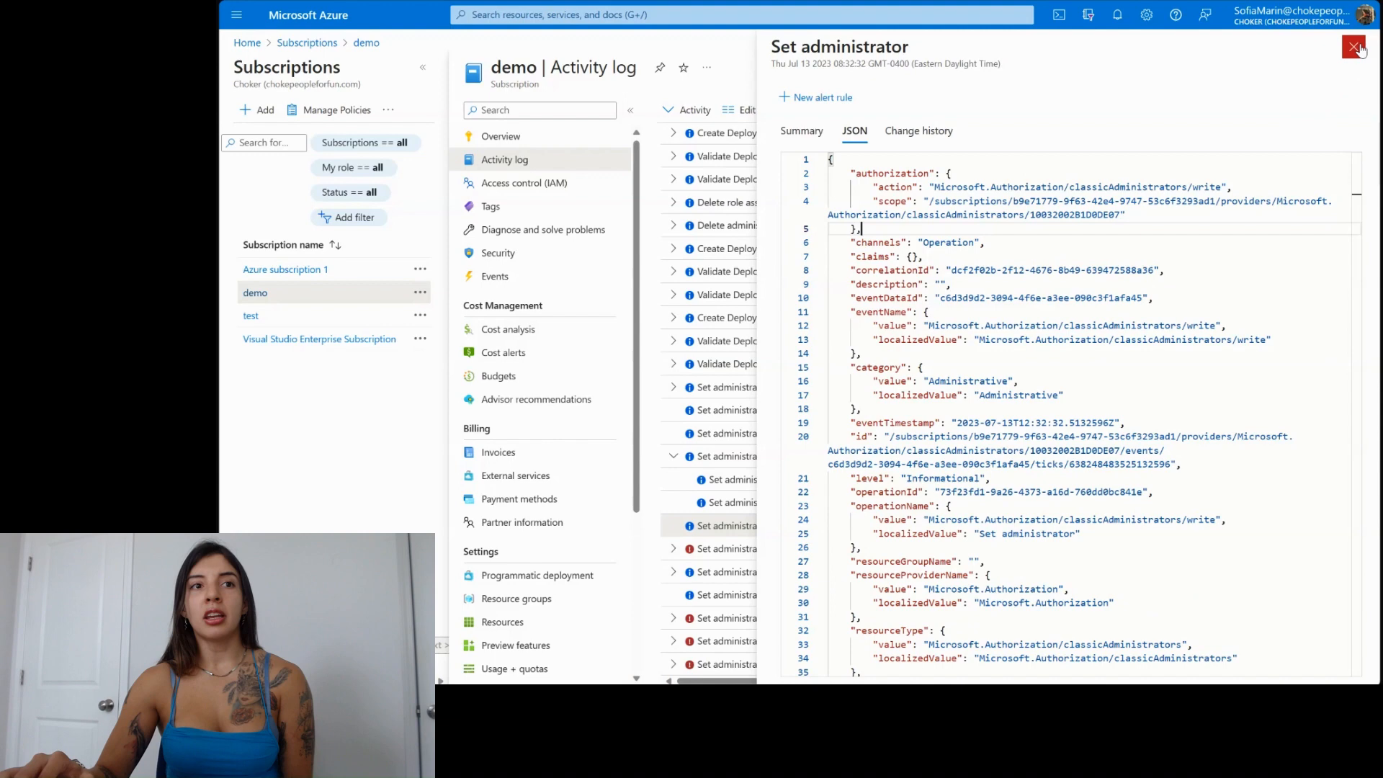
pyautogui.click(1356, 47)
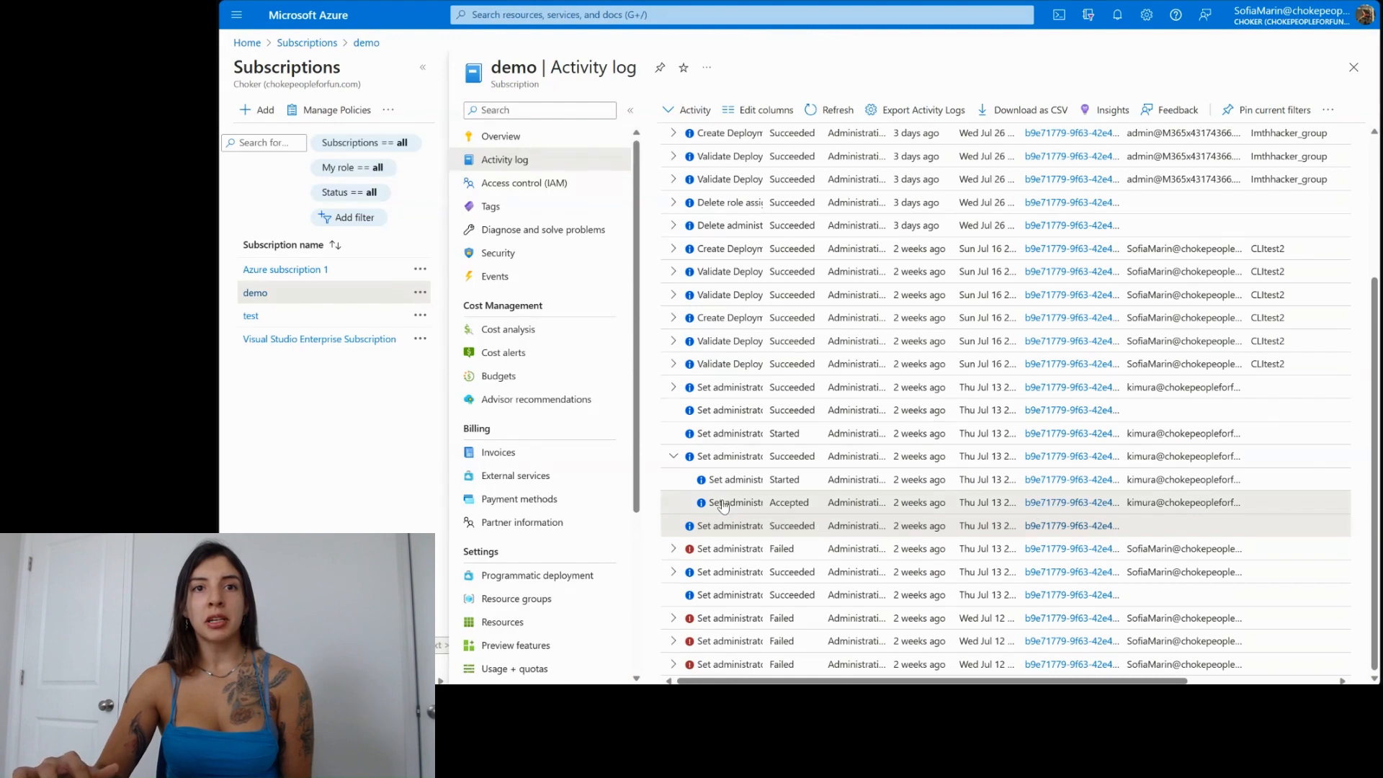
pyautogui.click(732, 502)
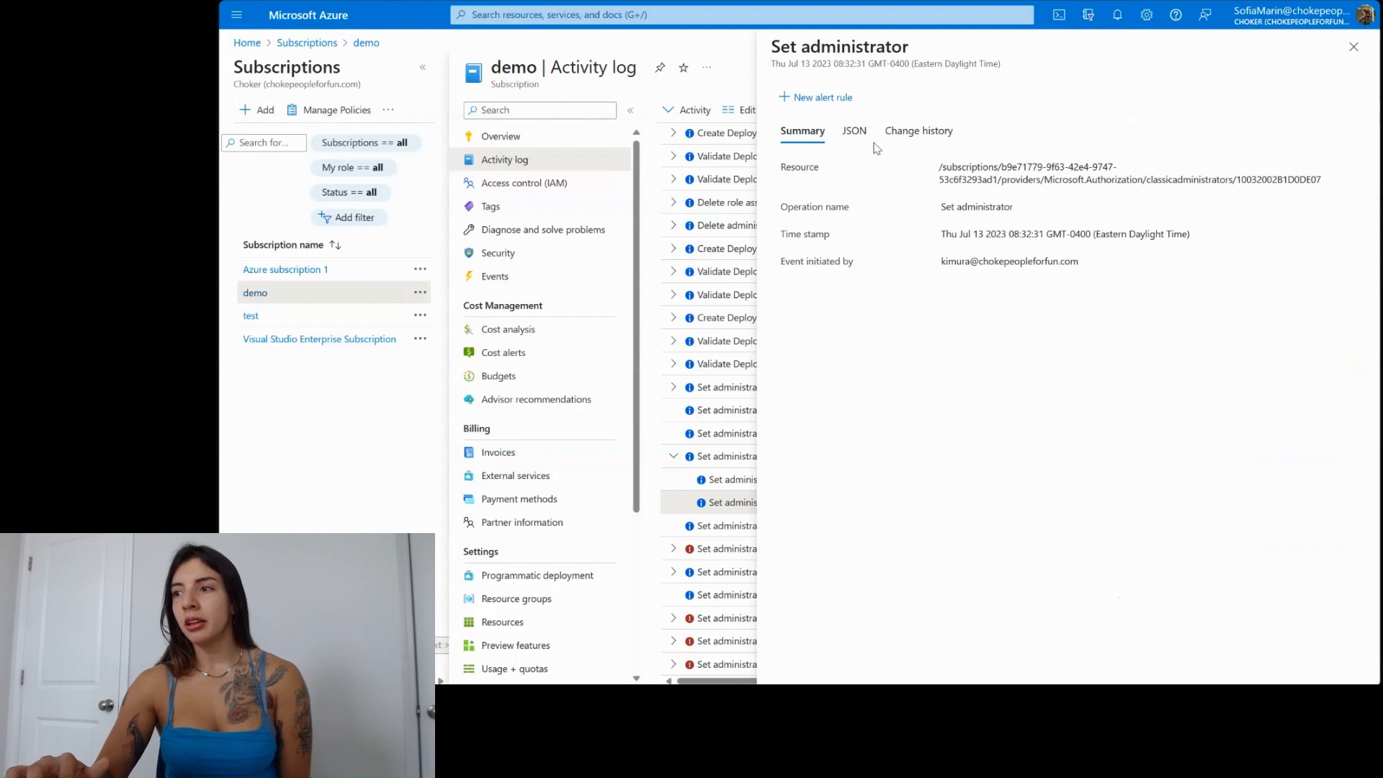
# Step: Read the accepted event's JSON caller info, then open Kimura's risk detection details
pyautogui.click(853, 130)
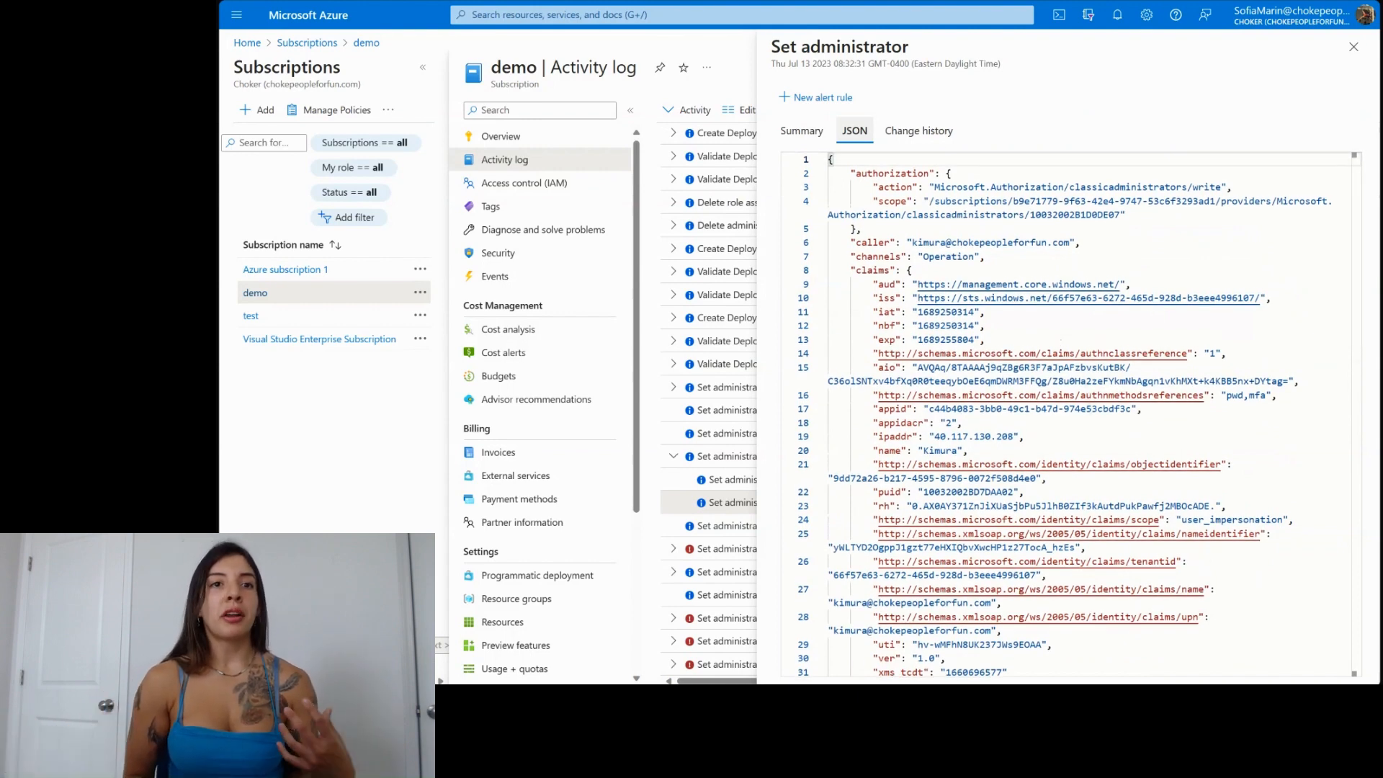
pyautogui.scroll(-3)
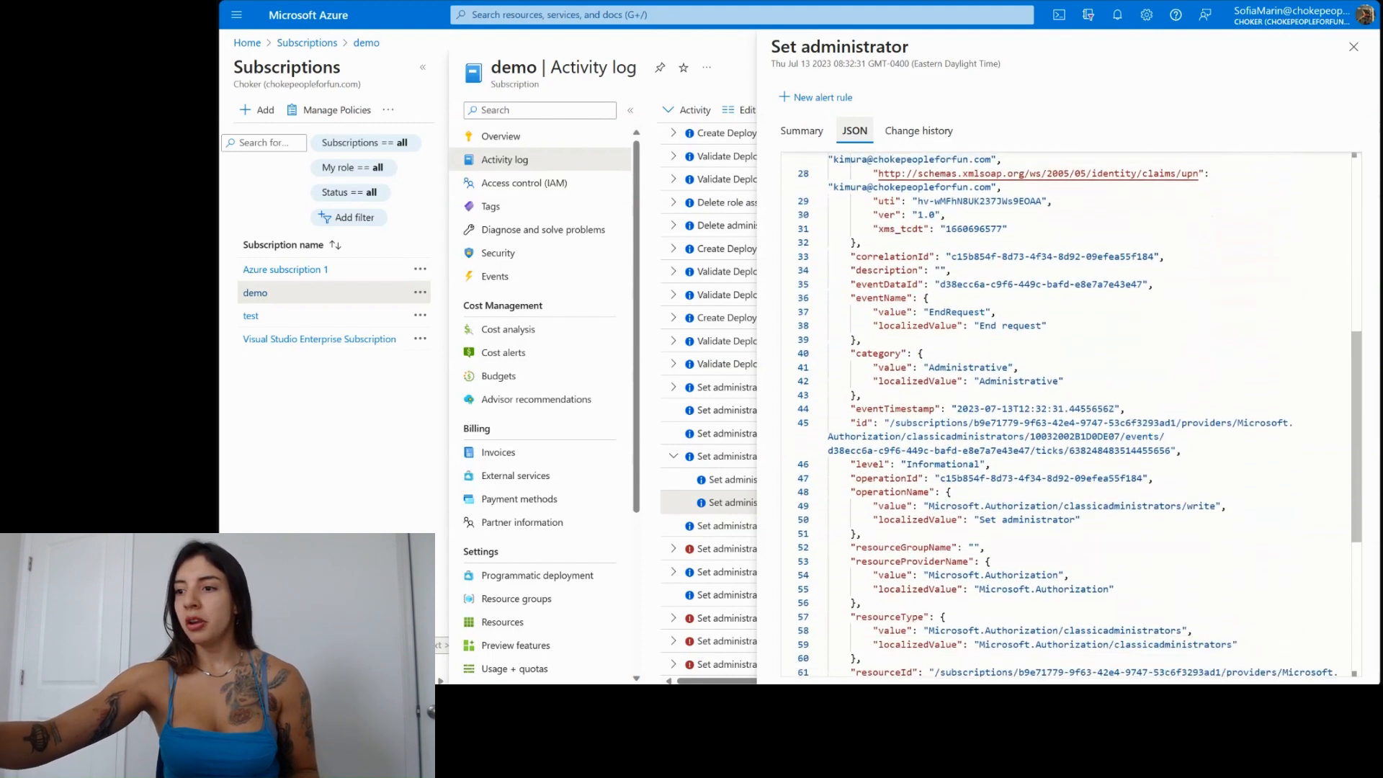
pyautogui.scroll(-3)
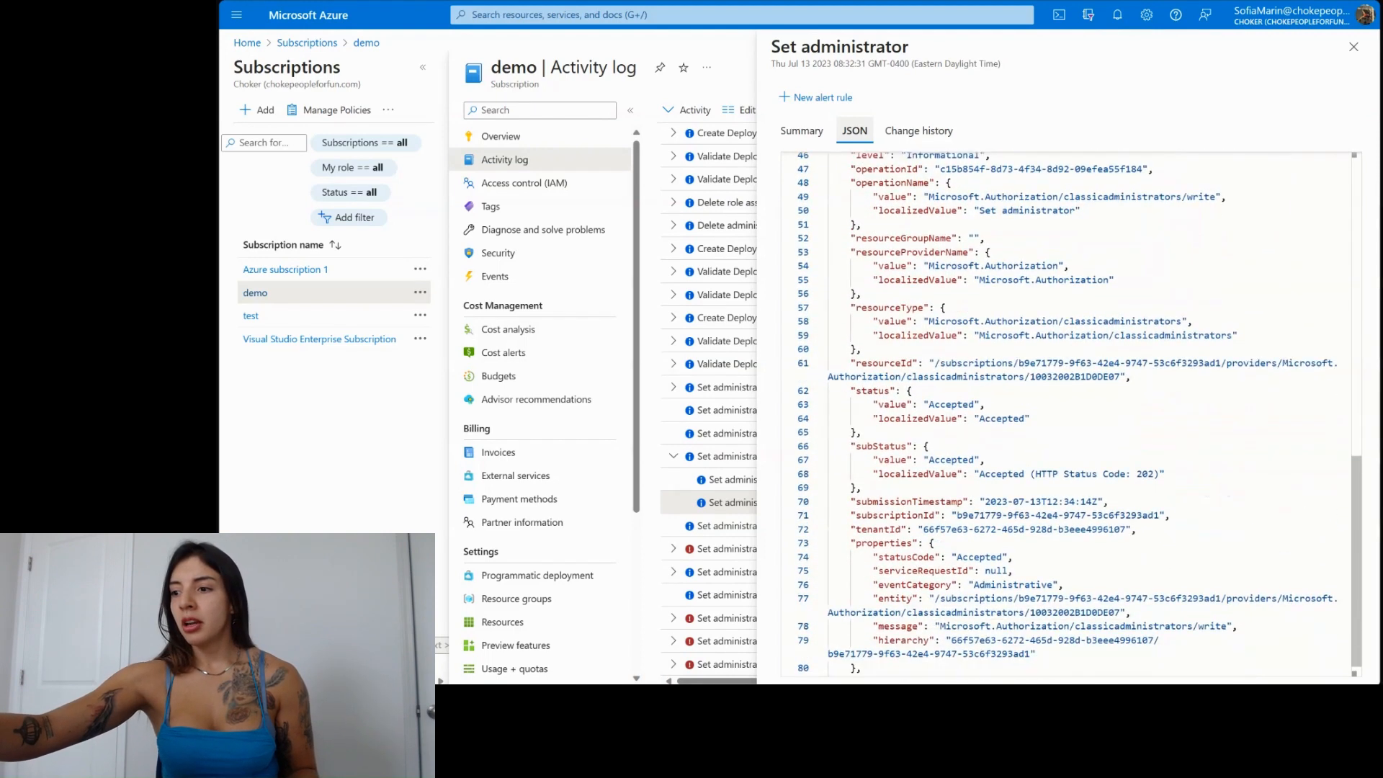
pyautogui.scroll(-3)
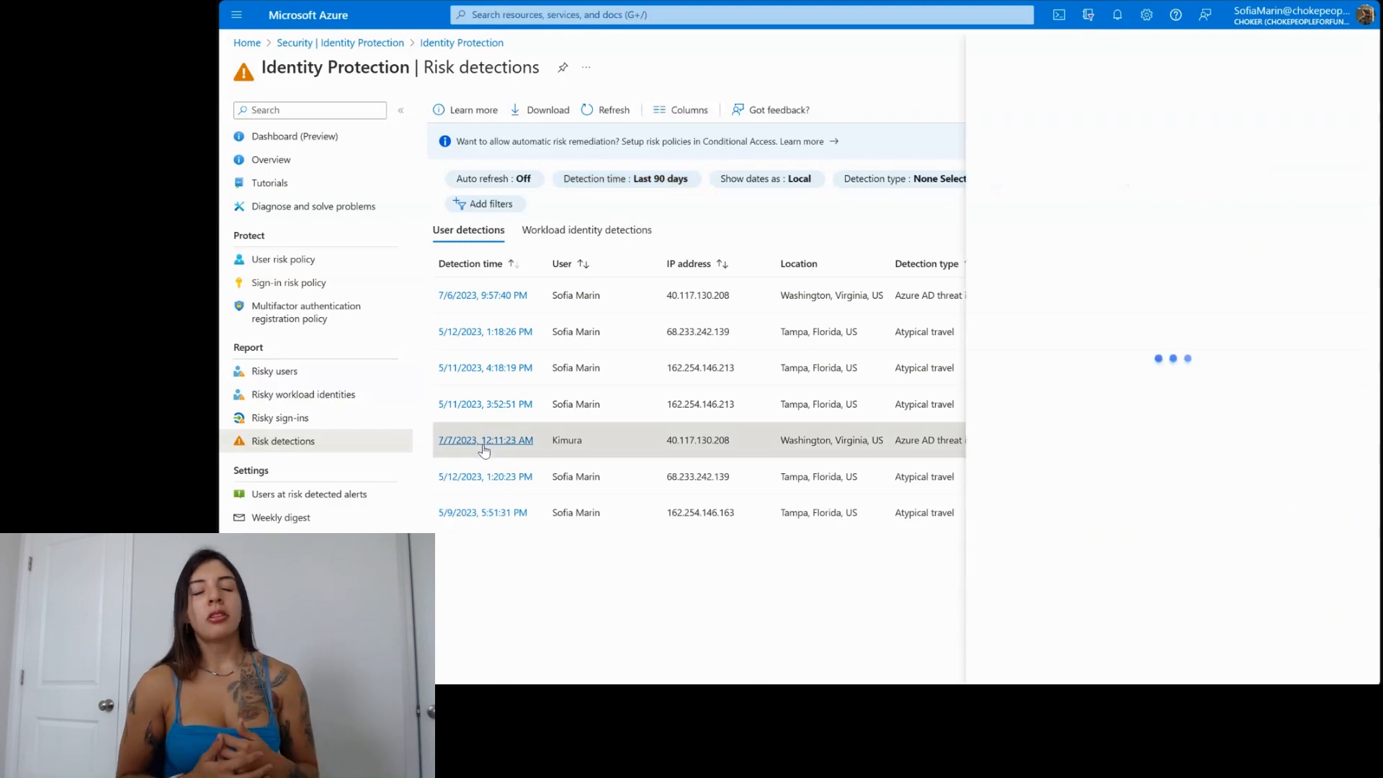
pyautogui.click(485, 439)
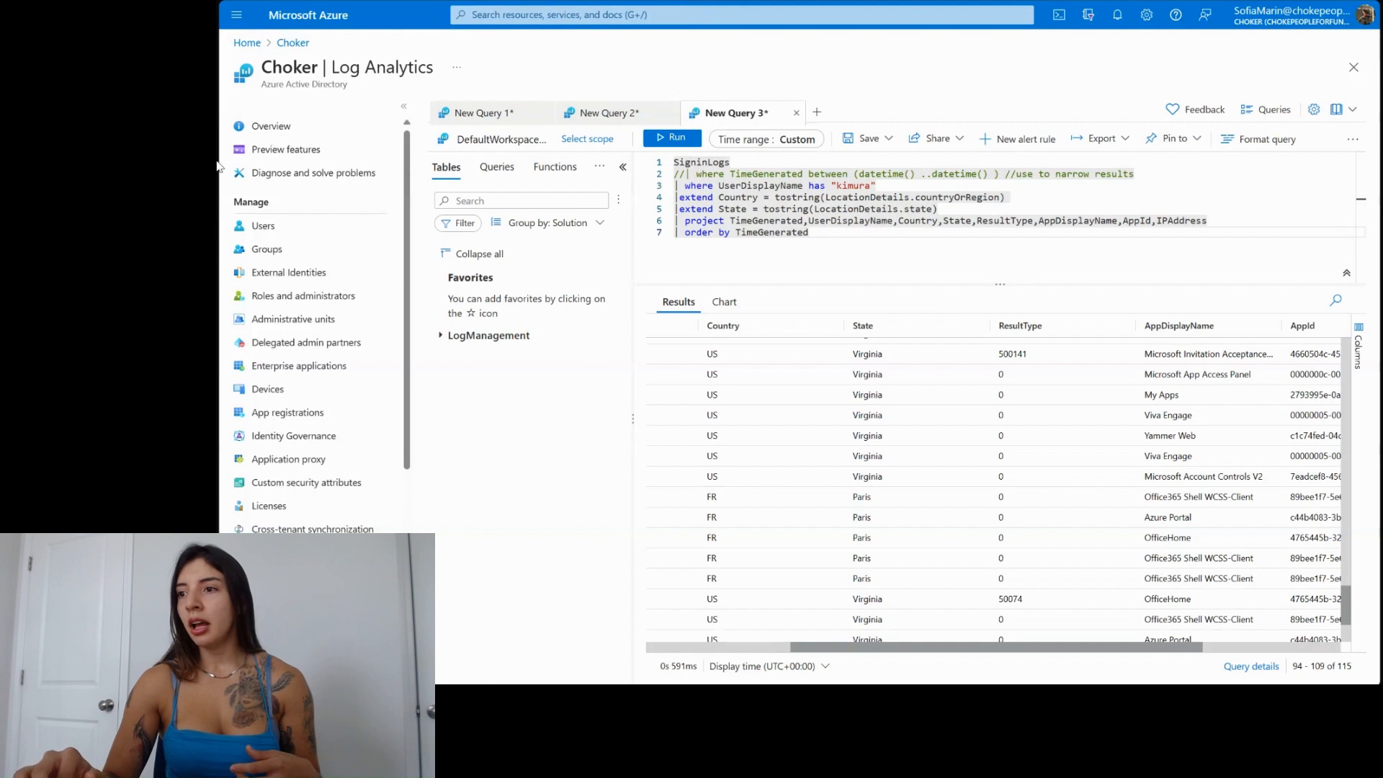
pyautogui.moveTo(765, 186)
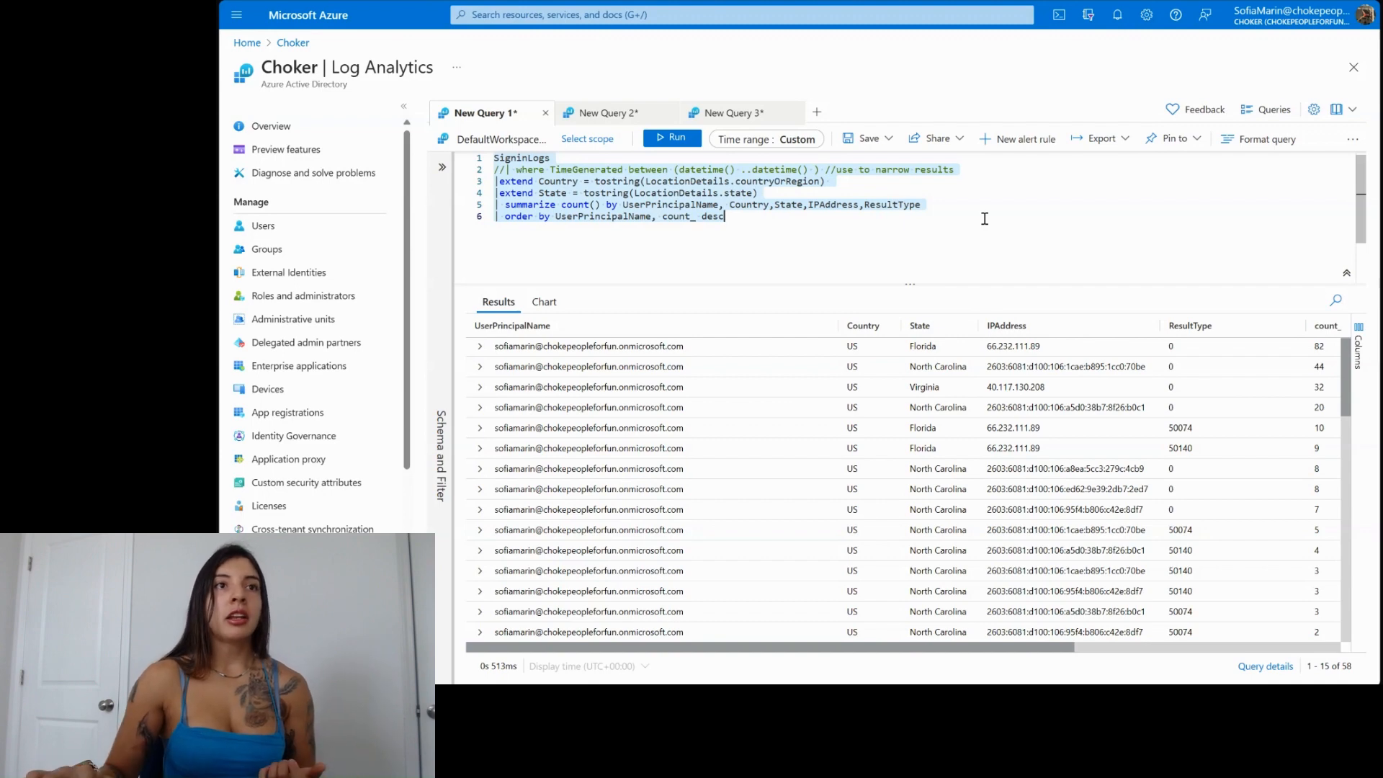
# Step: Show New Query 2 with Kimura's sign-ins summarized by location, IP and result
pyautogui.click(608, 113)
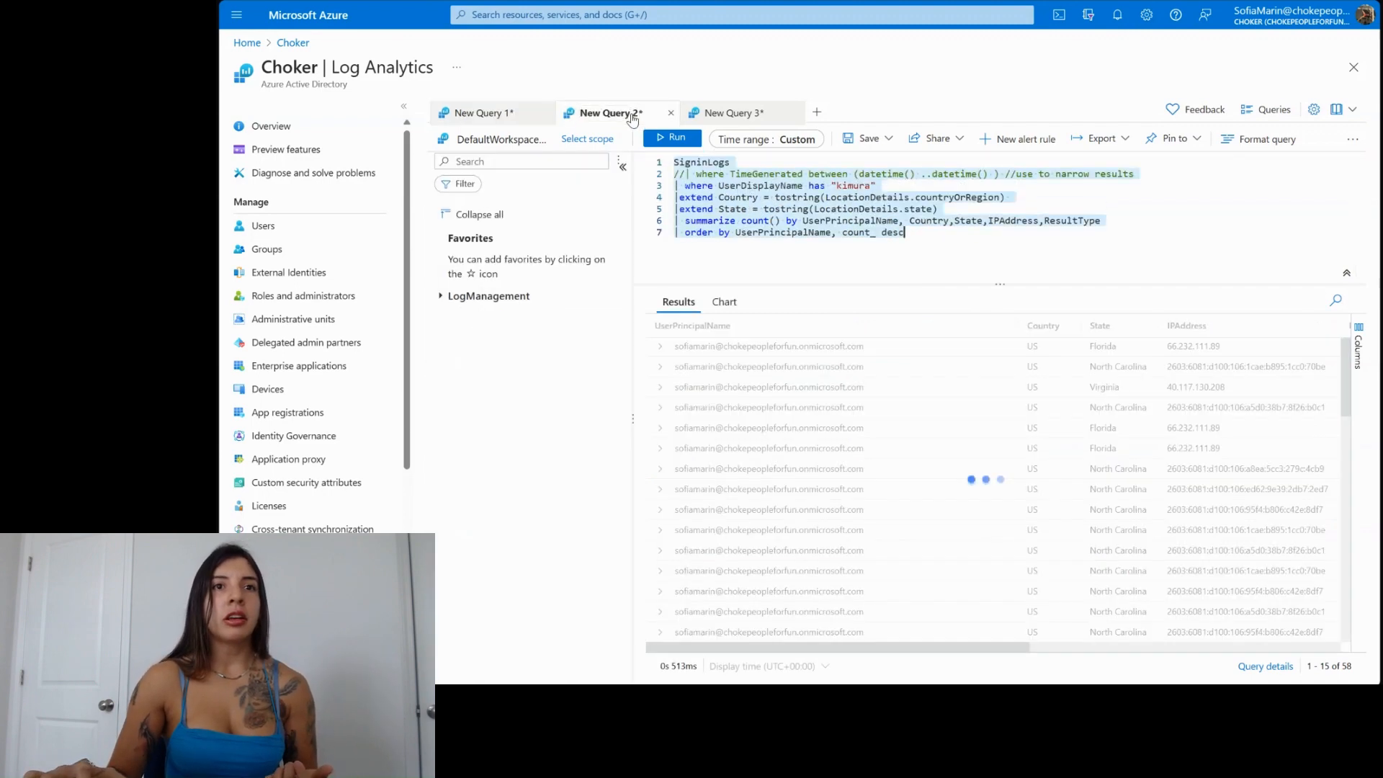
pyautogui.click(671, 138)
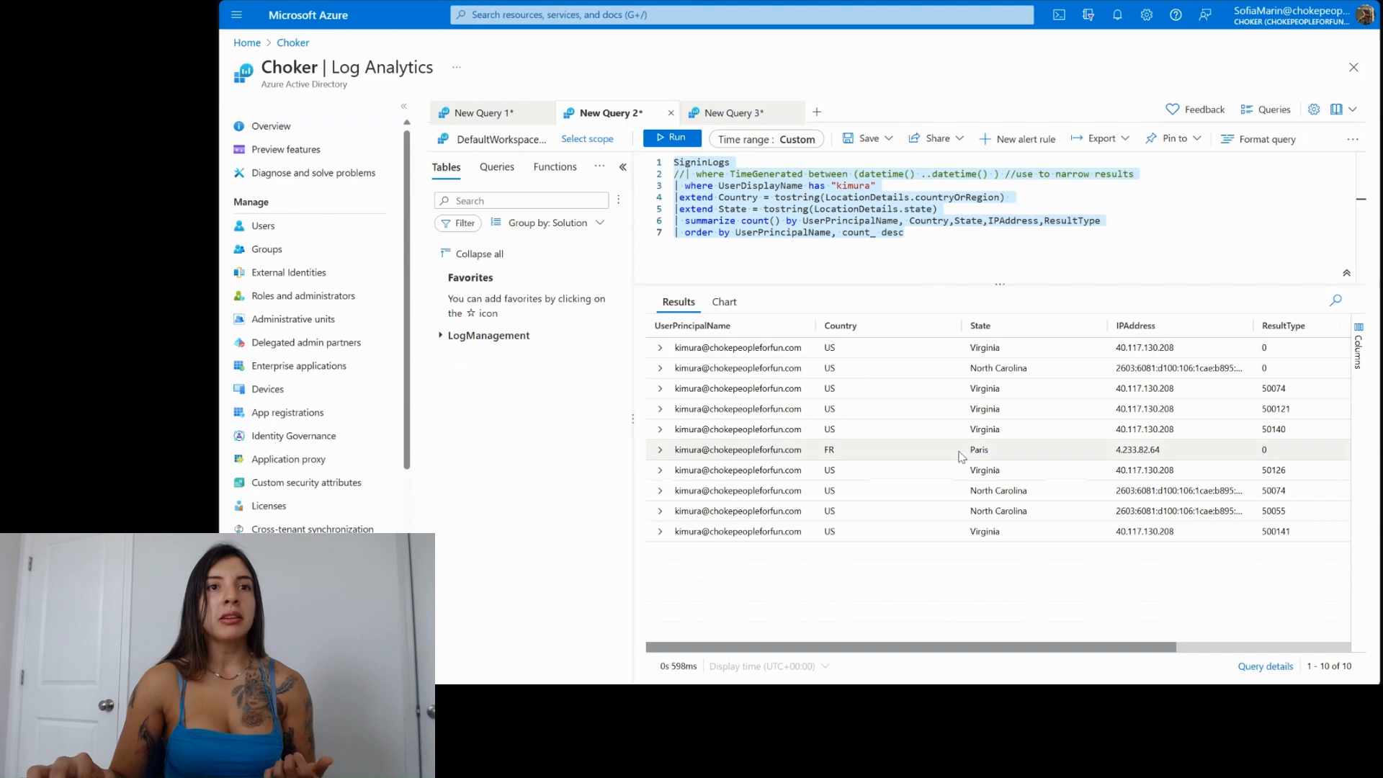
pyautogui.moveTo(986, 469)
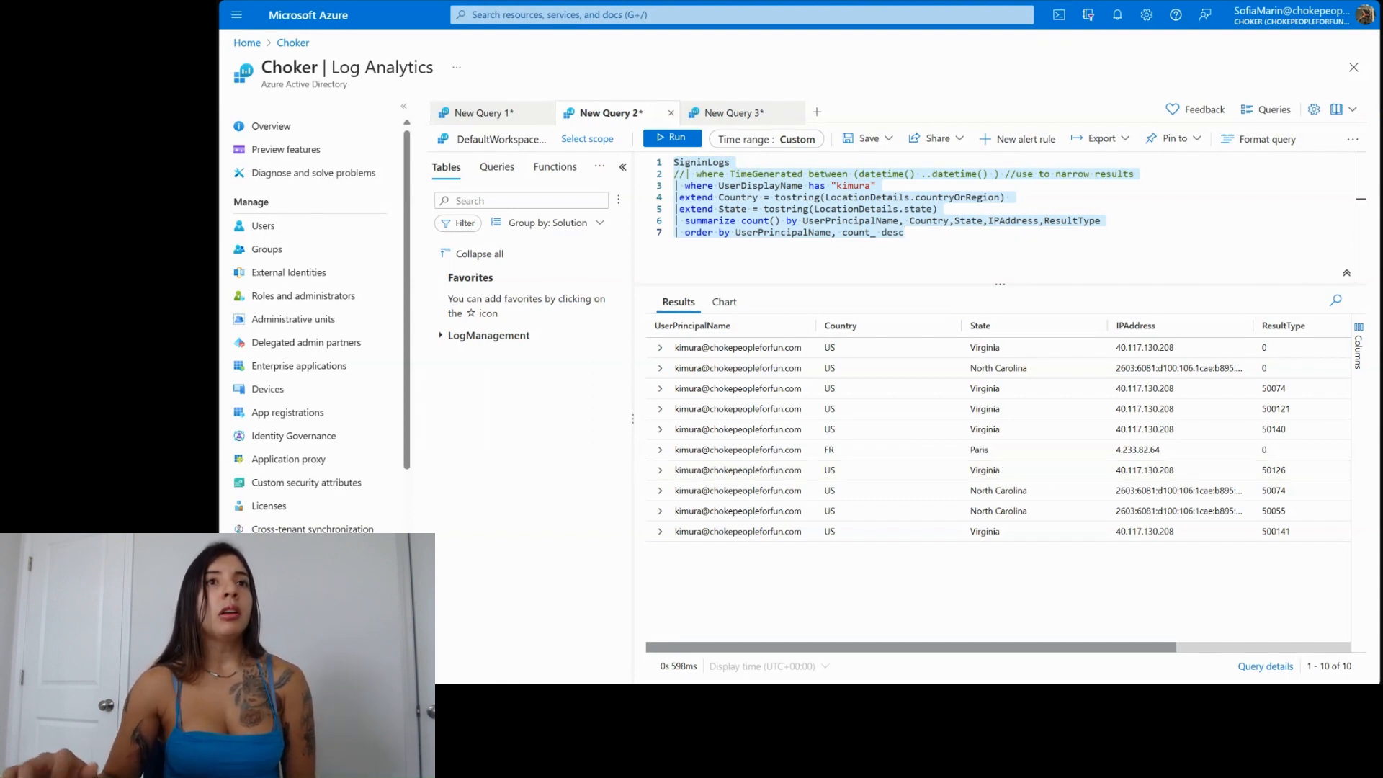
# Step: Return to Kimura's risk detection details and open all of Kimura's sign-ins
pyautogui.click(734, 113)
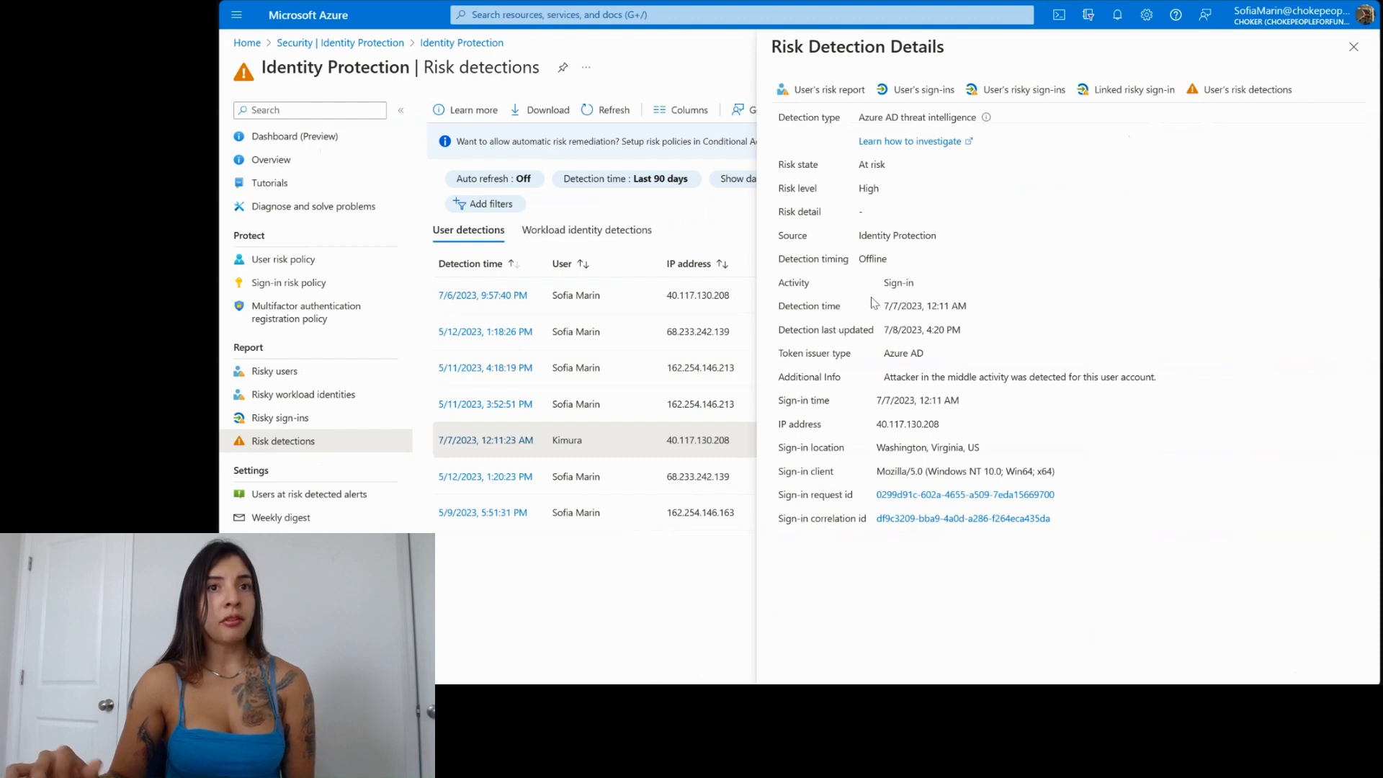
pyautogui.moveTo(923, 155)
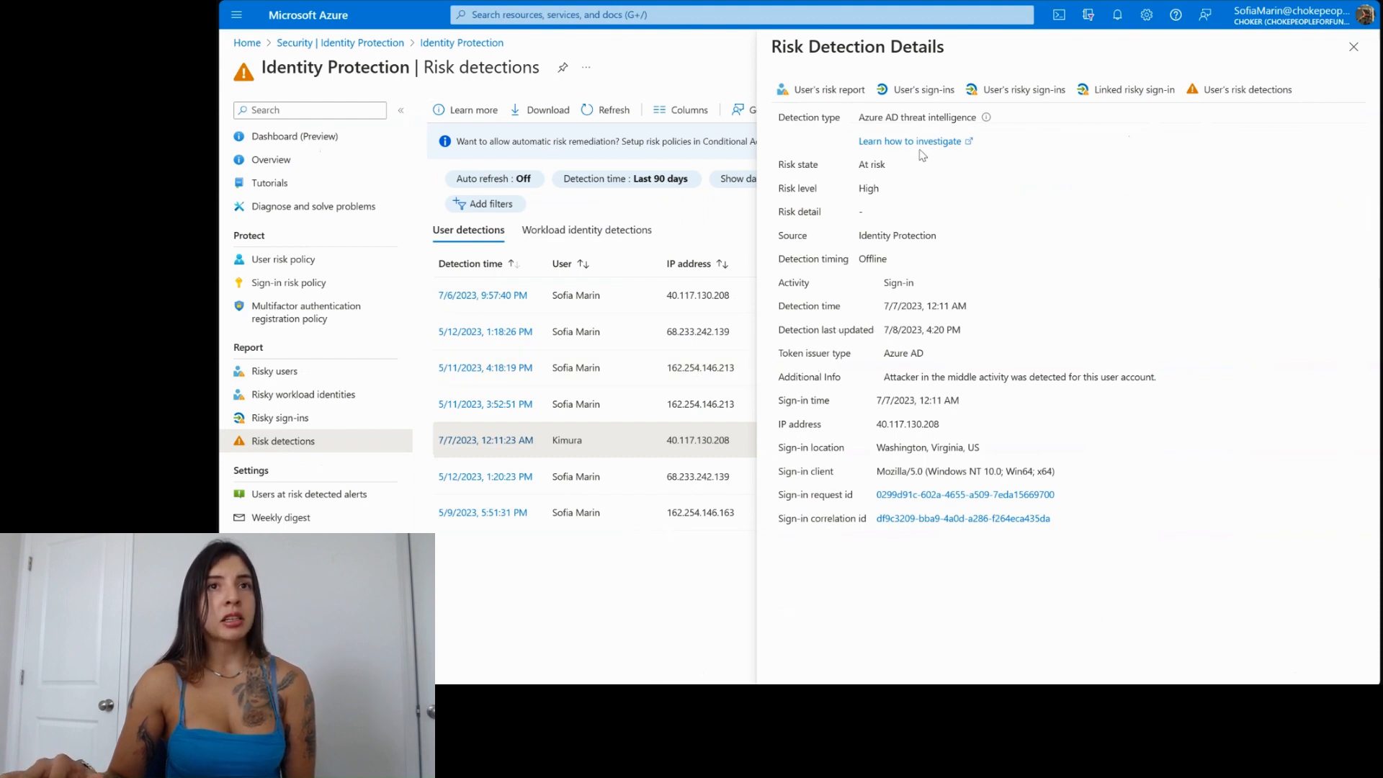
pyautogui.moveTo(920, 89)
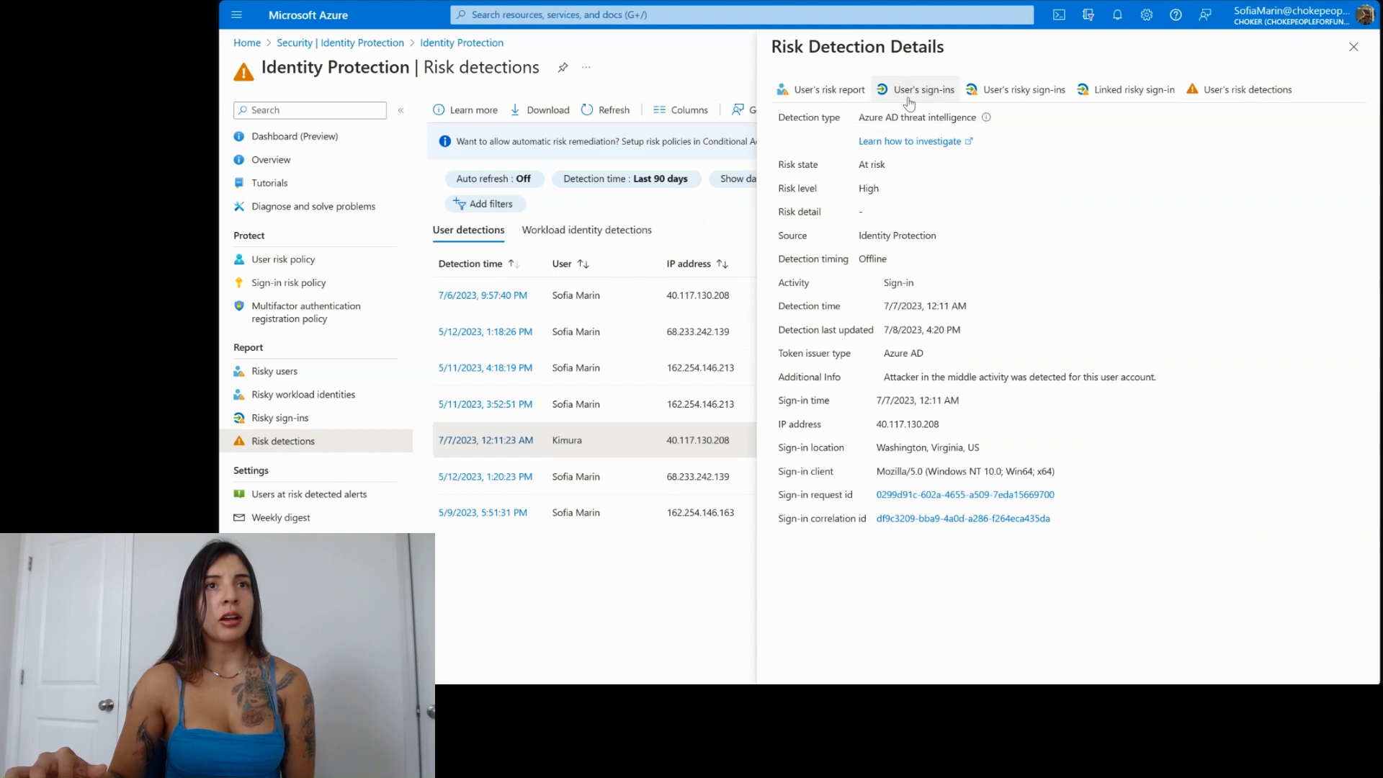
pyautogui.moveTo(915, 89)
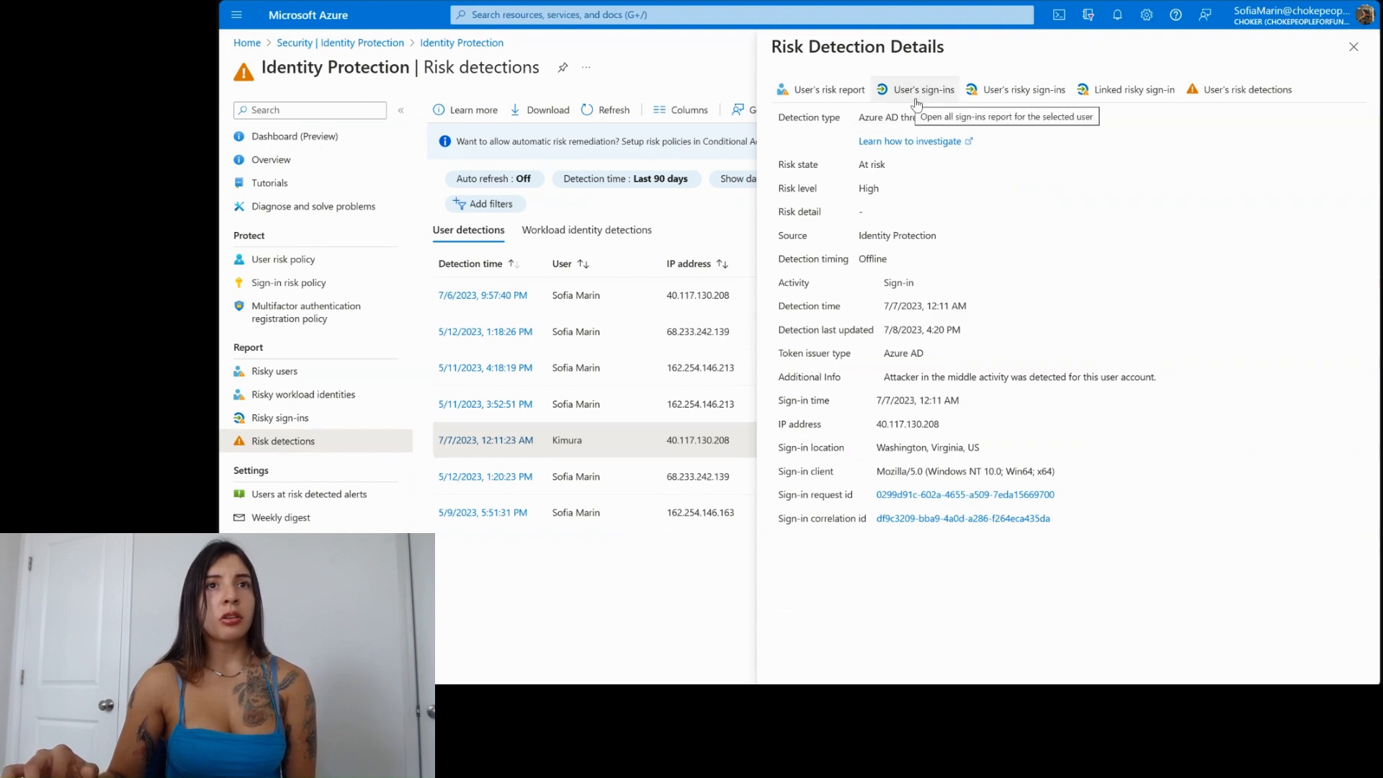
pyautogui.click(920, 90)
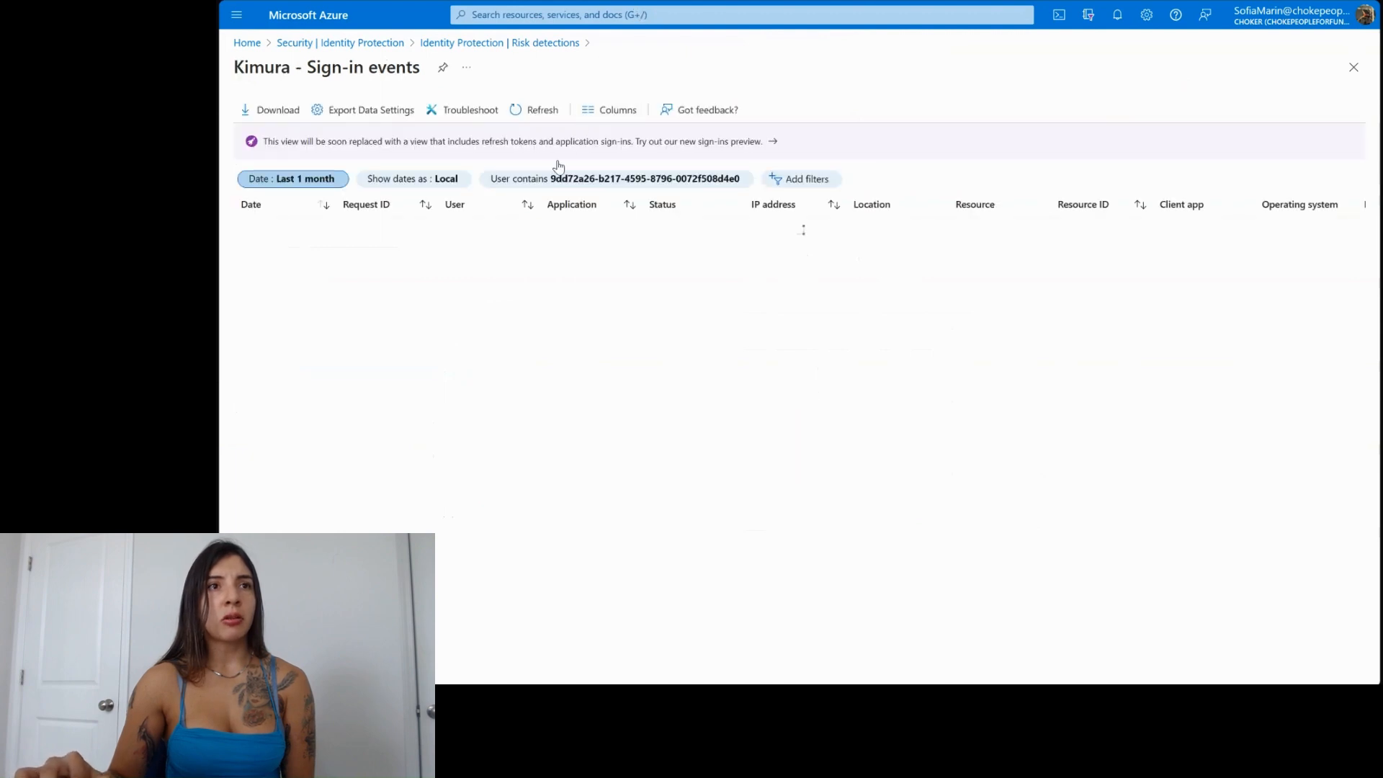
pyautogui.moveTo(471, 110)
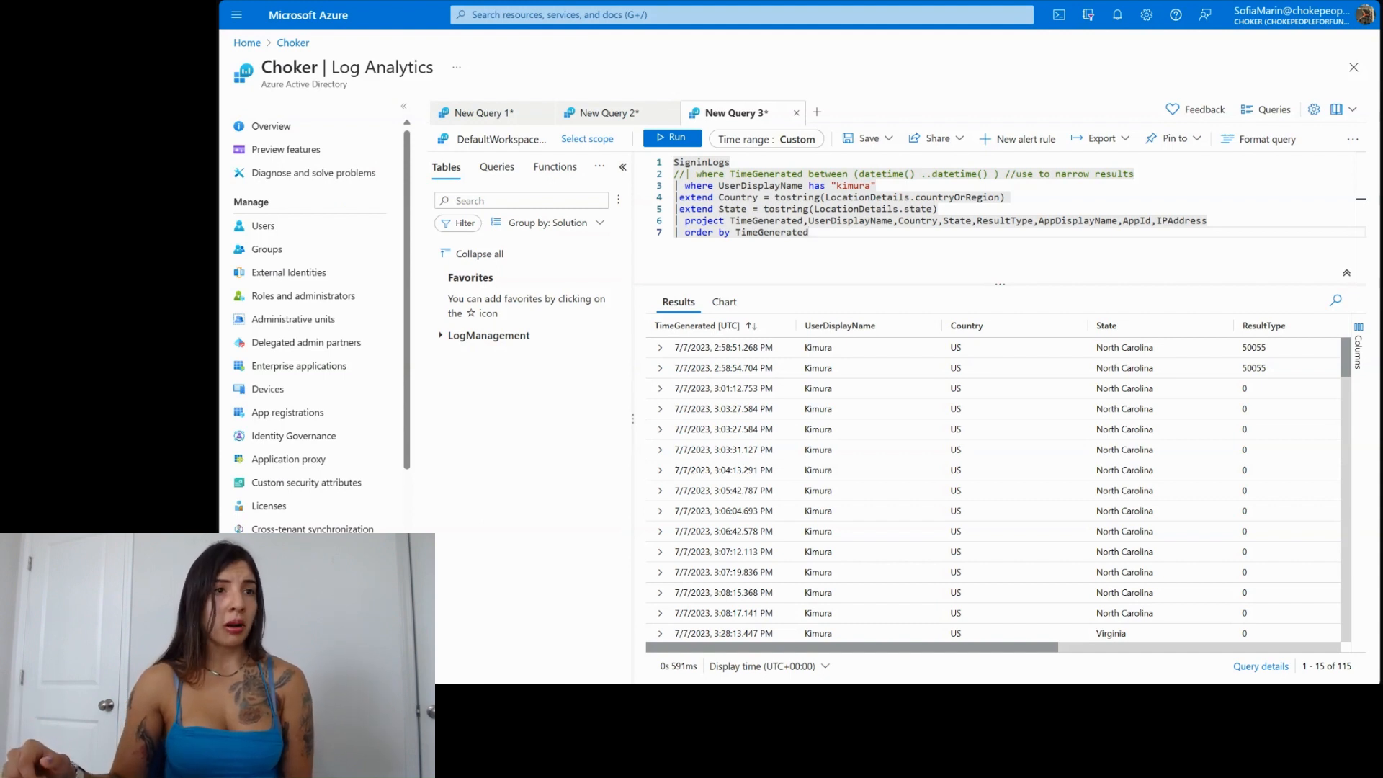
pyautogui.click(807, 232)
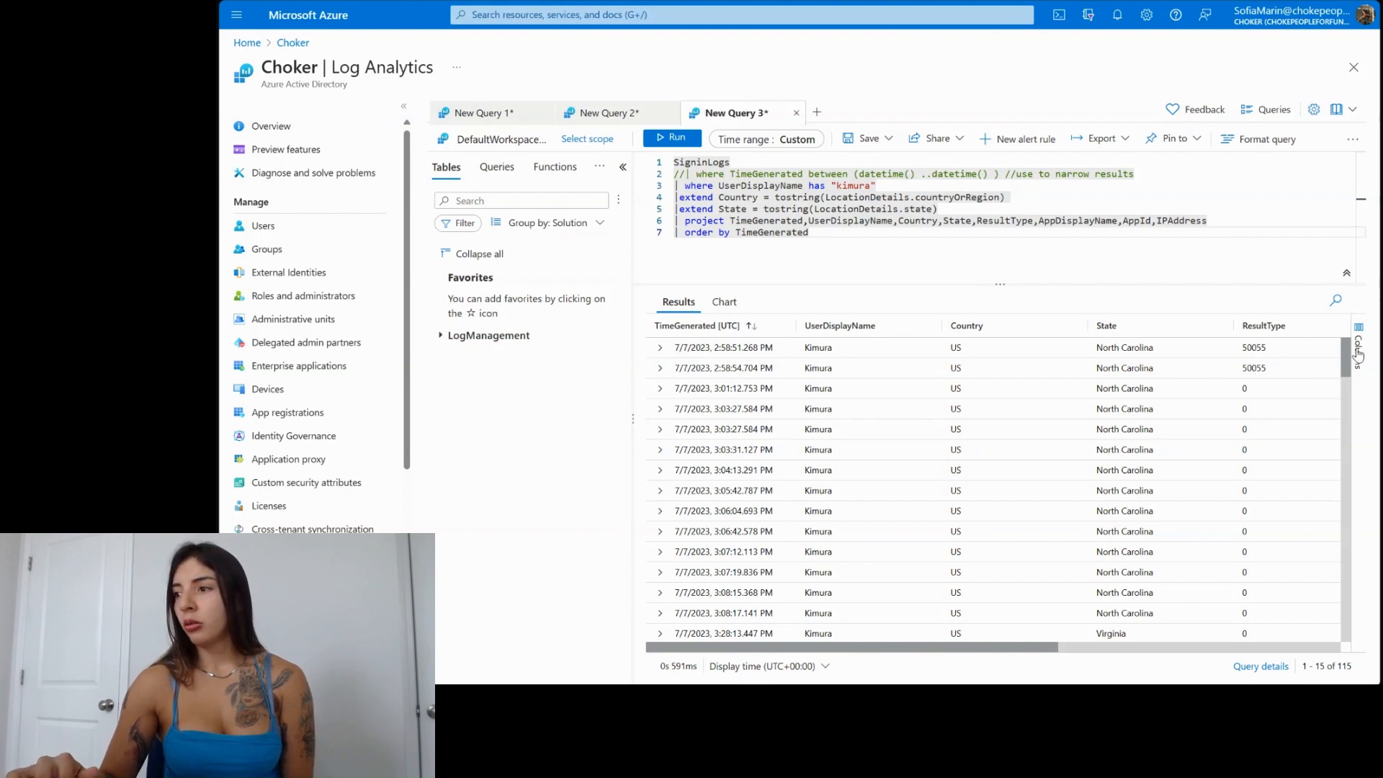
pyautogui.scroll(-3)
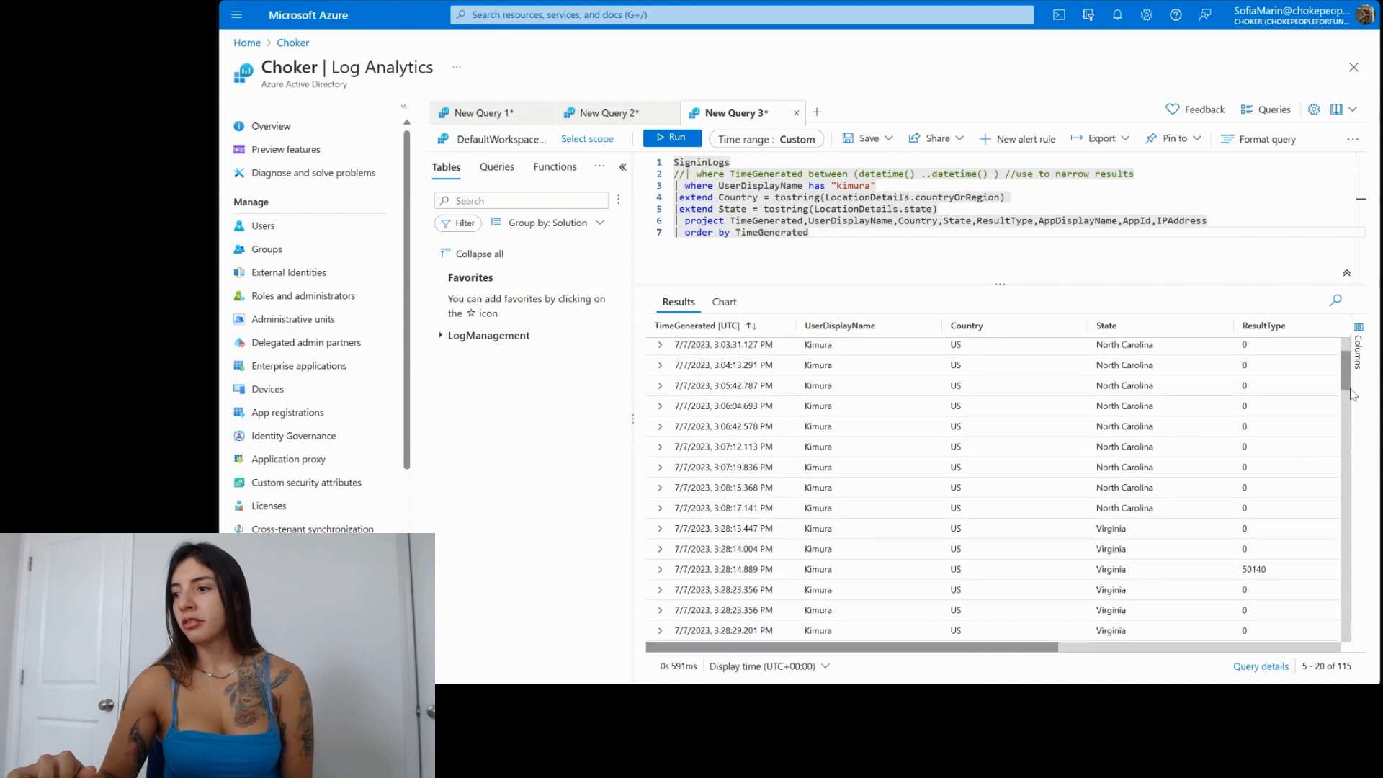
pyautogui.scroll(-3)
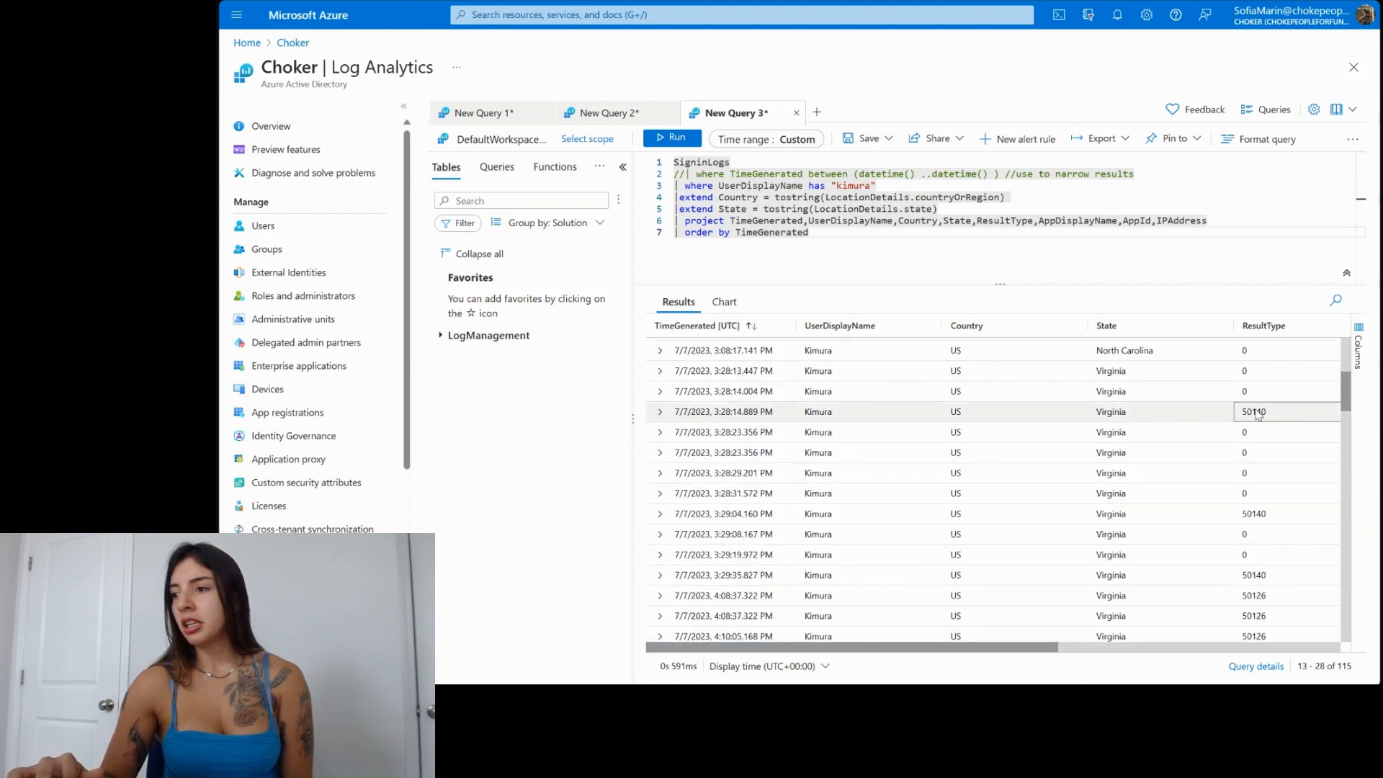
pyautogui.scroll(-3)
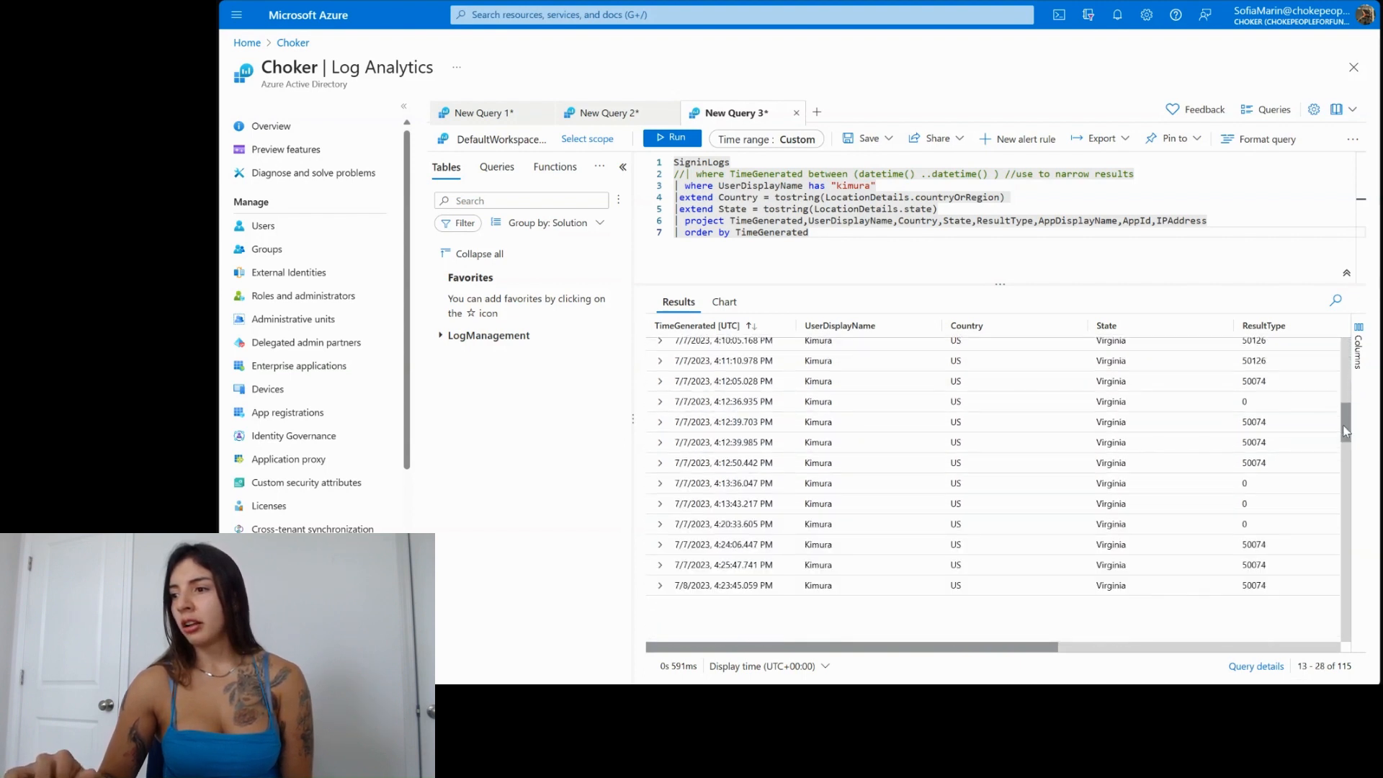
pyautogui.scroll(-3)
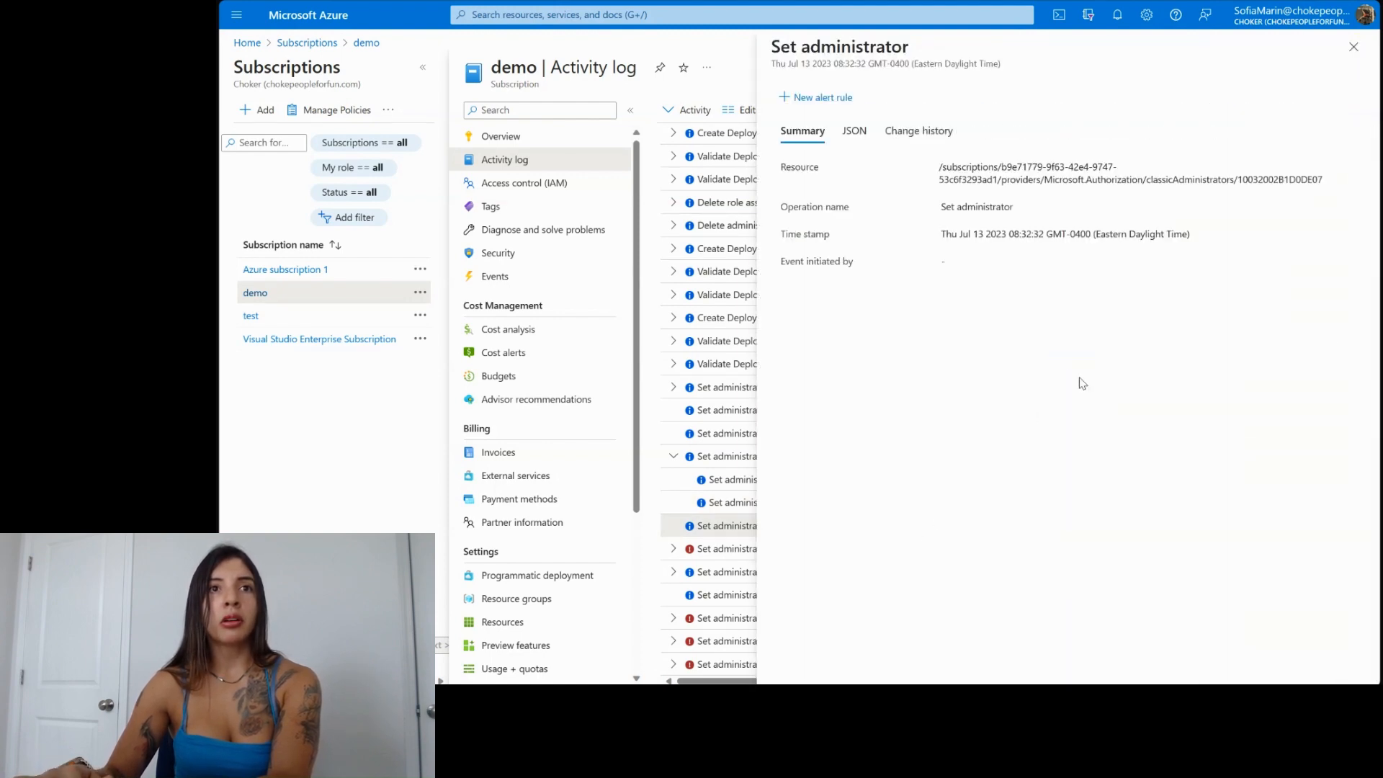
pyautogui.click(853, 131)
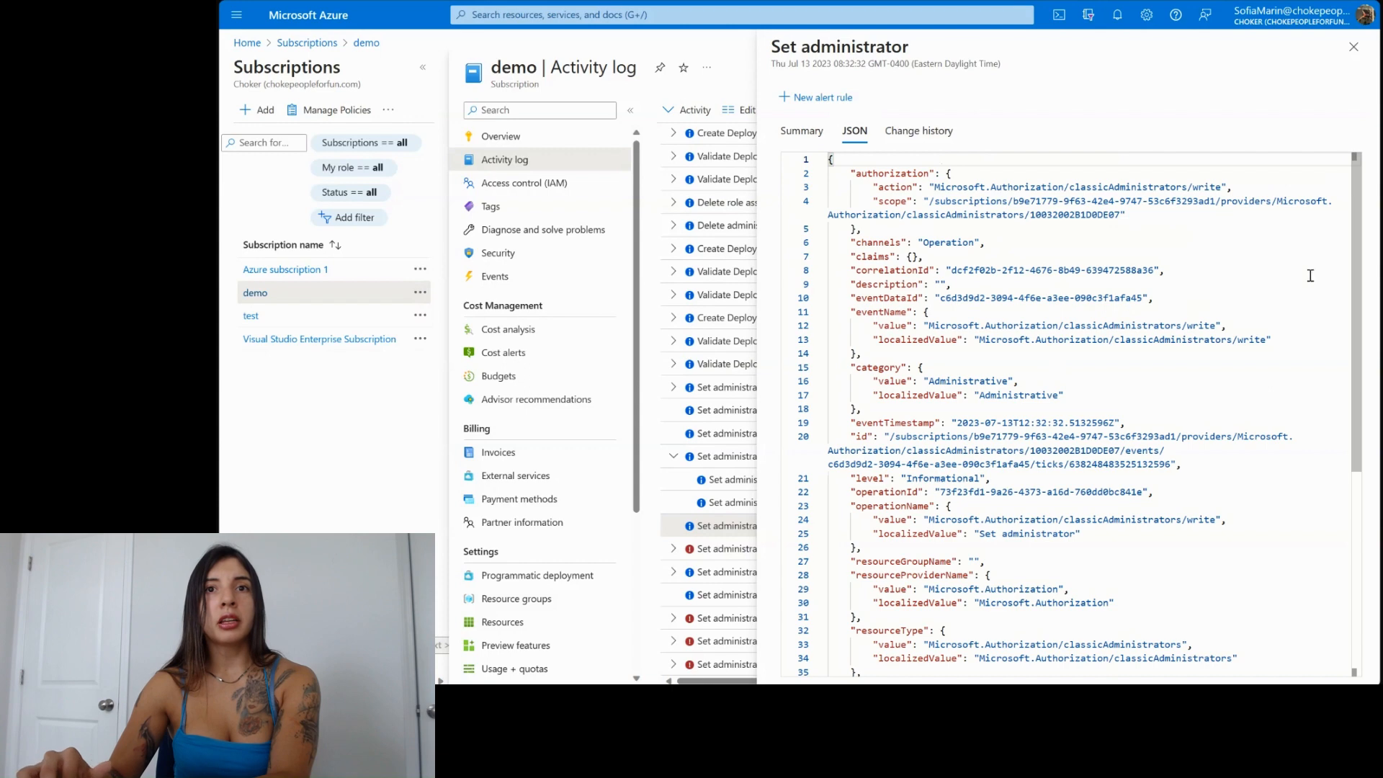
pyautogui.scroll(-3)
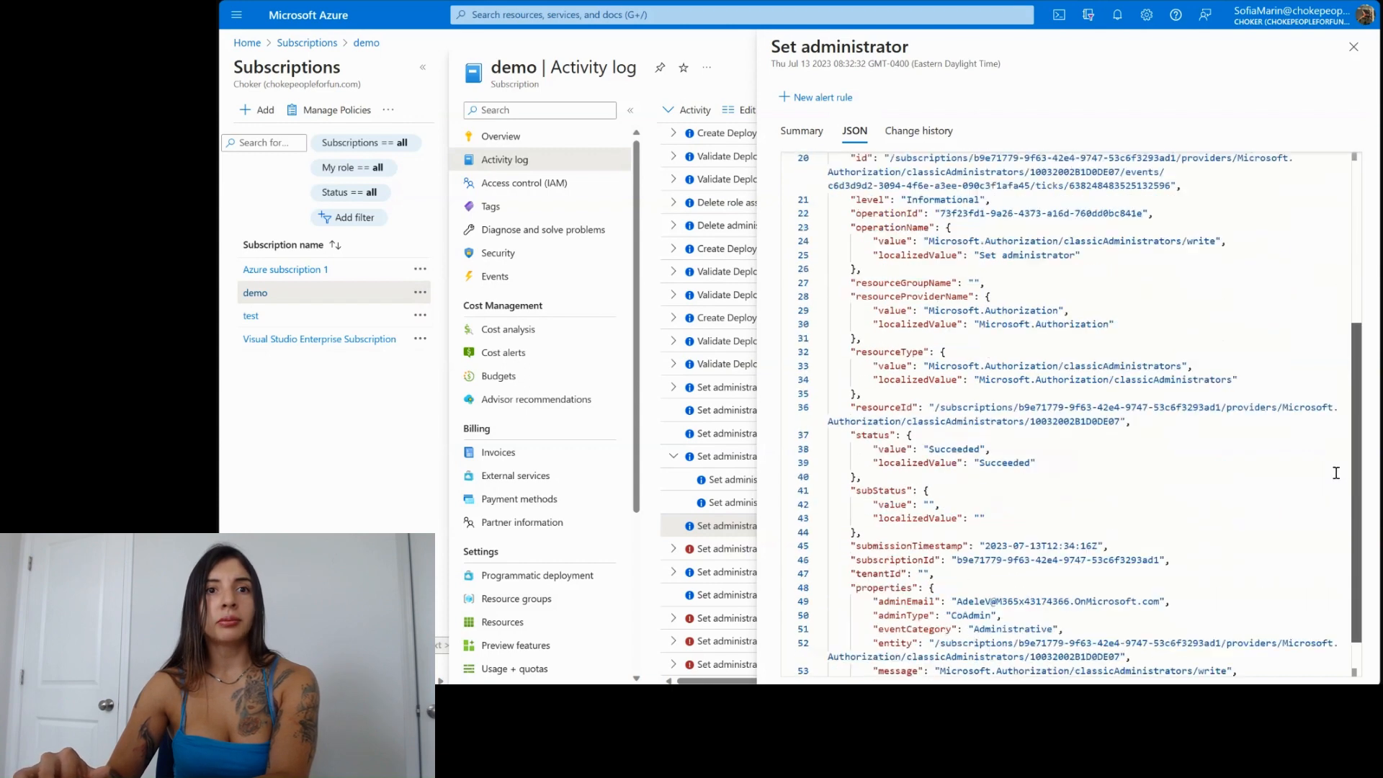
pyautogui.scroll(-3)
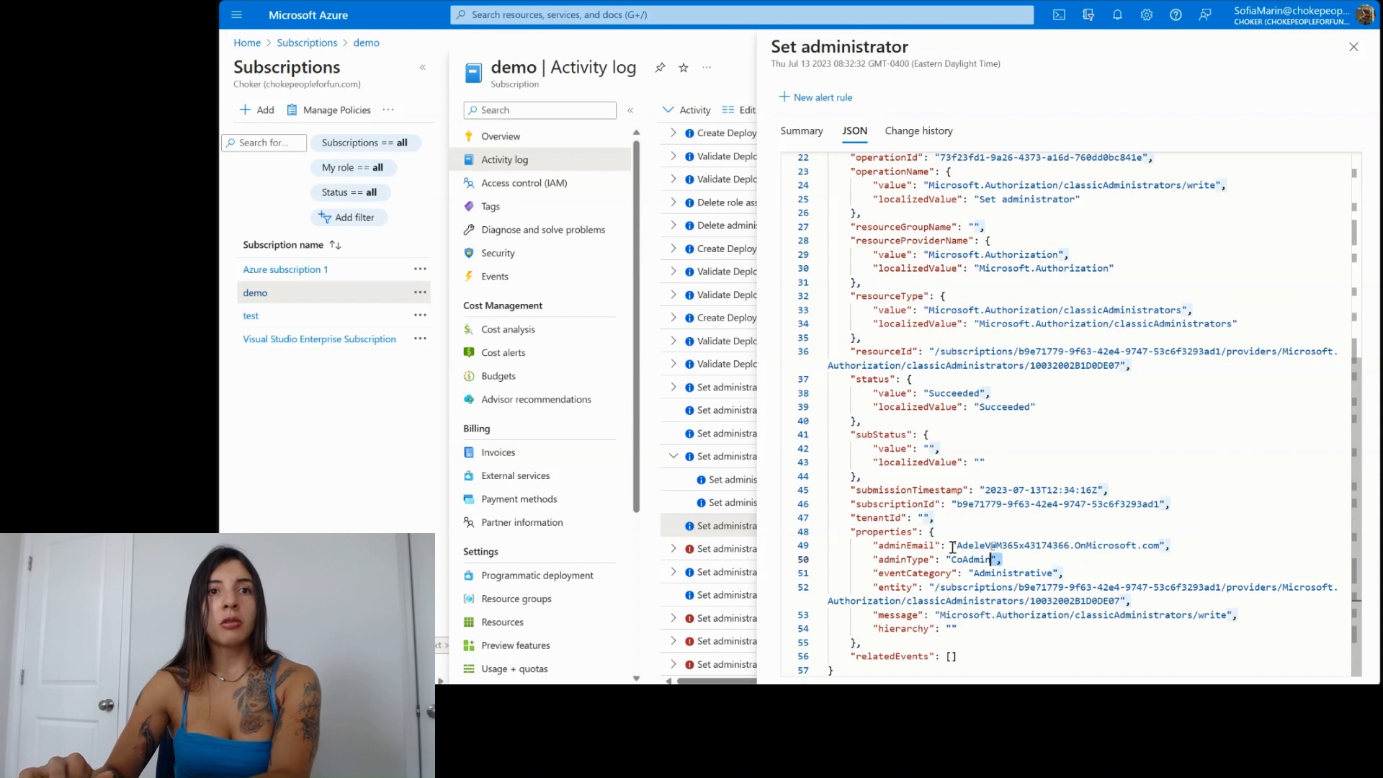
pyautogui.moveTo(955, 546); pyautogui.dragTo(1160, 545)
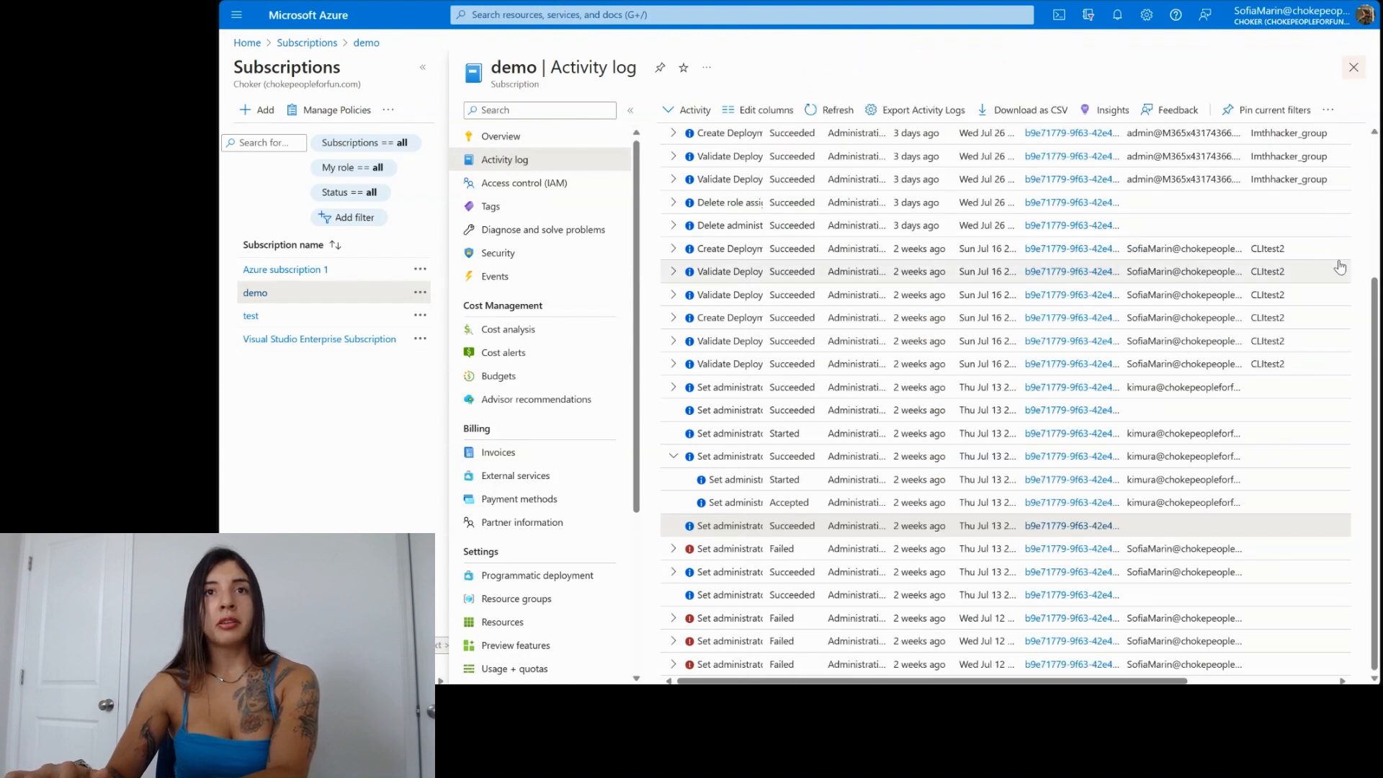
pyautogui.moveTo(1182, 178)
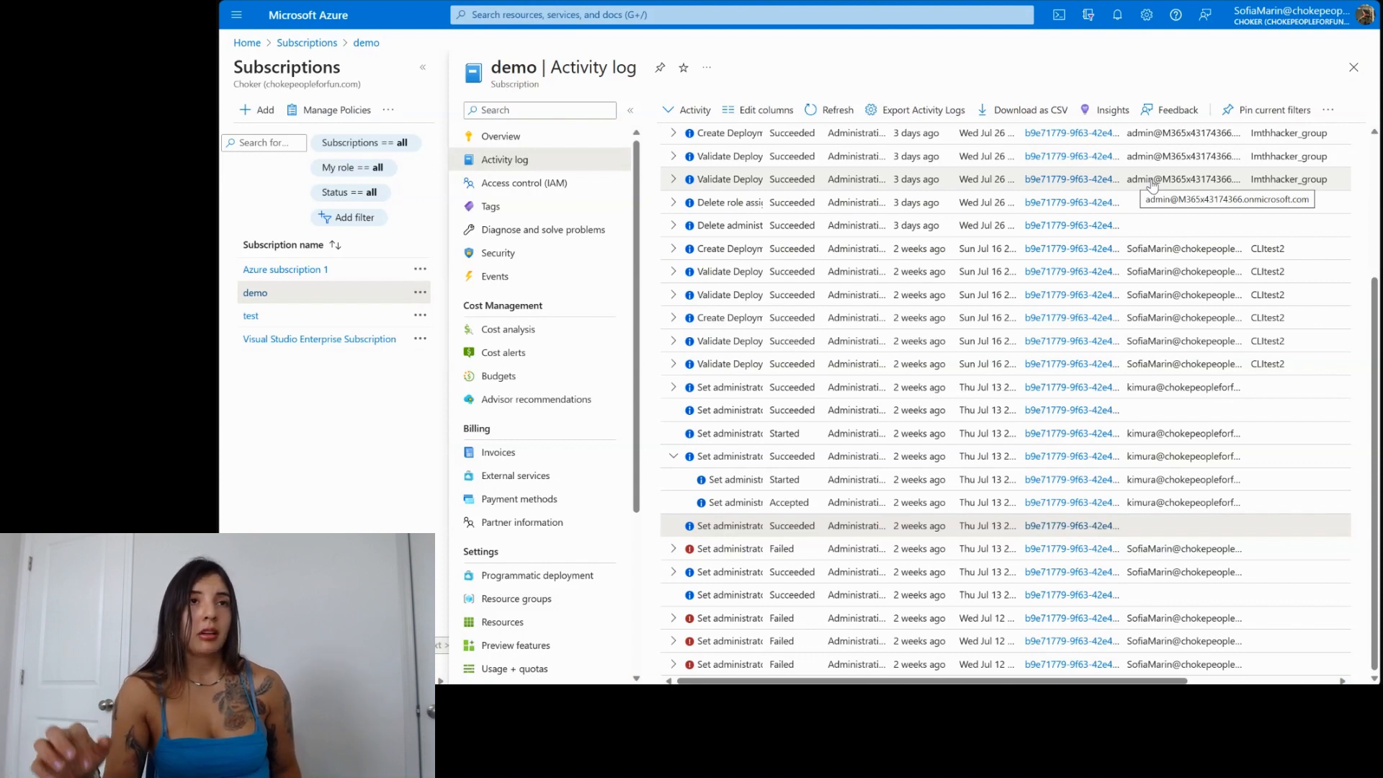
pyautogui.moveTo(731, 69)
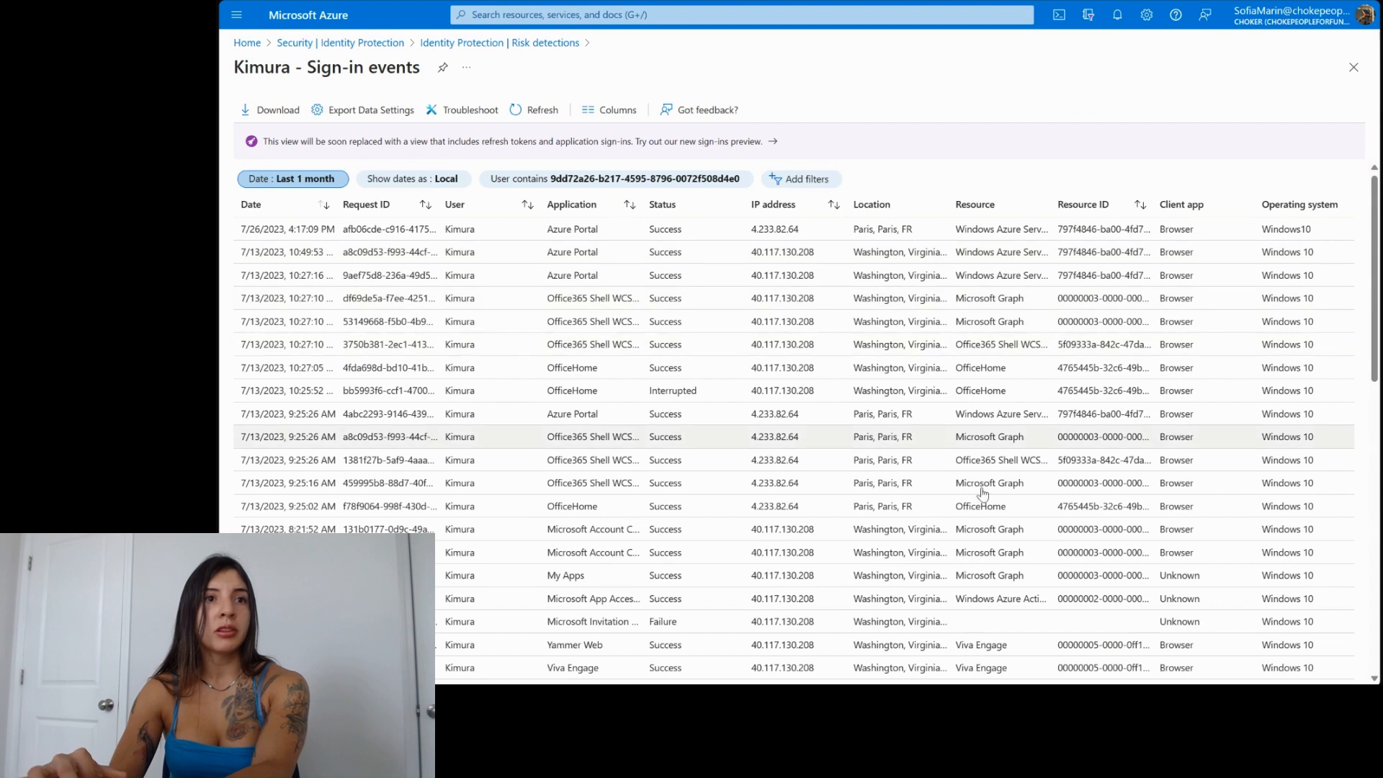
pyautogui.moveTo(899, 384)
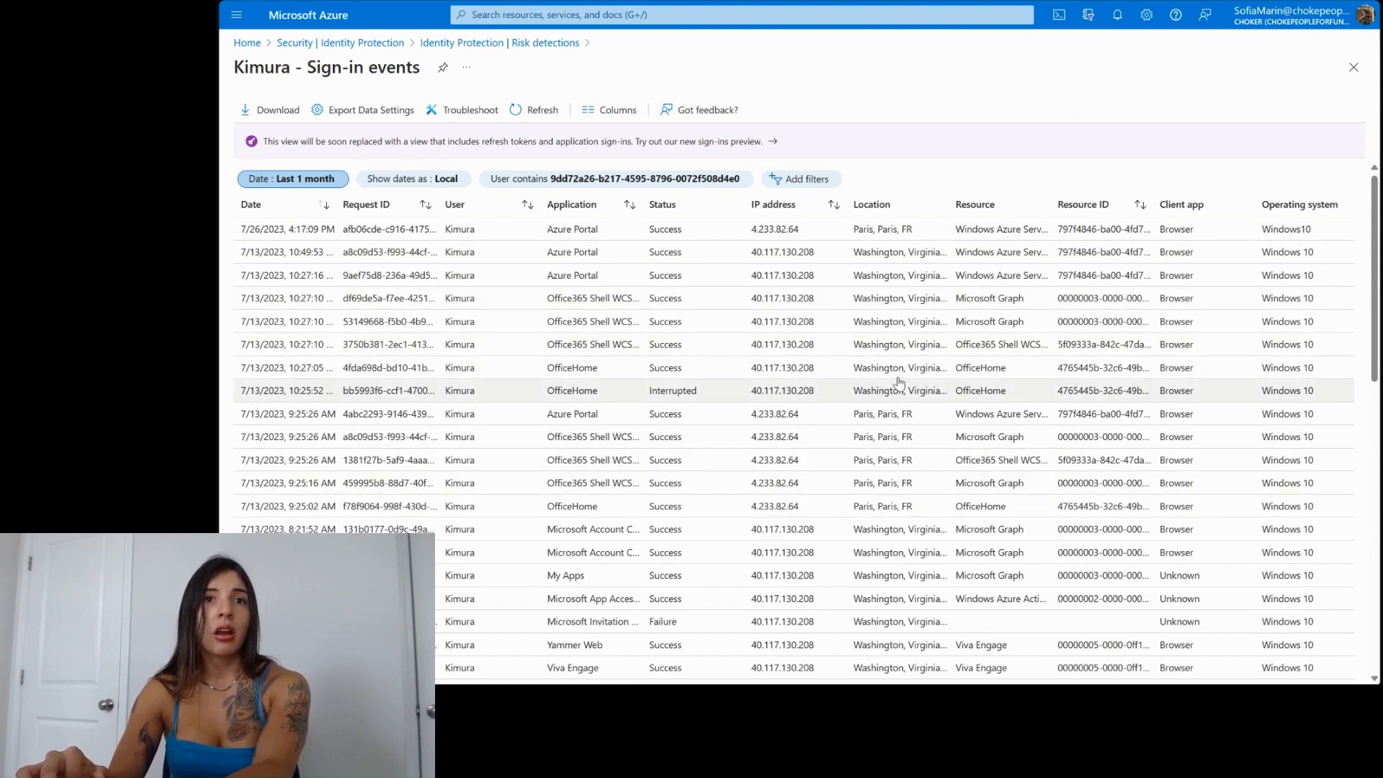
pyautogui.moveTo(926, 483)
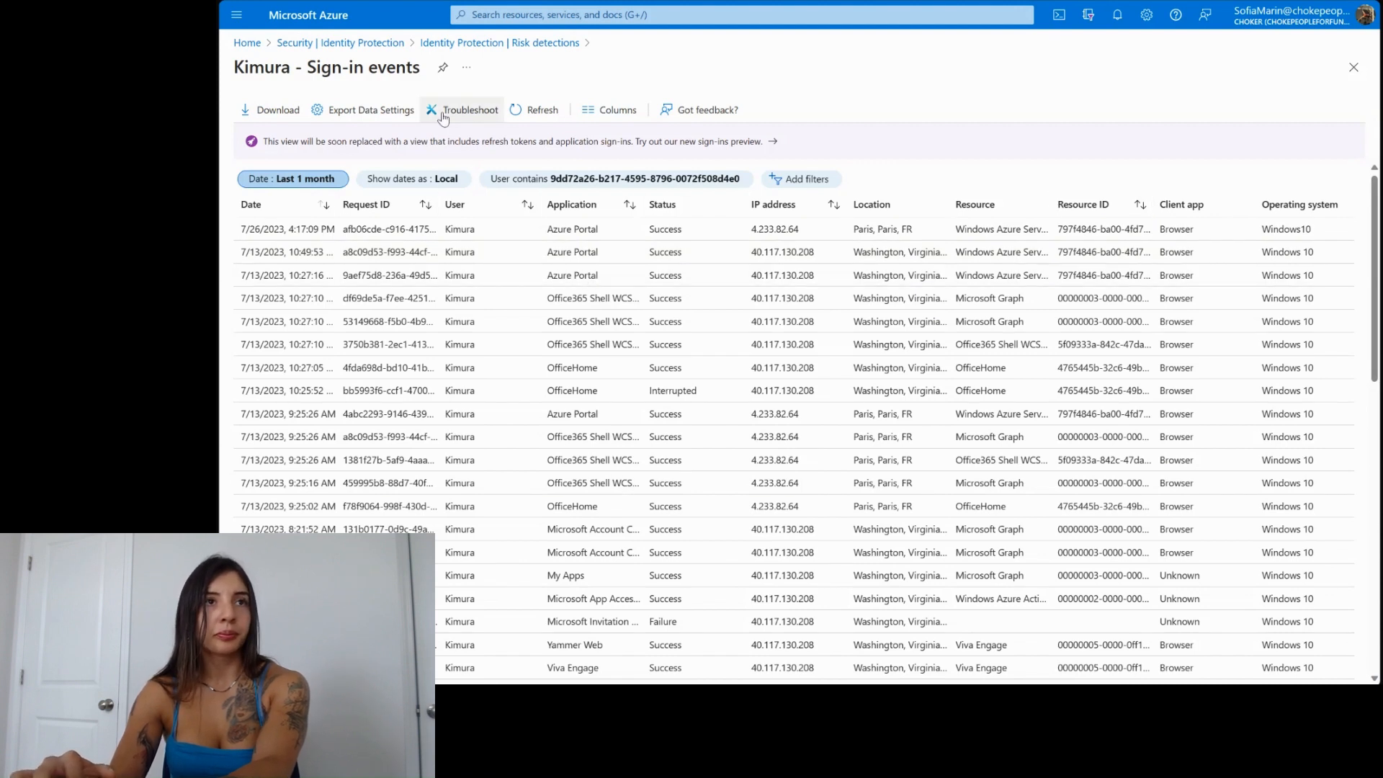
# Step: Leave Sign-in events for the Choker Azure Active Directory Overview
pyautogui.click(739, 14)
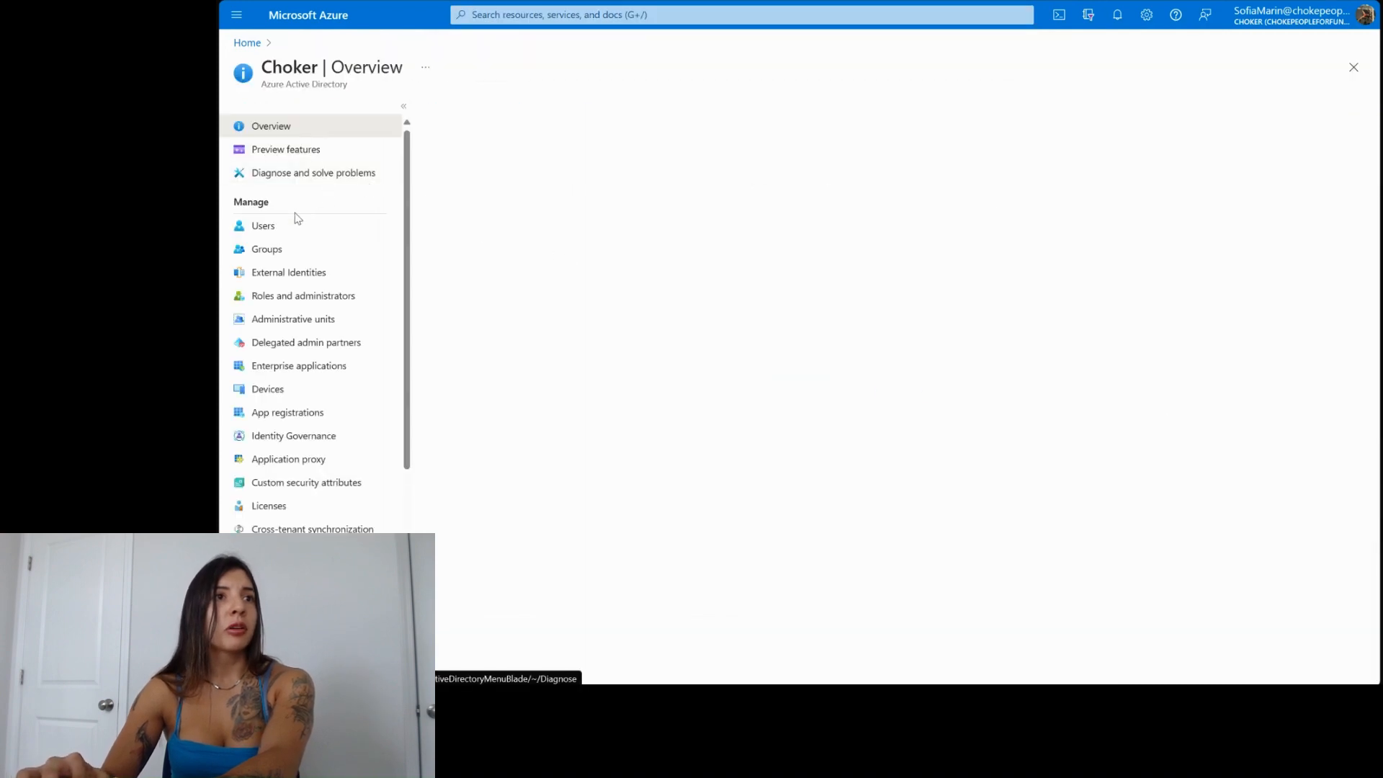
pyautogui.click(263, 225)
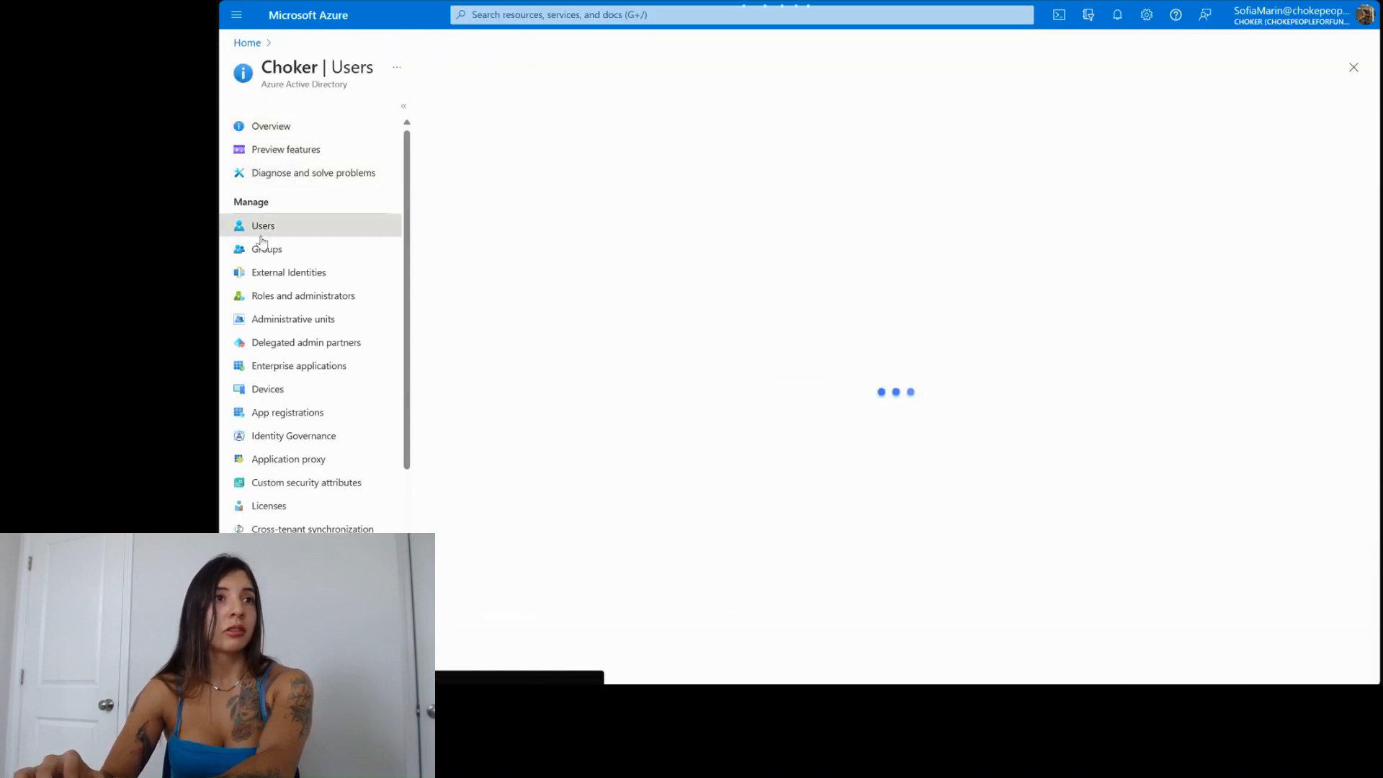
pyautogui.click(263, 225)
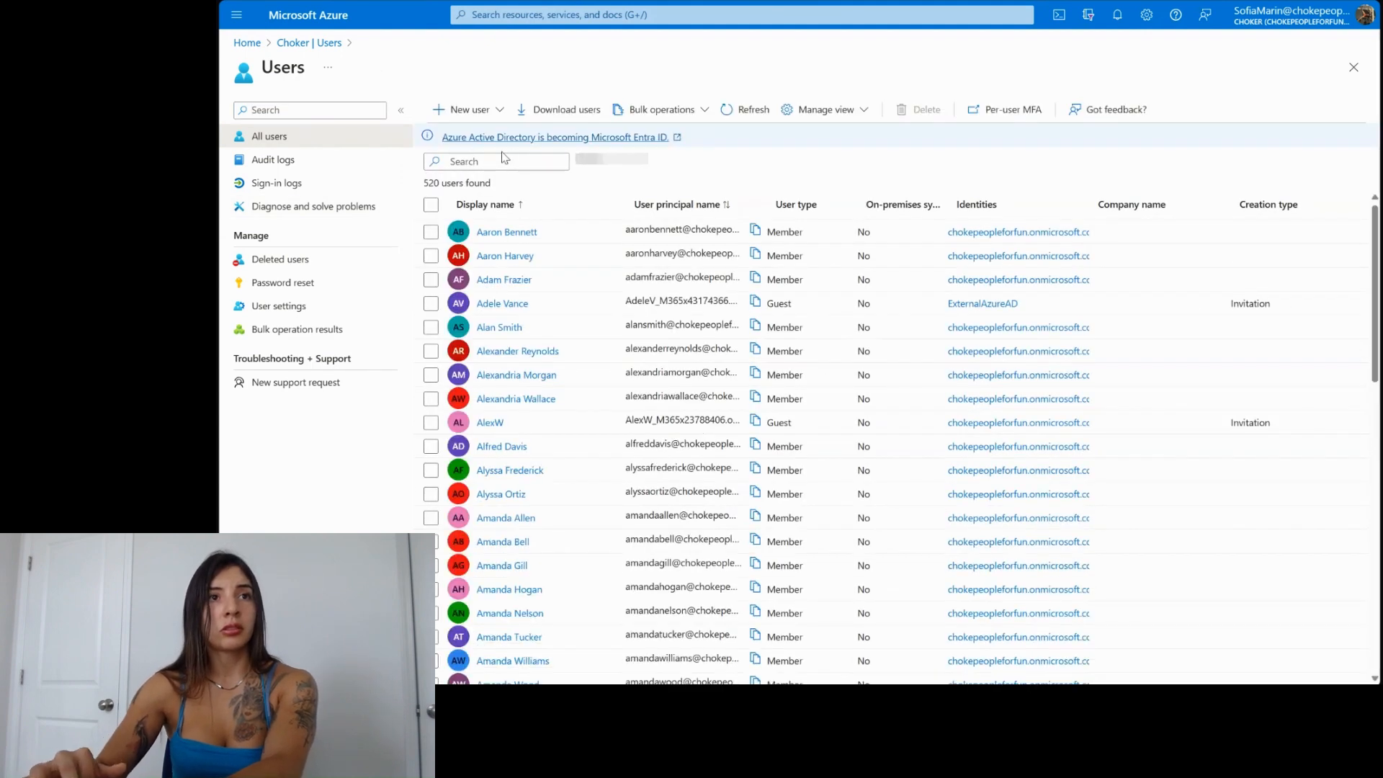
pyautogui.write('43174366.OnMicrosoft.com')
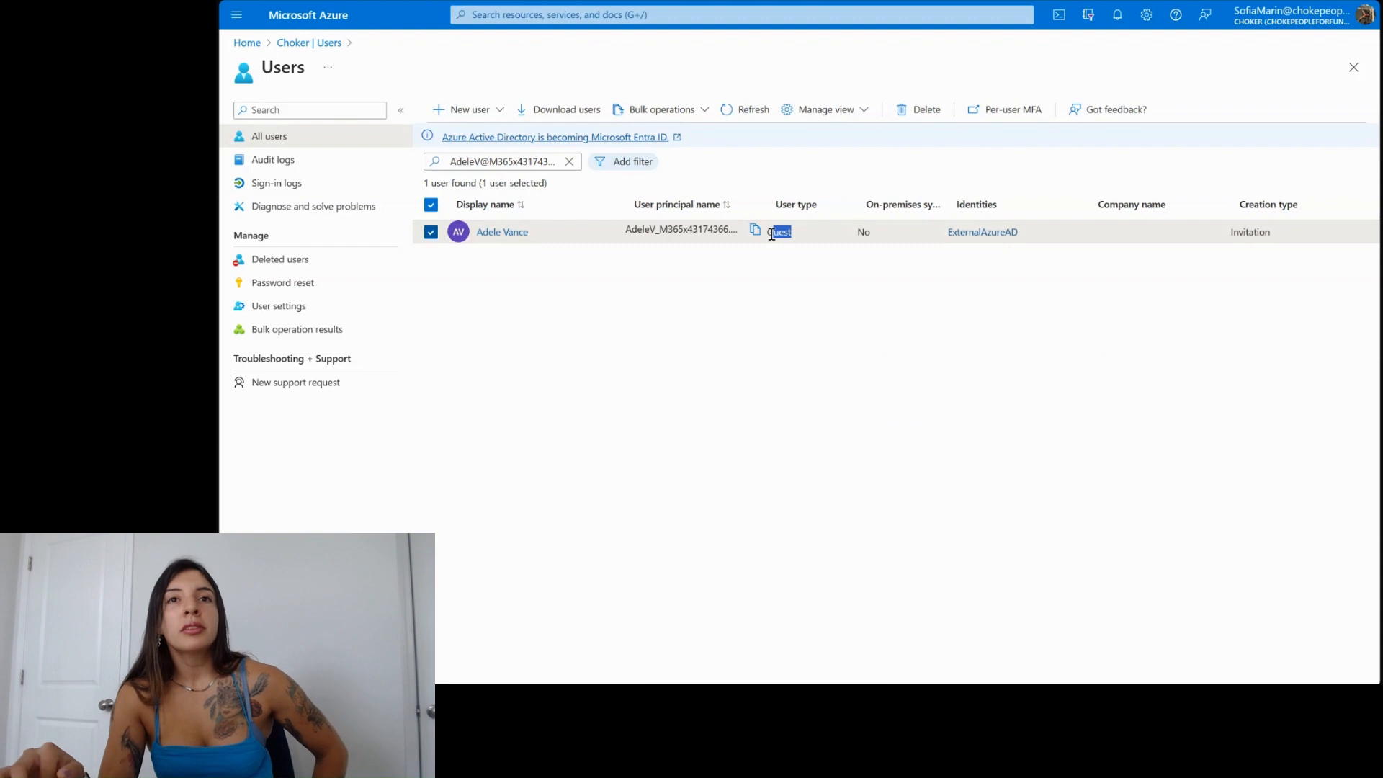
pyautogui.moveTo(502, 231)
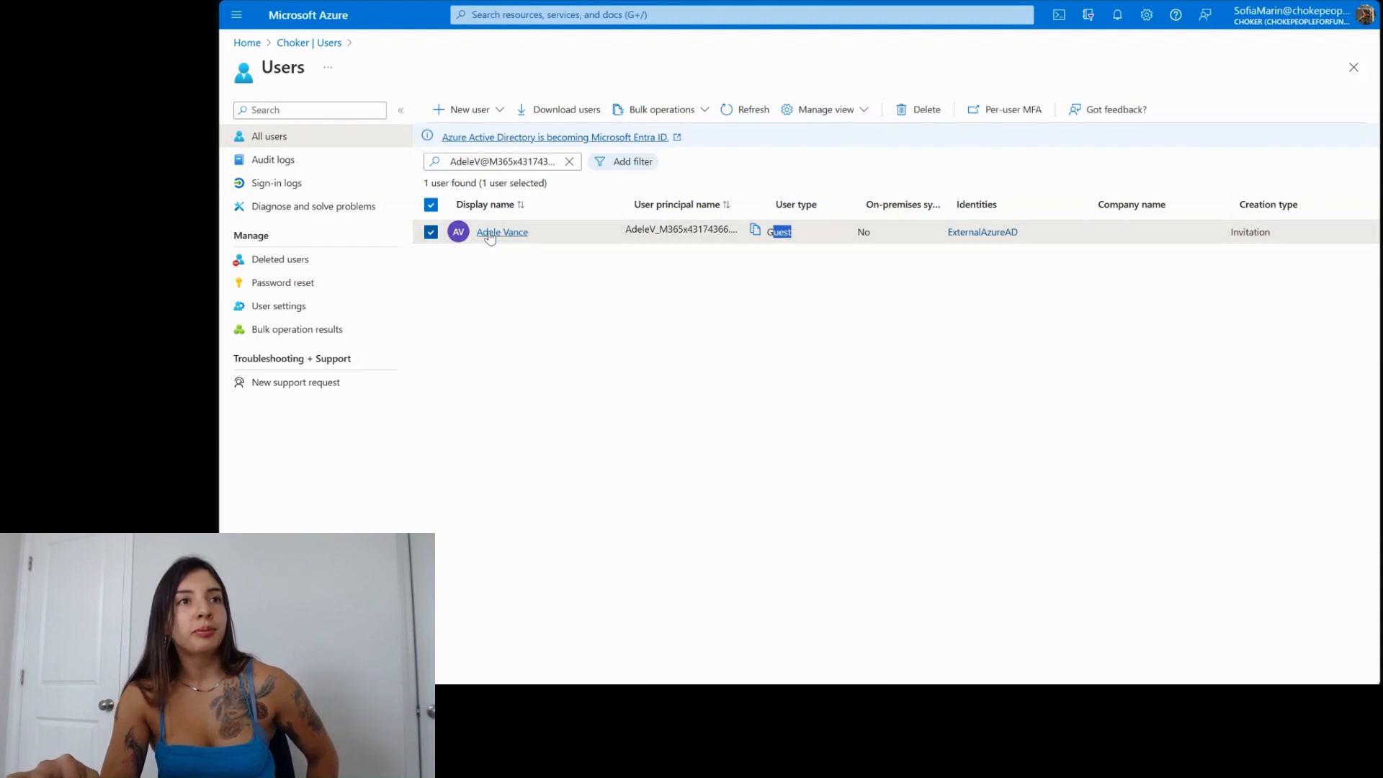
pyautogui.click(501, 231)
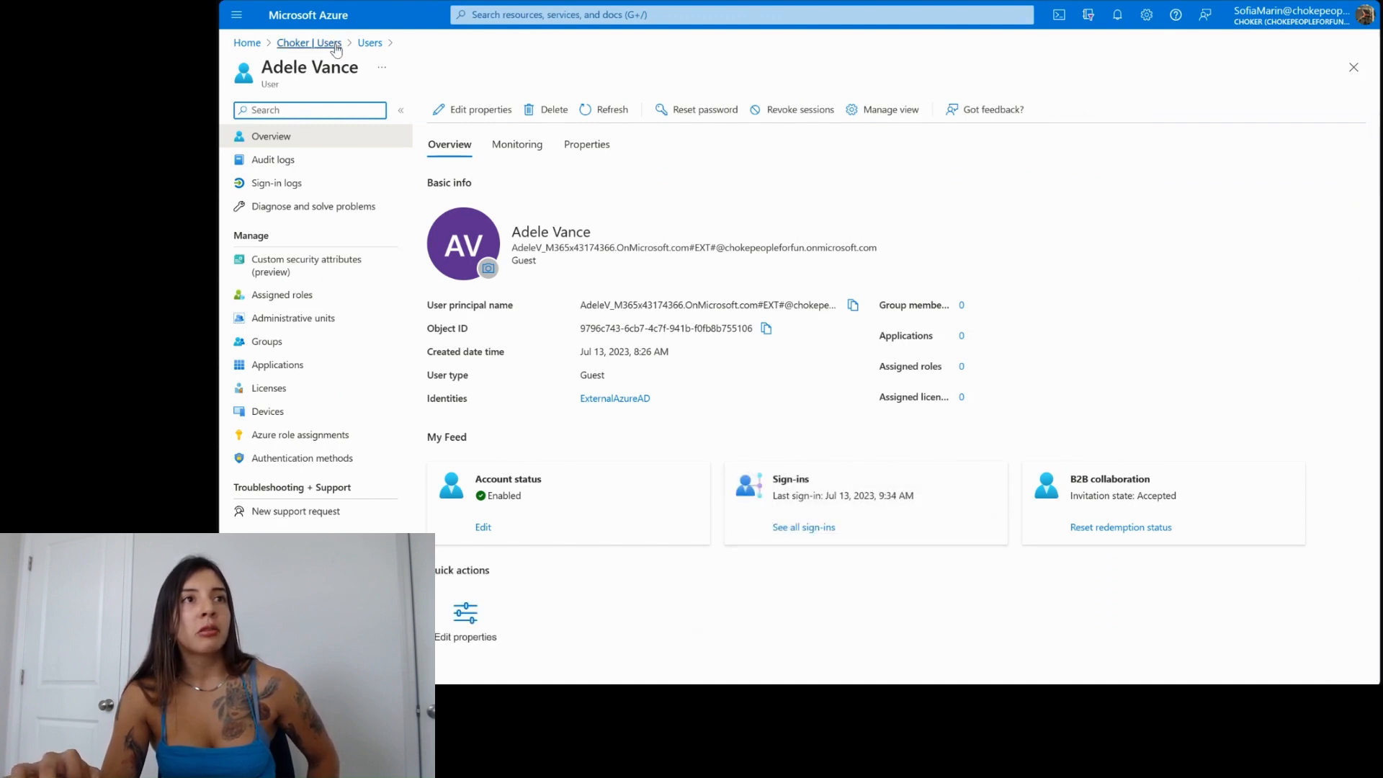
# Step: Return to the Choker directory via the breadcrumb and reopen its 520-user list
pyautogui.click(296, 43)
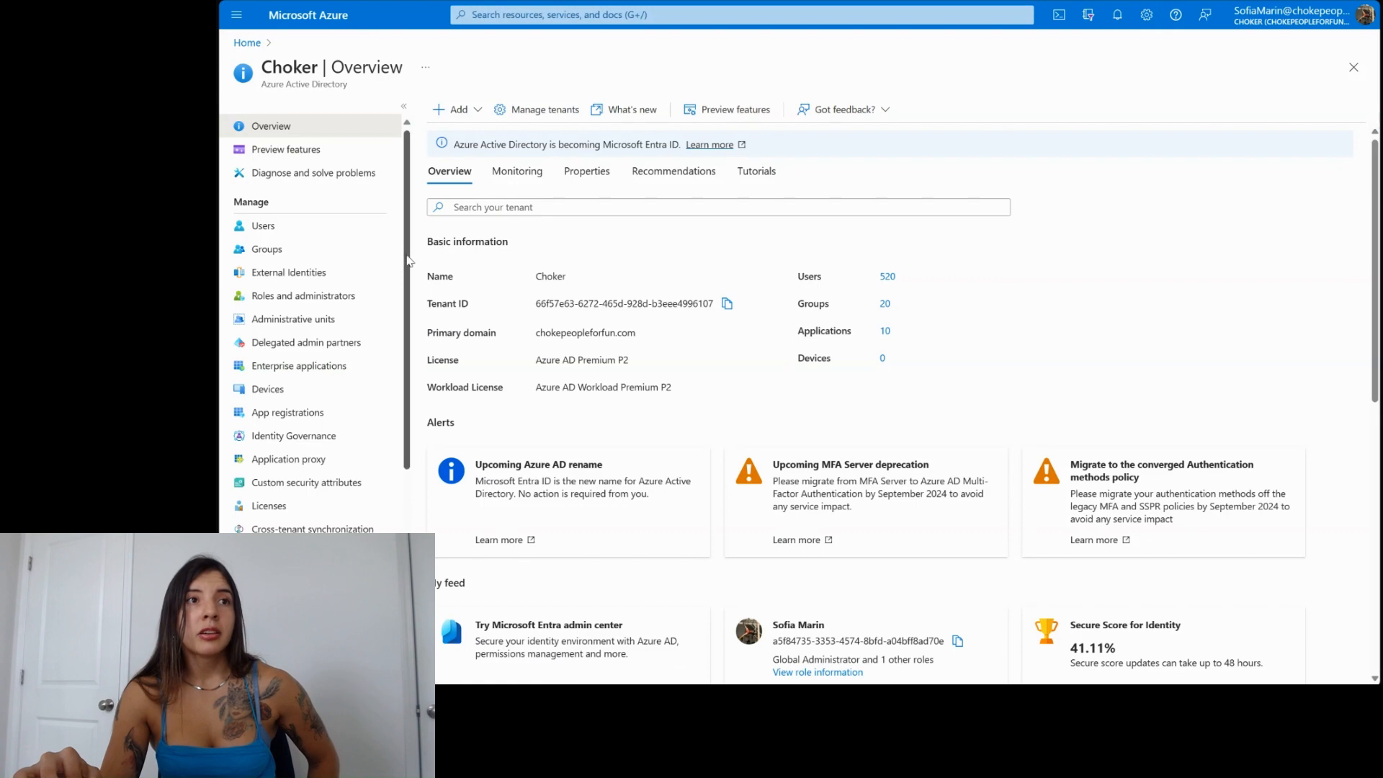
pyautogui.click(263, 225)
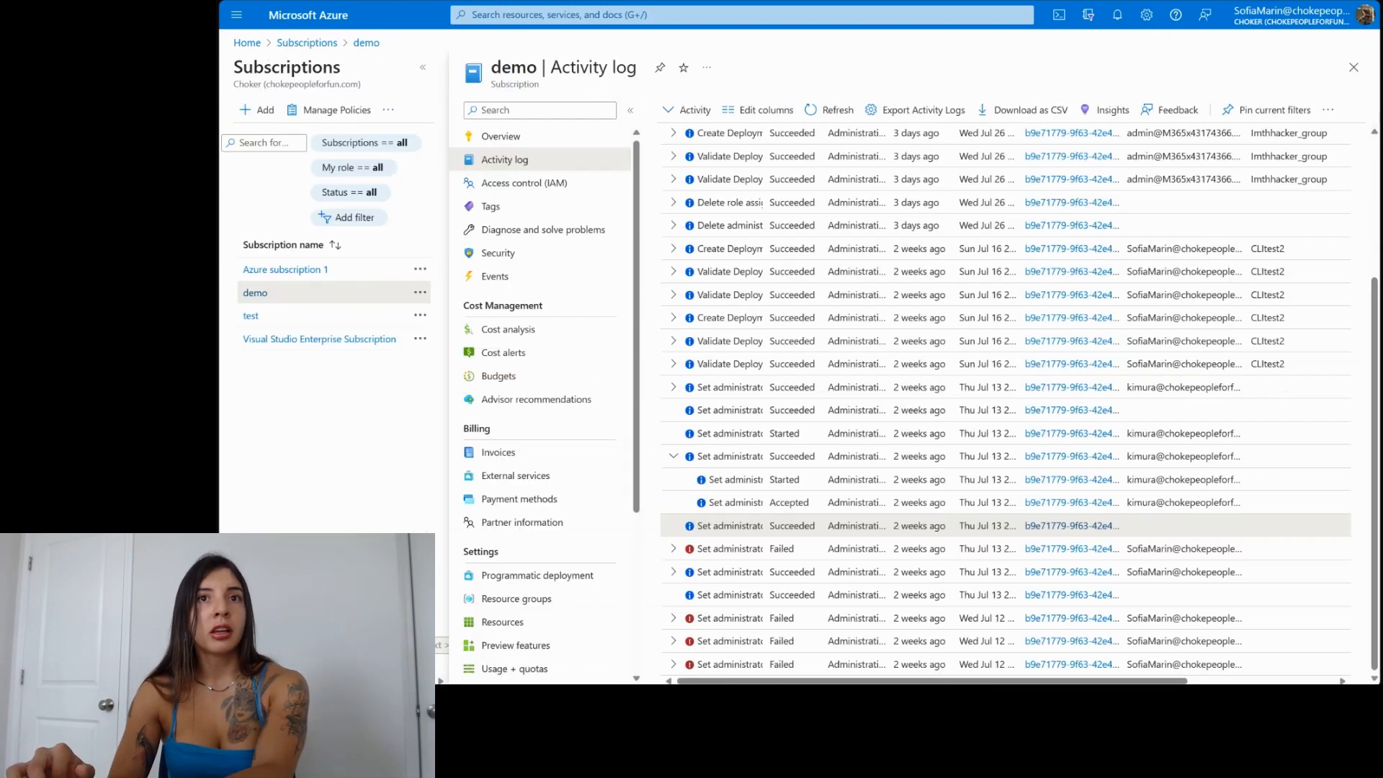
pyautogui.click(730, 156)
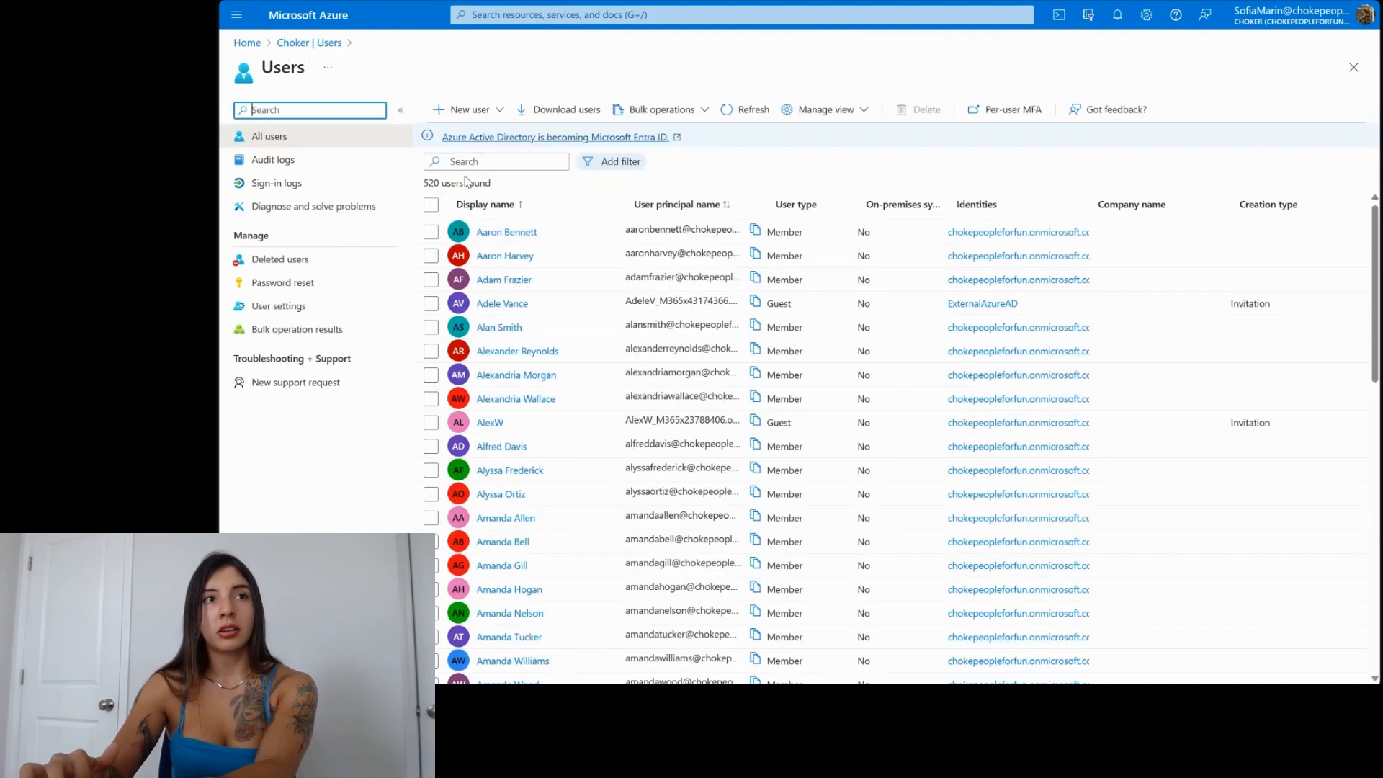
# Step: Filter users to emails ending 43174366.onmicrosoft.com, revealing two guests, then open Audit logs
pyautogui.write('43174366.onmicrosoft.com')
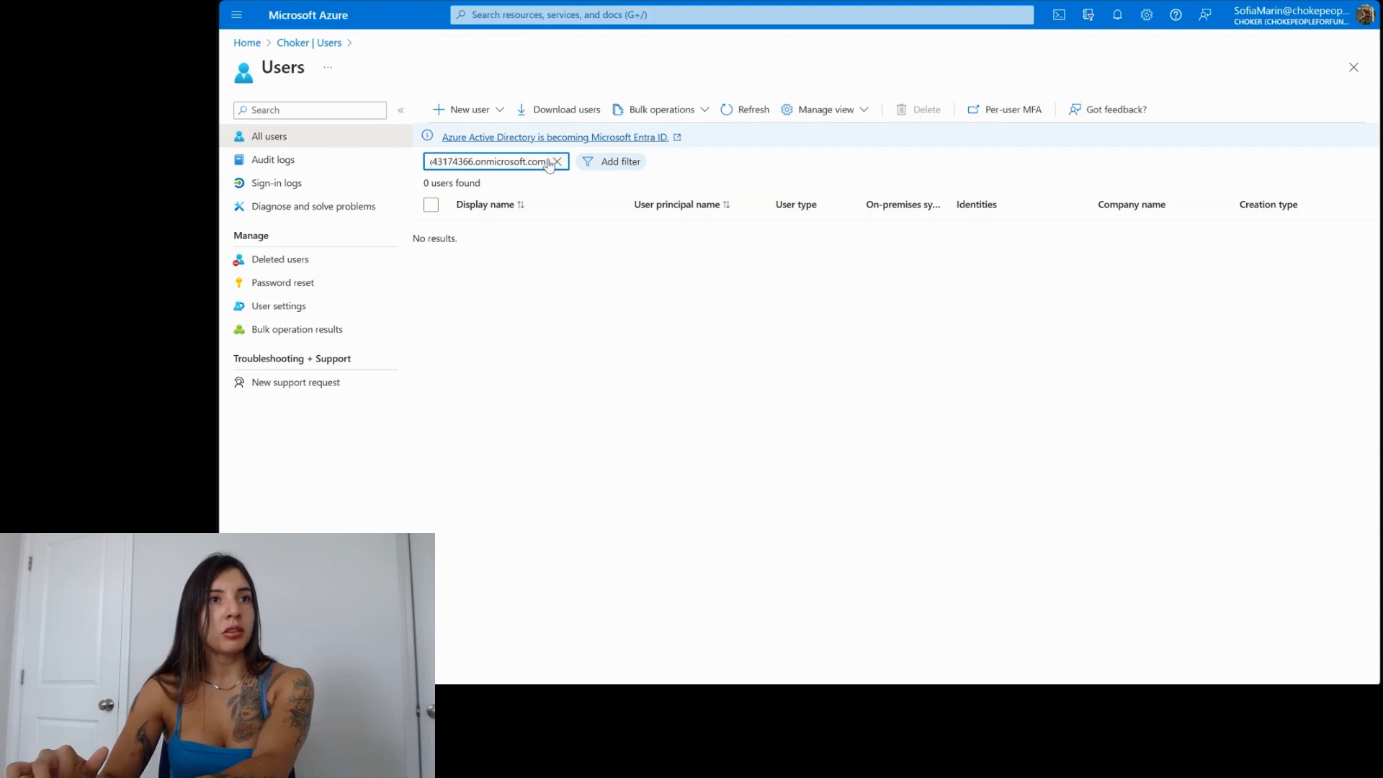
pyautogui.click(620, 161)
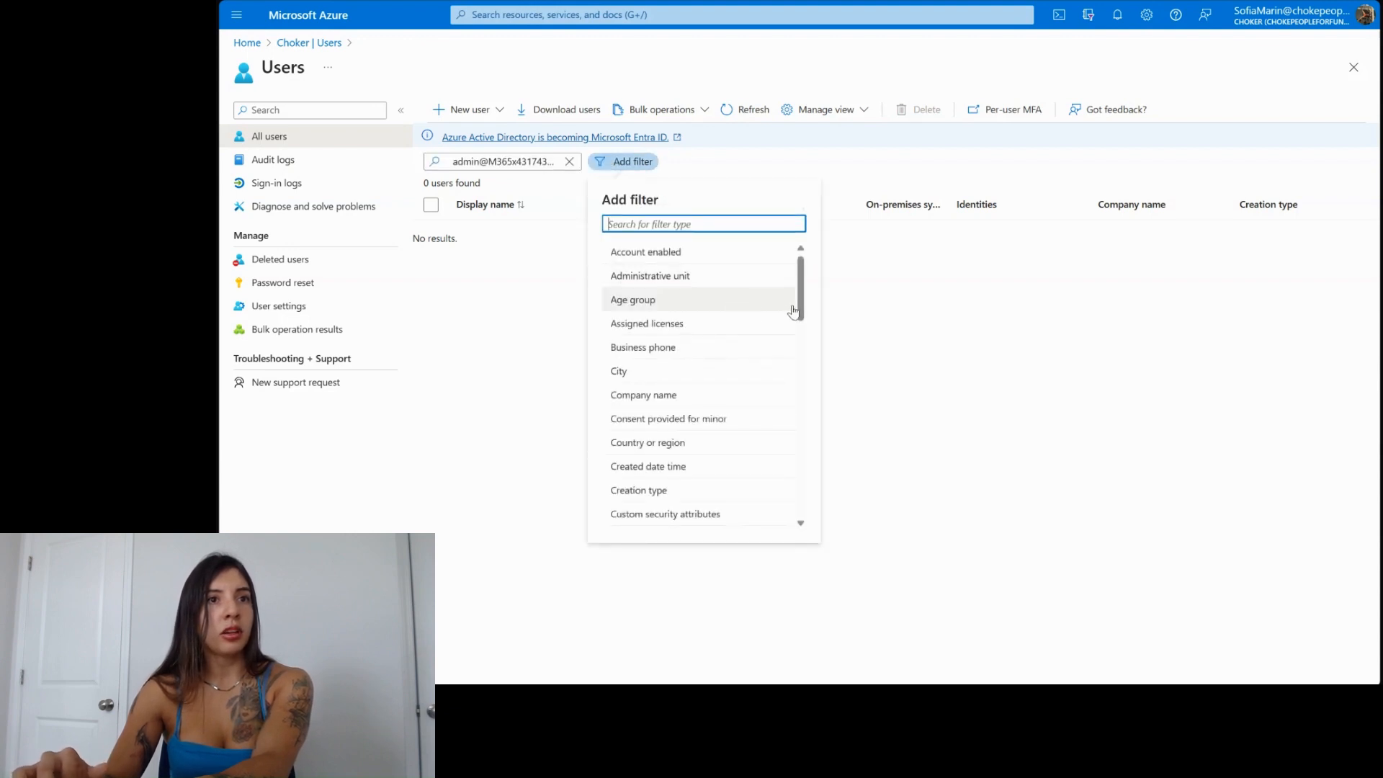
pyautogui.scroll(-3)
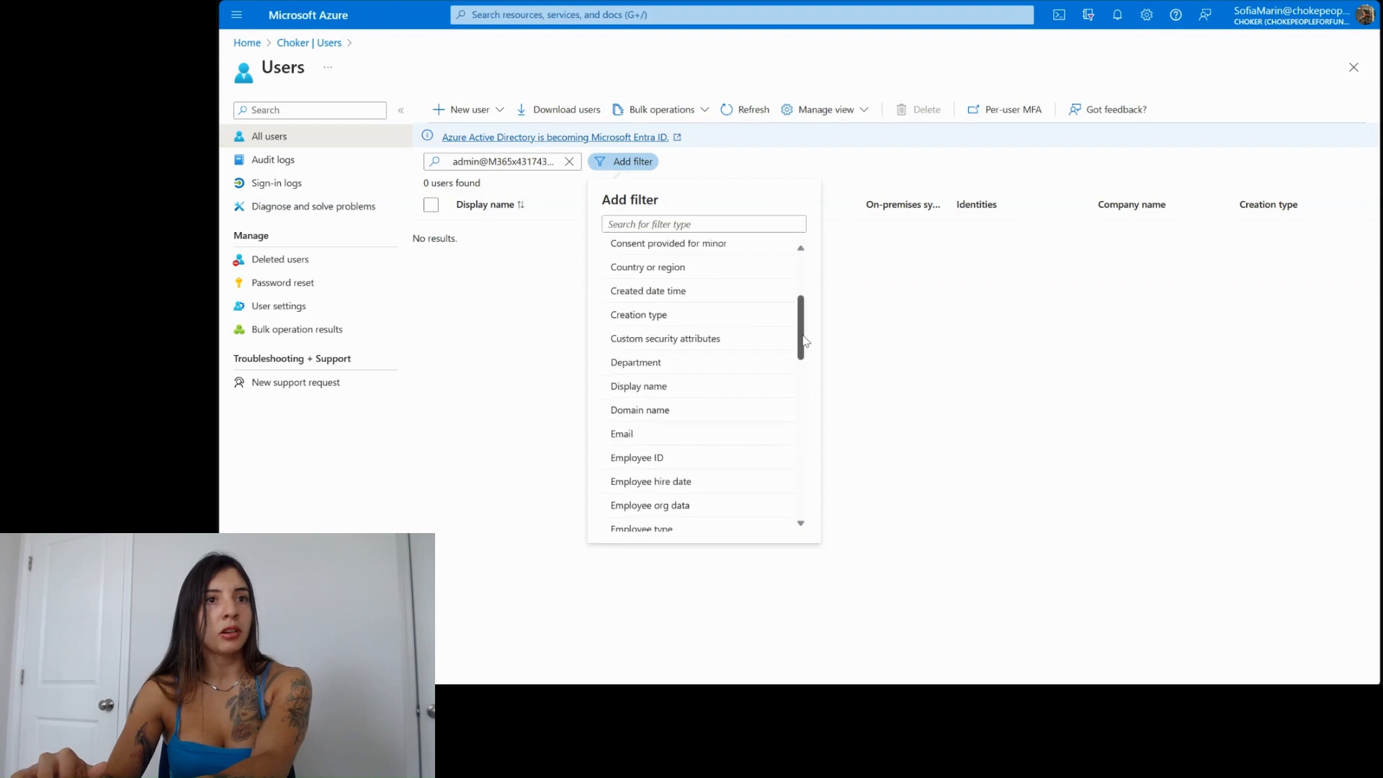
pyautogui.click(622, 433)
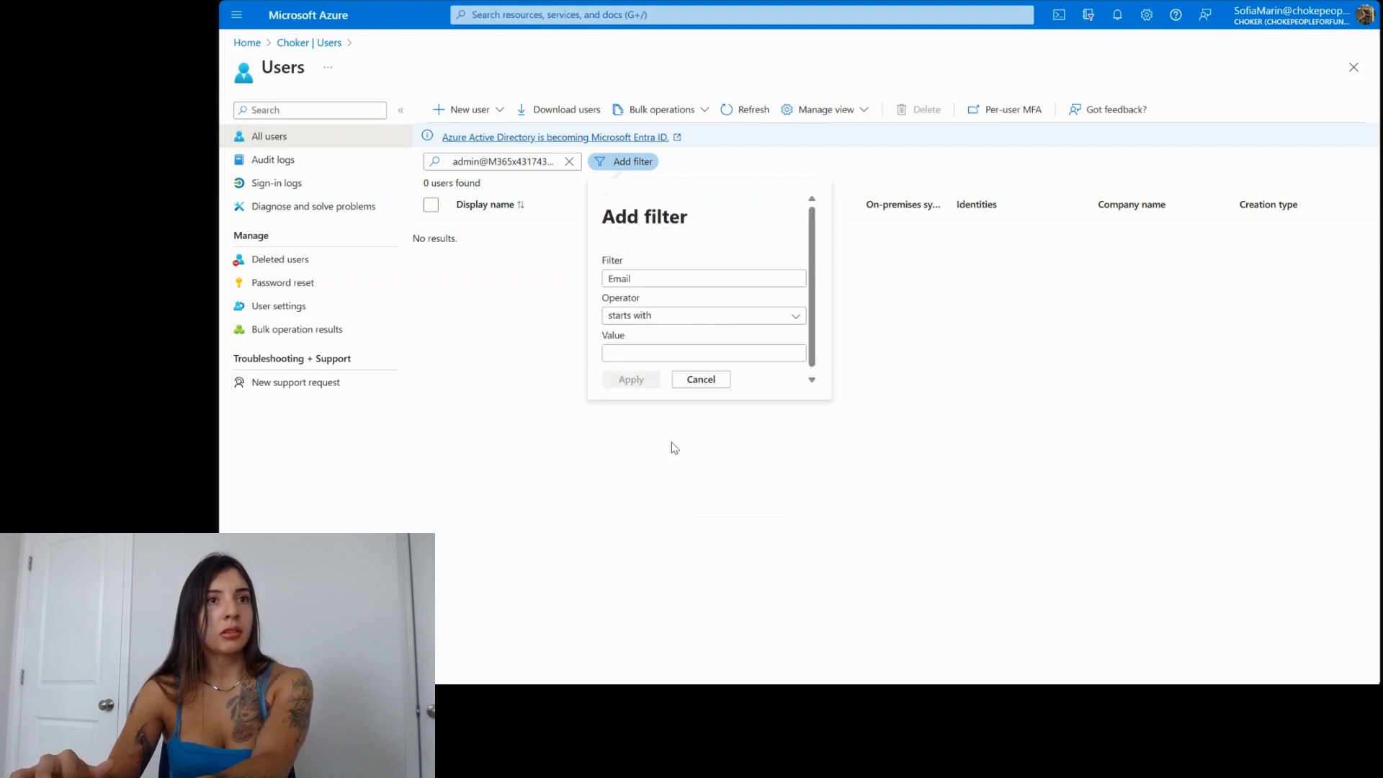
pyautogui.click(703, 314)
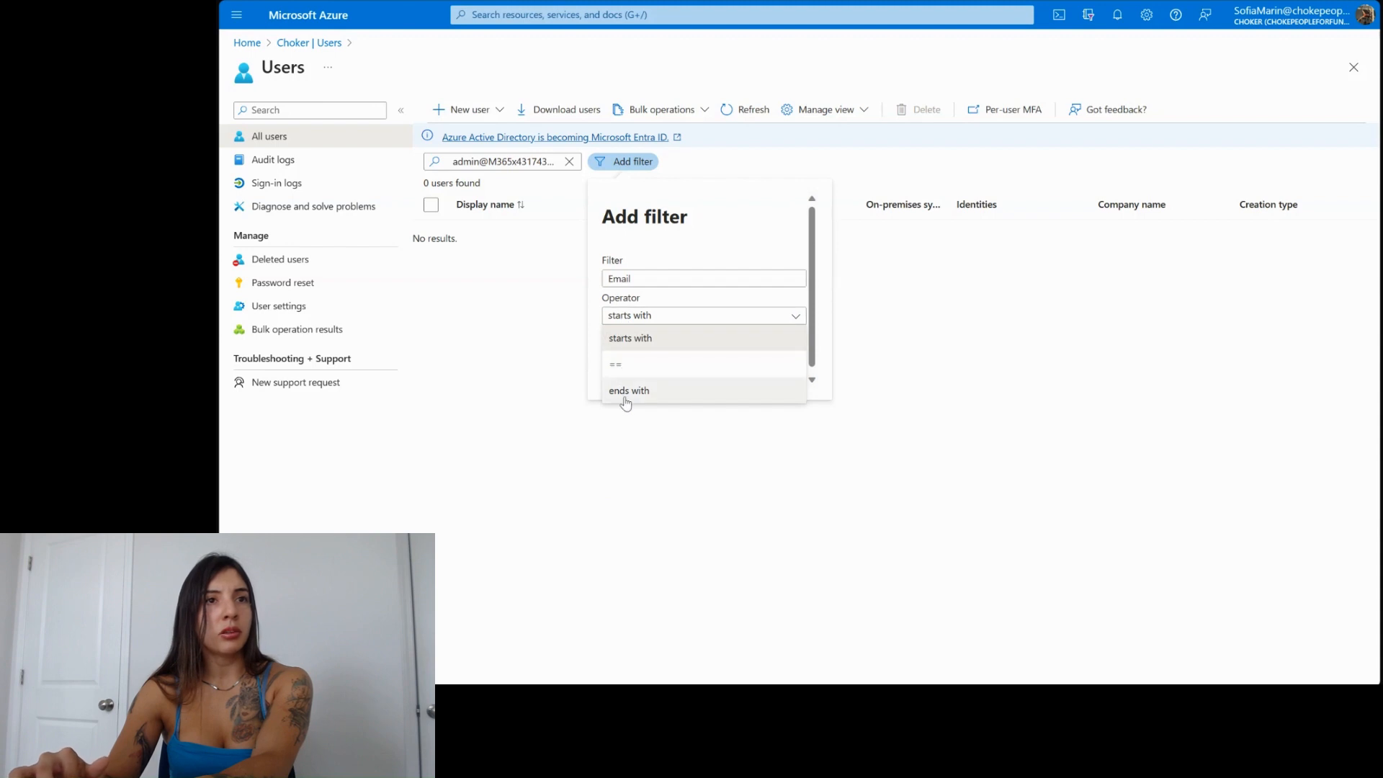
pyautogui.click(628, 390)
pyautogui.write('m365x43174366.onmicrosoft.com')
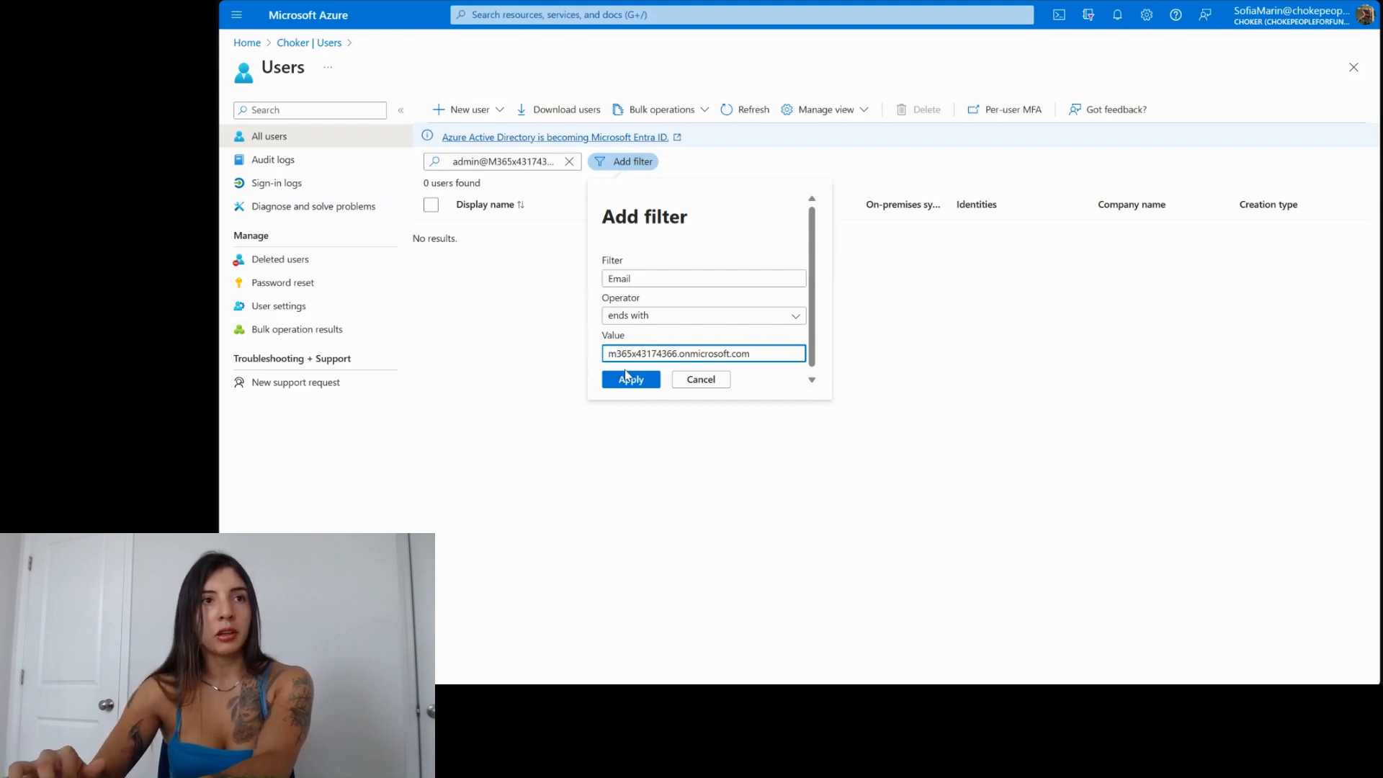
pyautogui.click(629, 380)
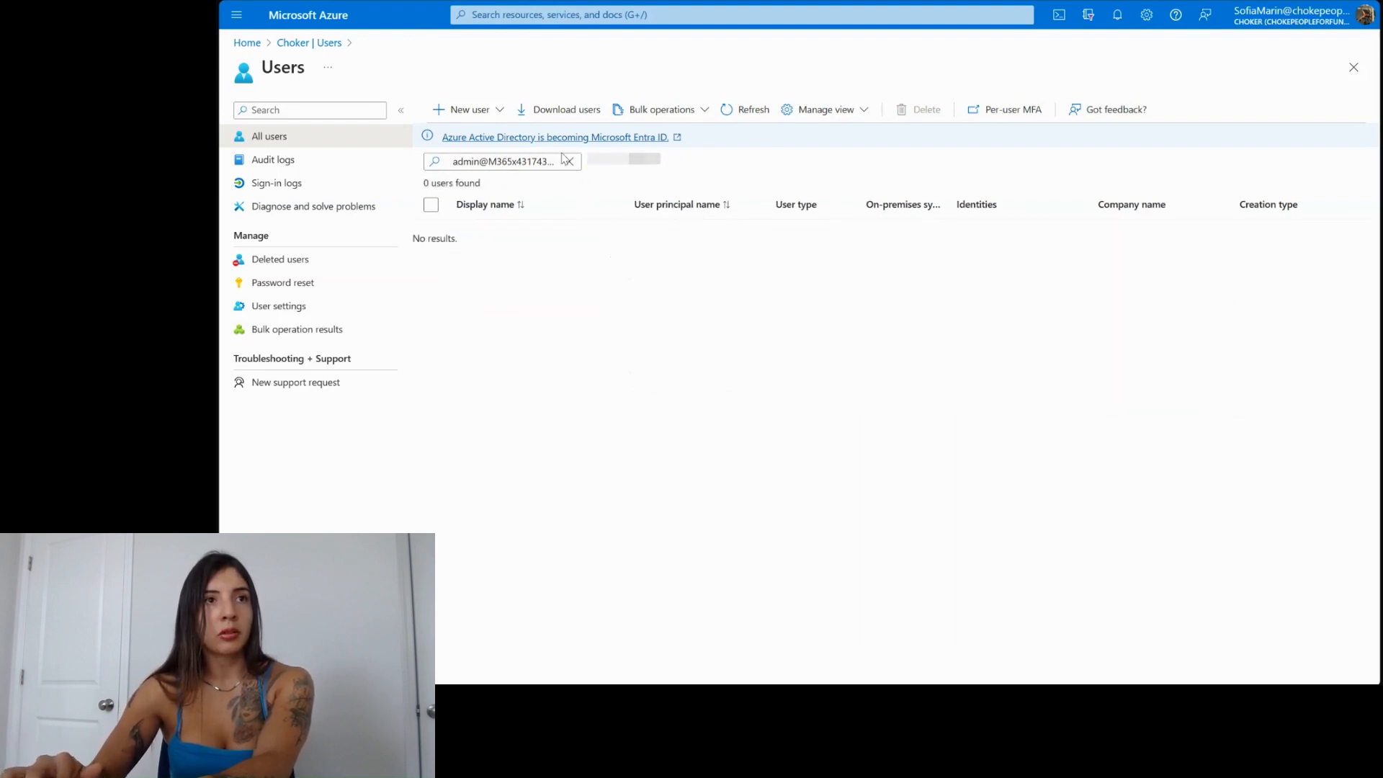
pyautogui.click(569, 162)
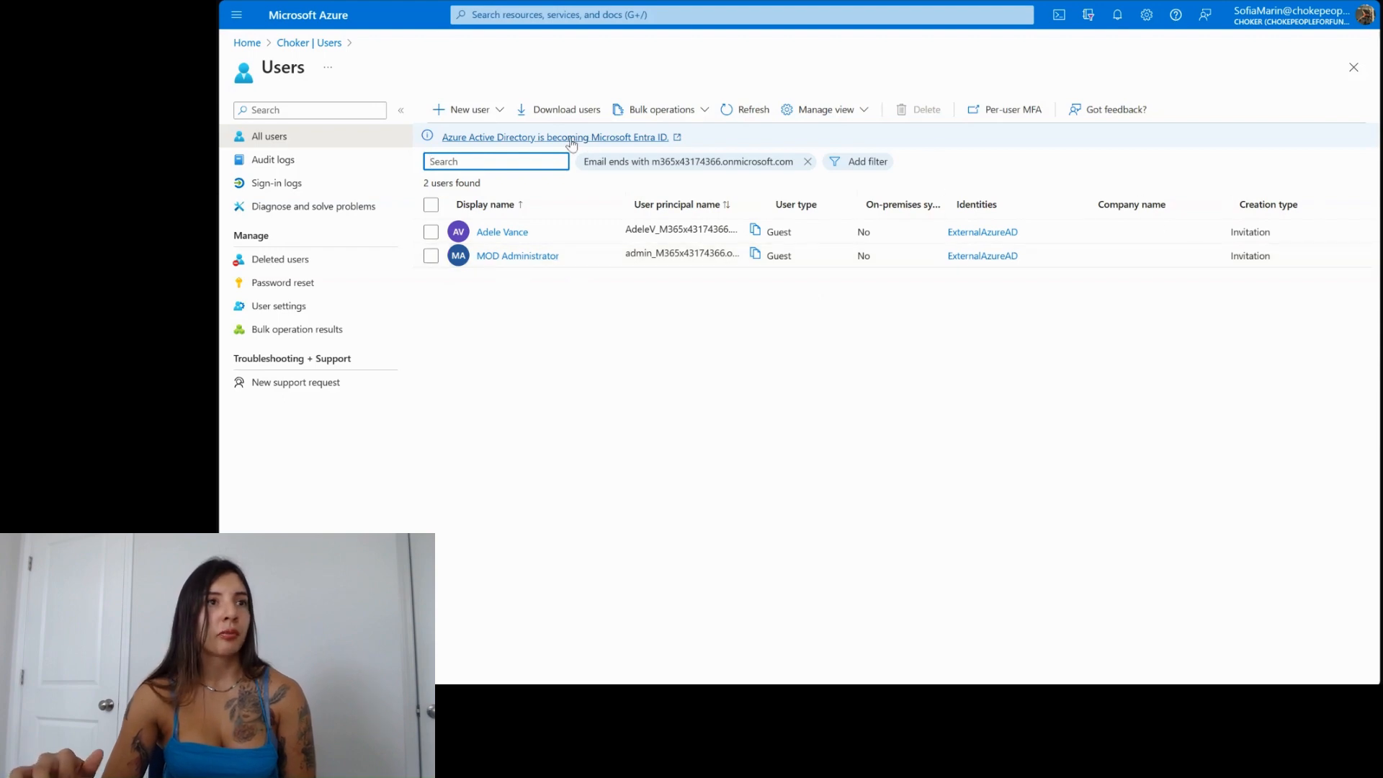
pyautogui.click(272, 160)
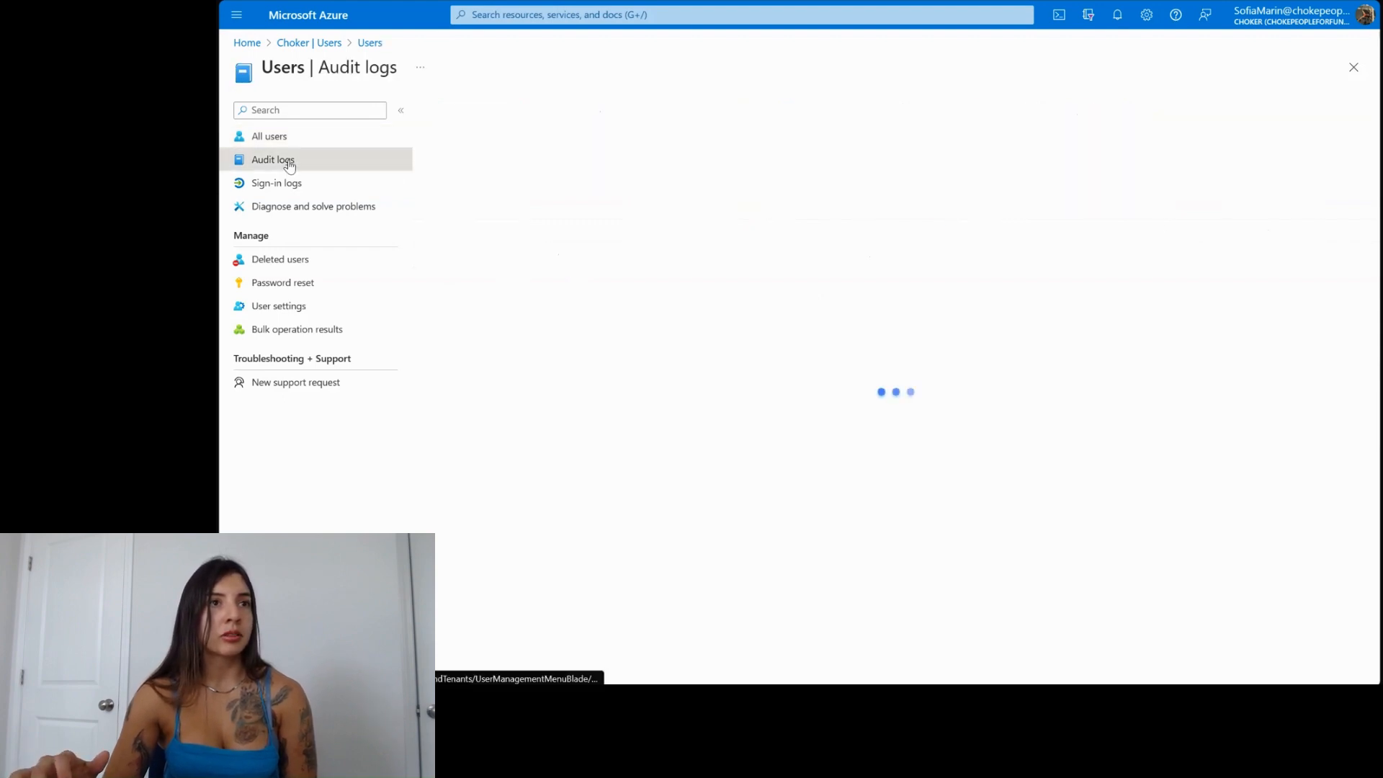
# Step: Filter audit logs to the Invited Users service and view the newest invite's Target(s)
pyautogui.click(272, 160)
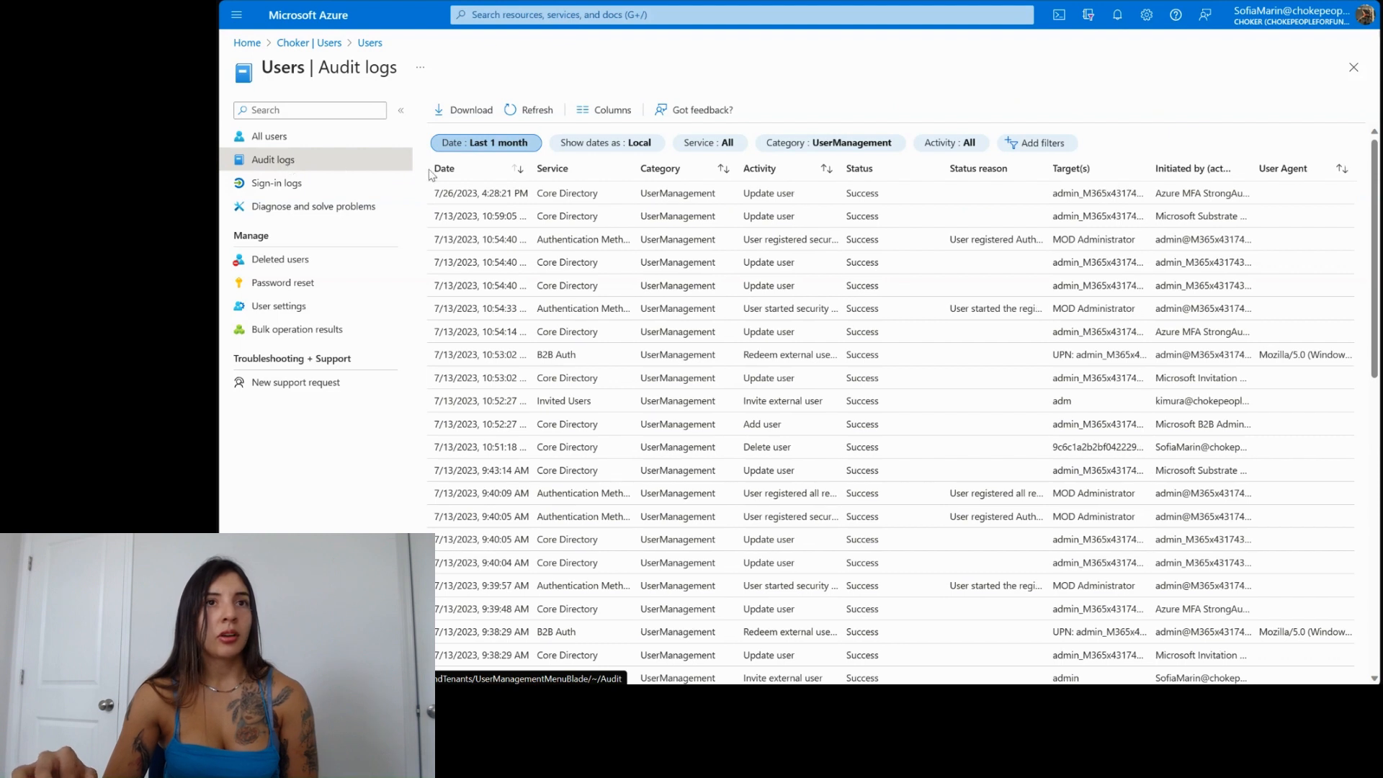
pyautogui.click(828, 142)
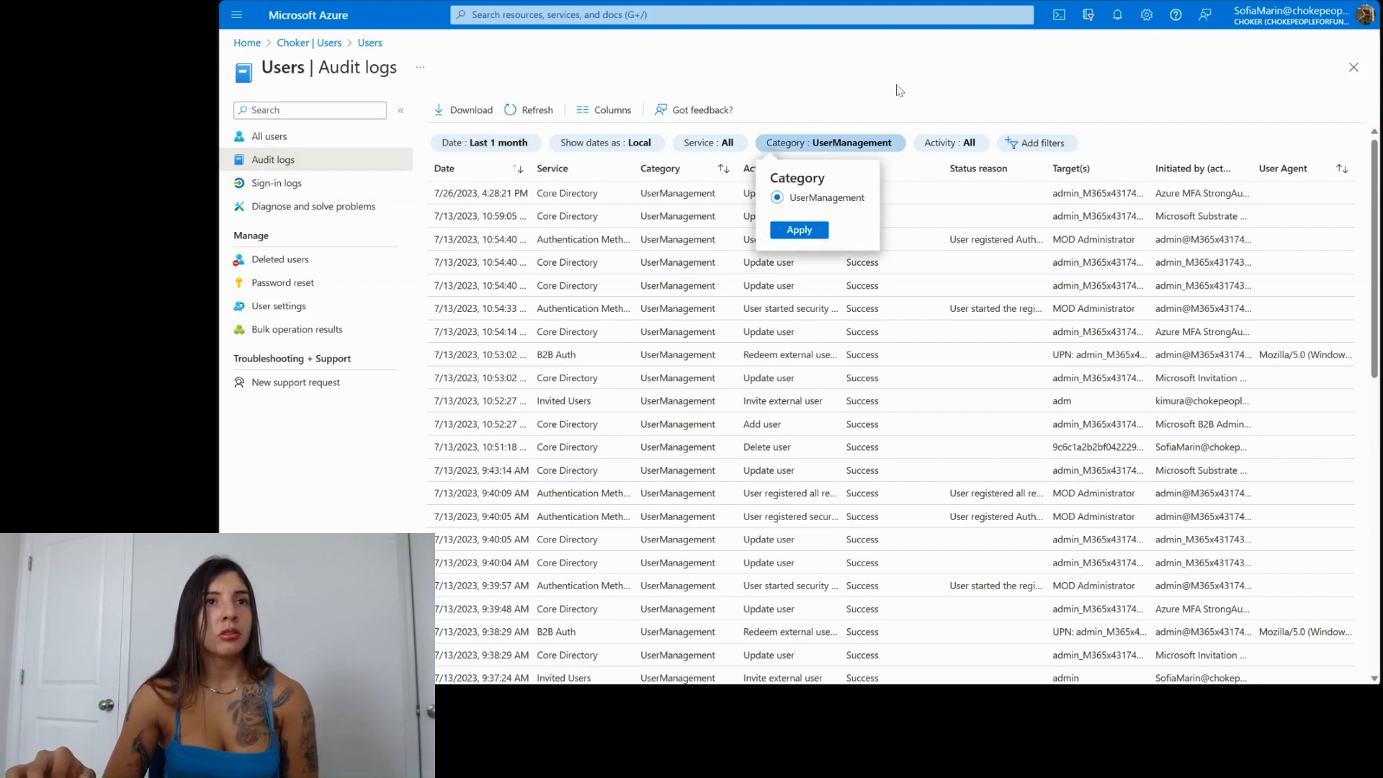
pyautogui.click(709, 143)
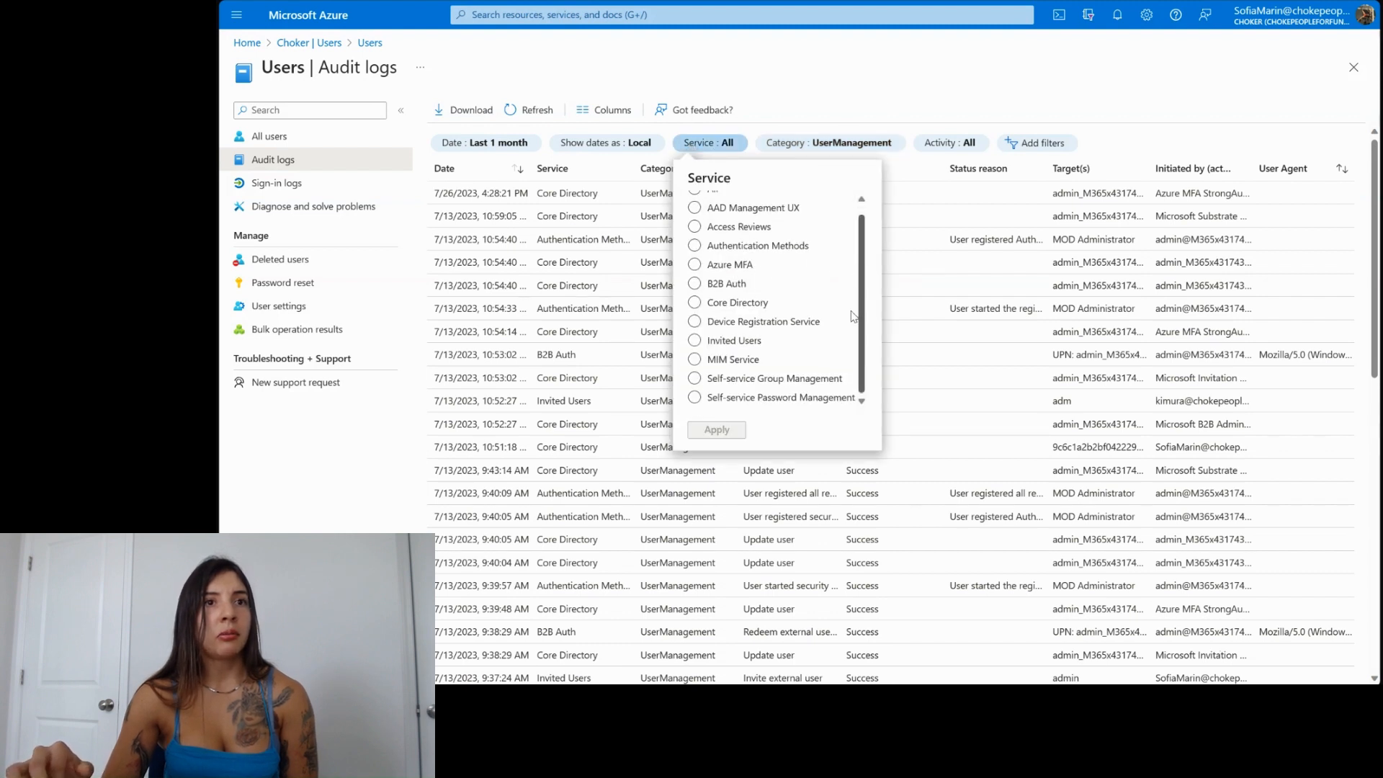
pyautogui.click(695, 341)
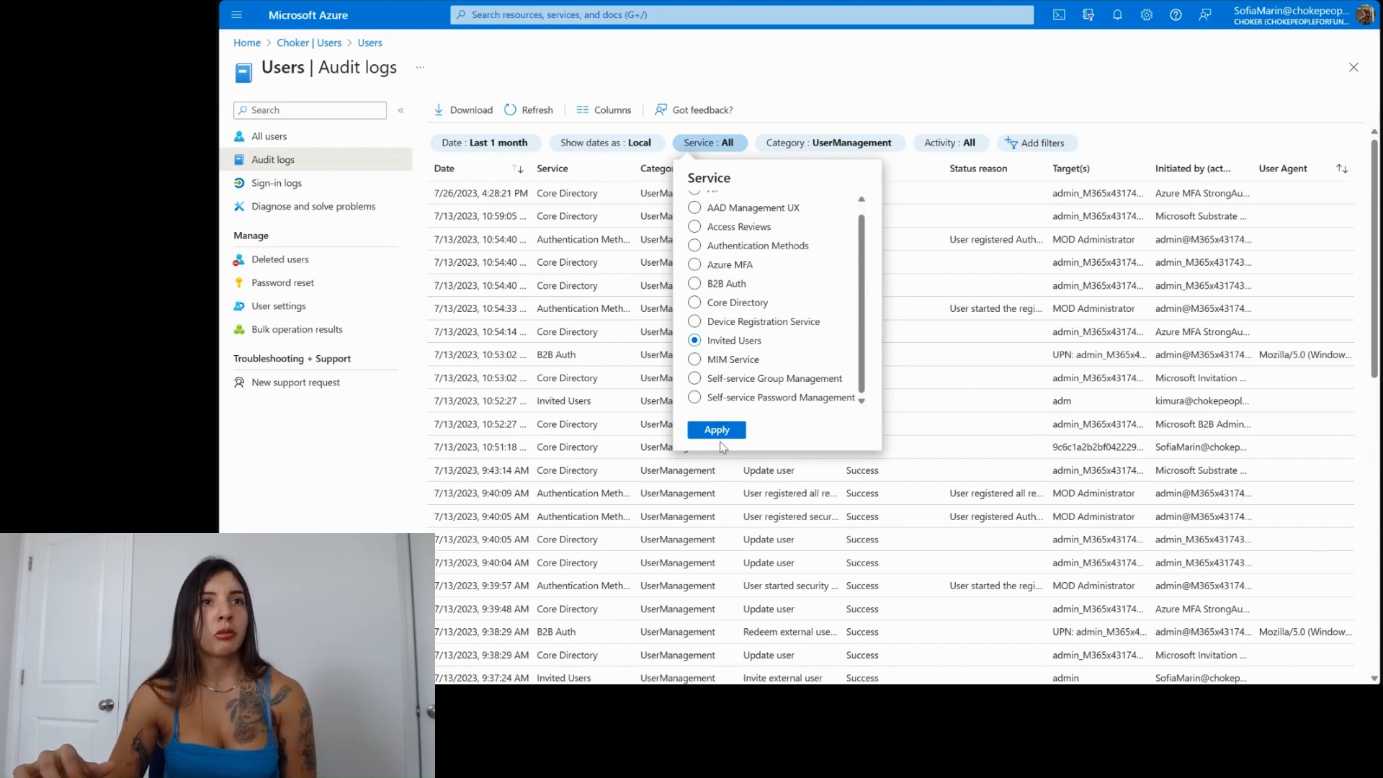
pyautogui.click(716, 429)
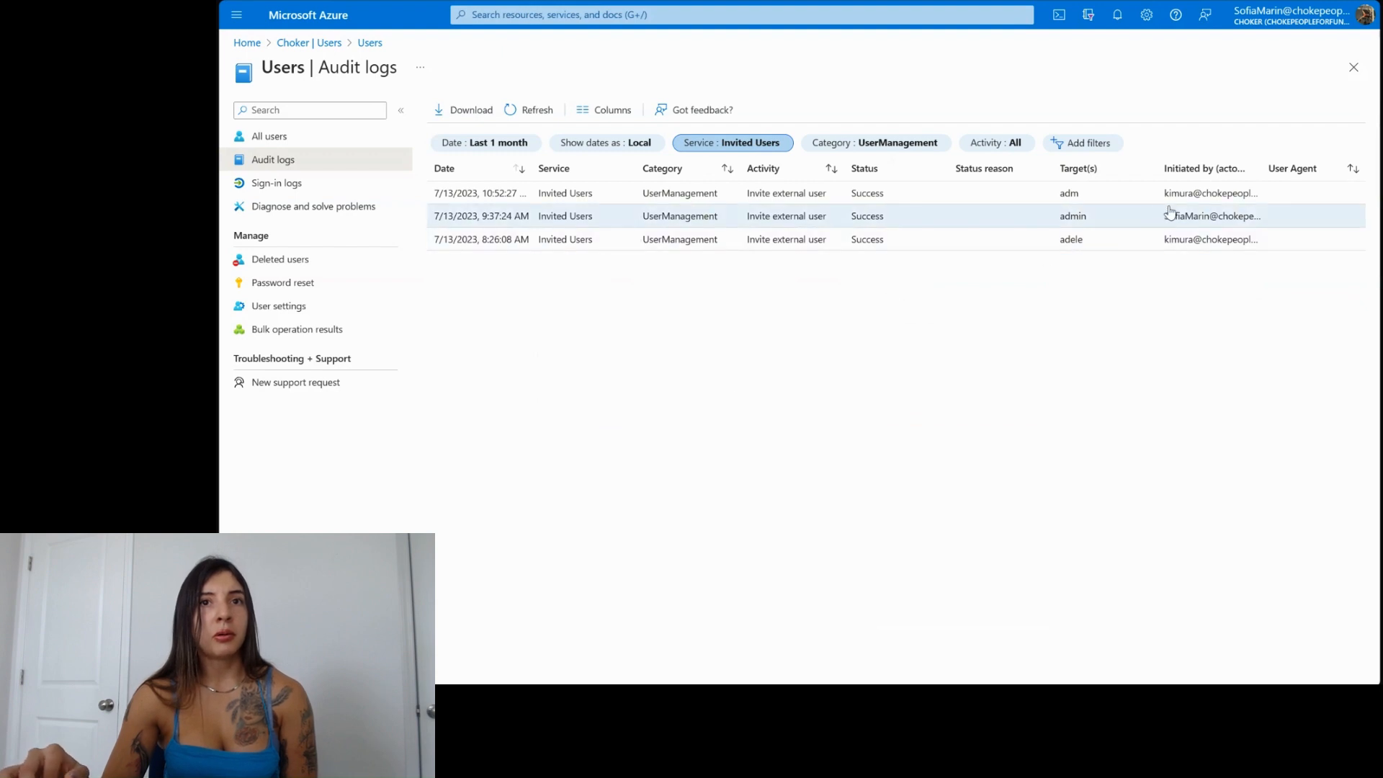
pyautogui.moveTo(1195, 216)
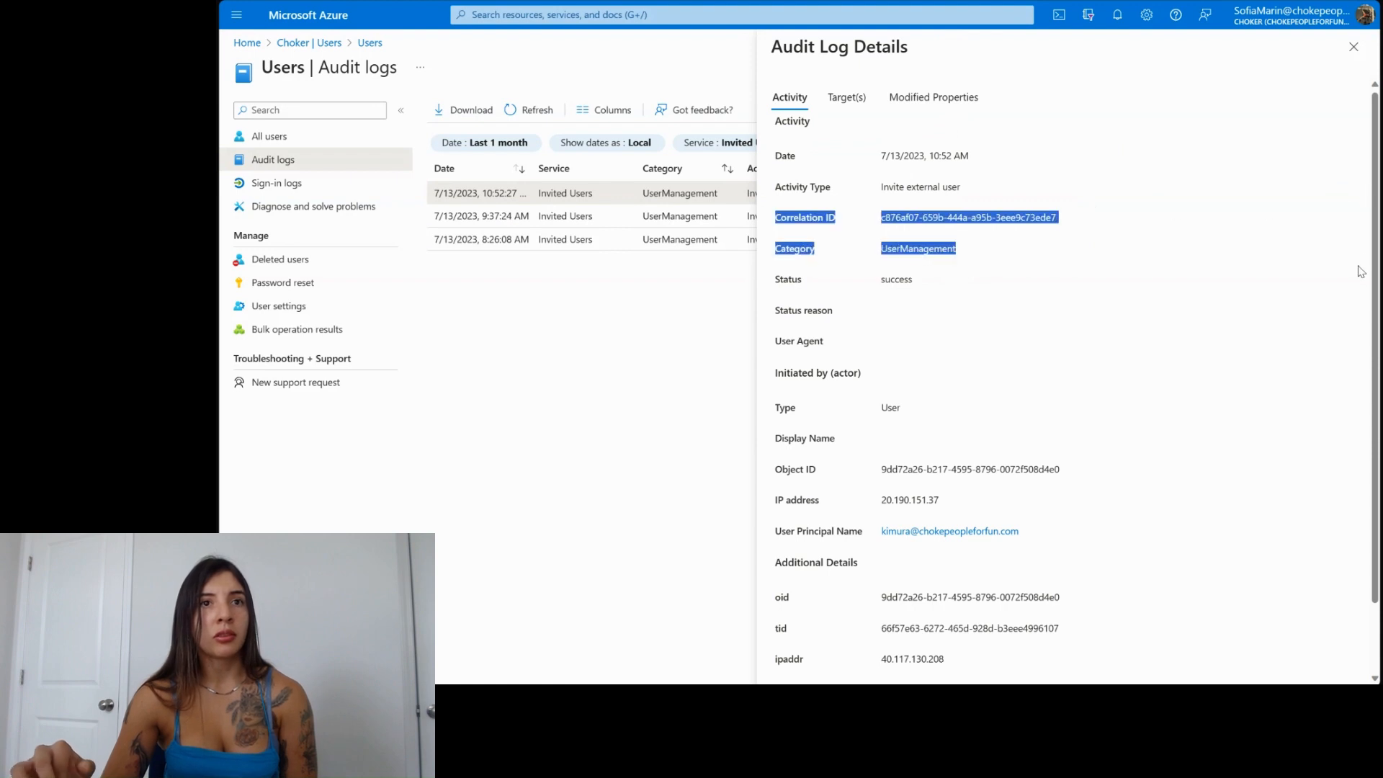
pyautogui.click(845, 98)
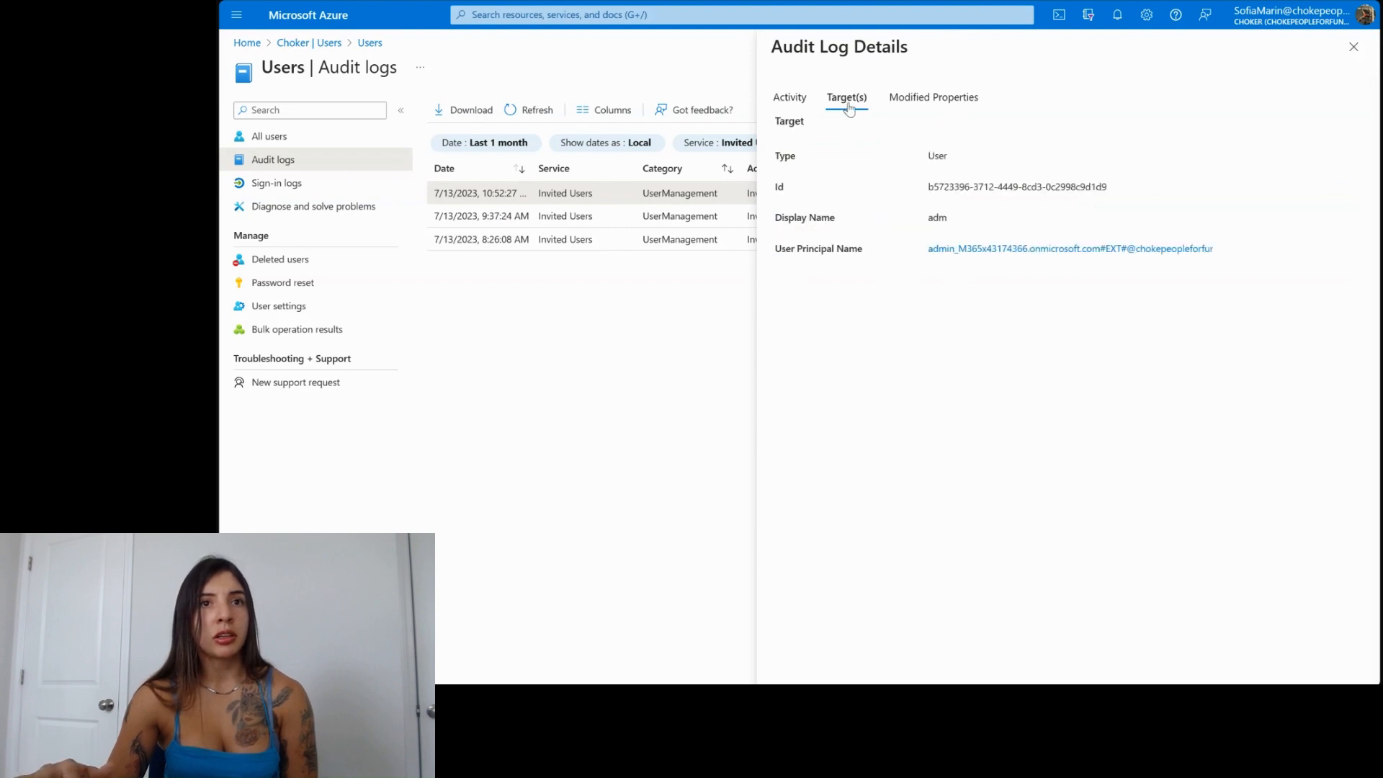